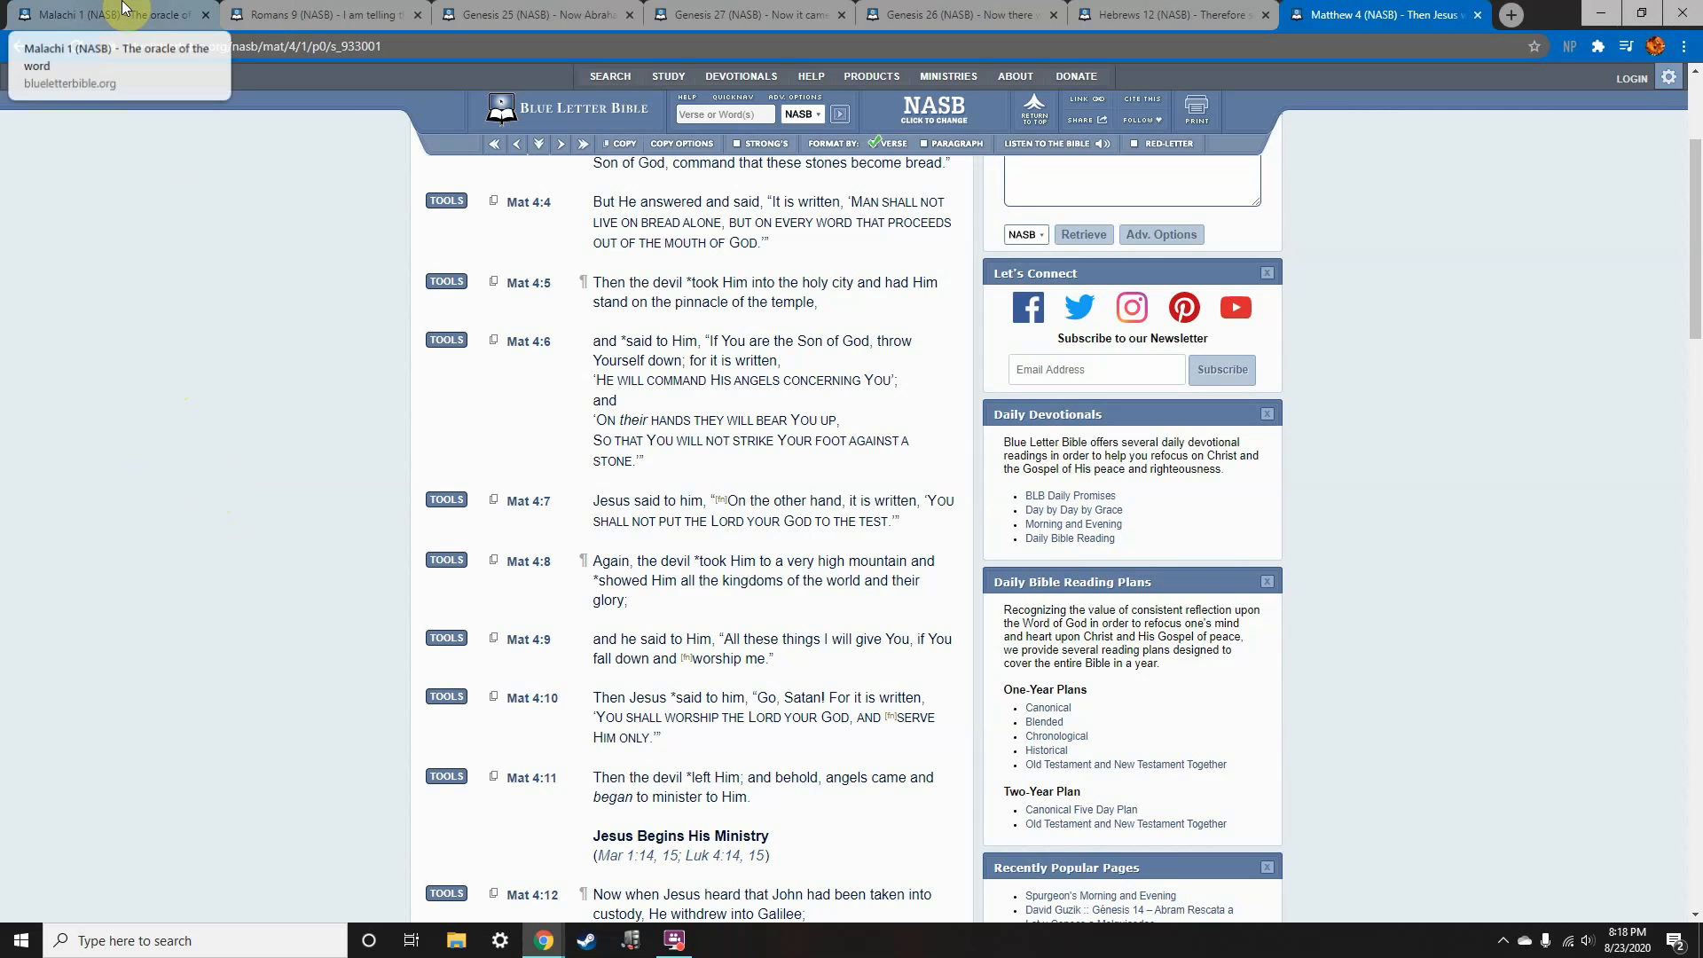
Read Malachi 1:1–3 on Jacob and Esau, then move to Romans 9 at verse 13.
{"action": "left_click", "coordinate": [108, 16]}
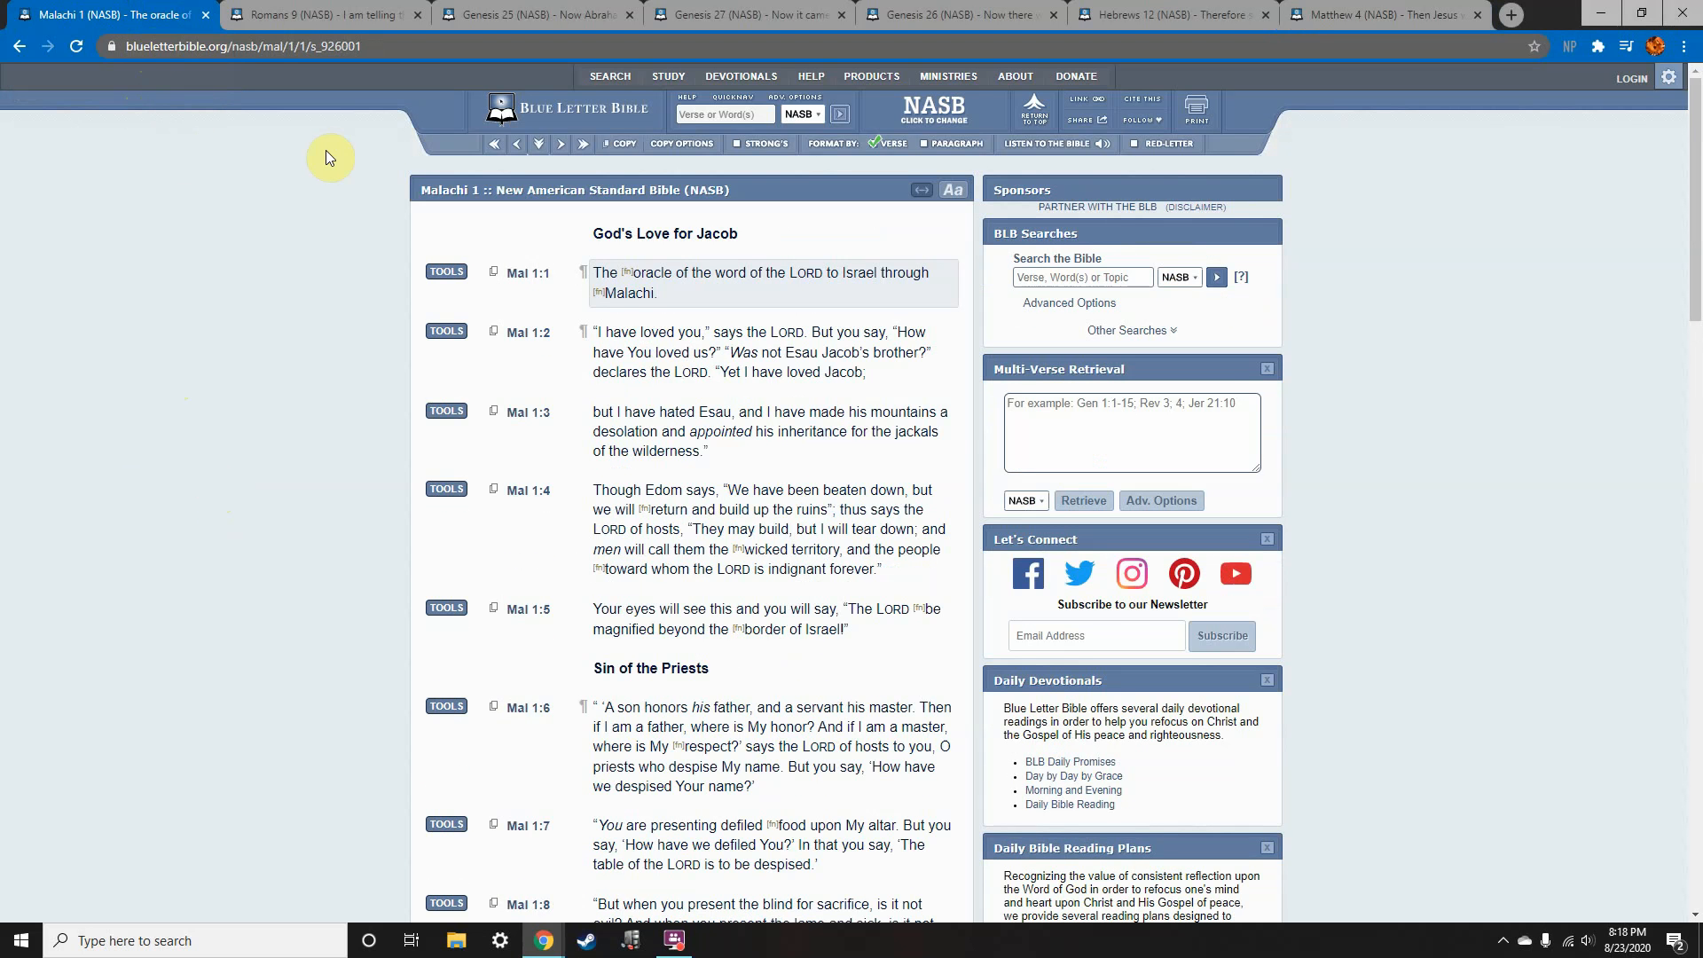
{"action": "mouse_move", "coordinate": [419, 330]}
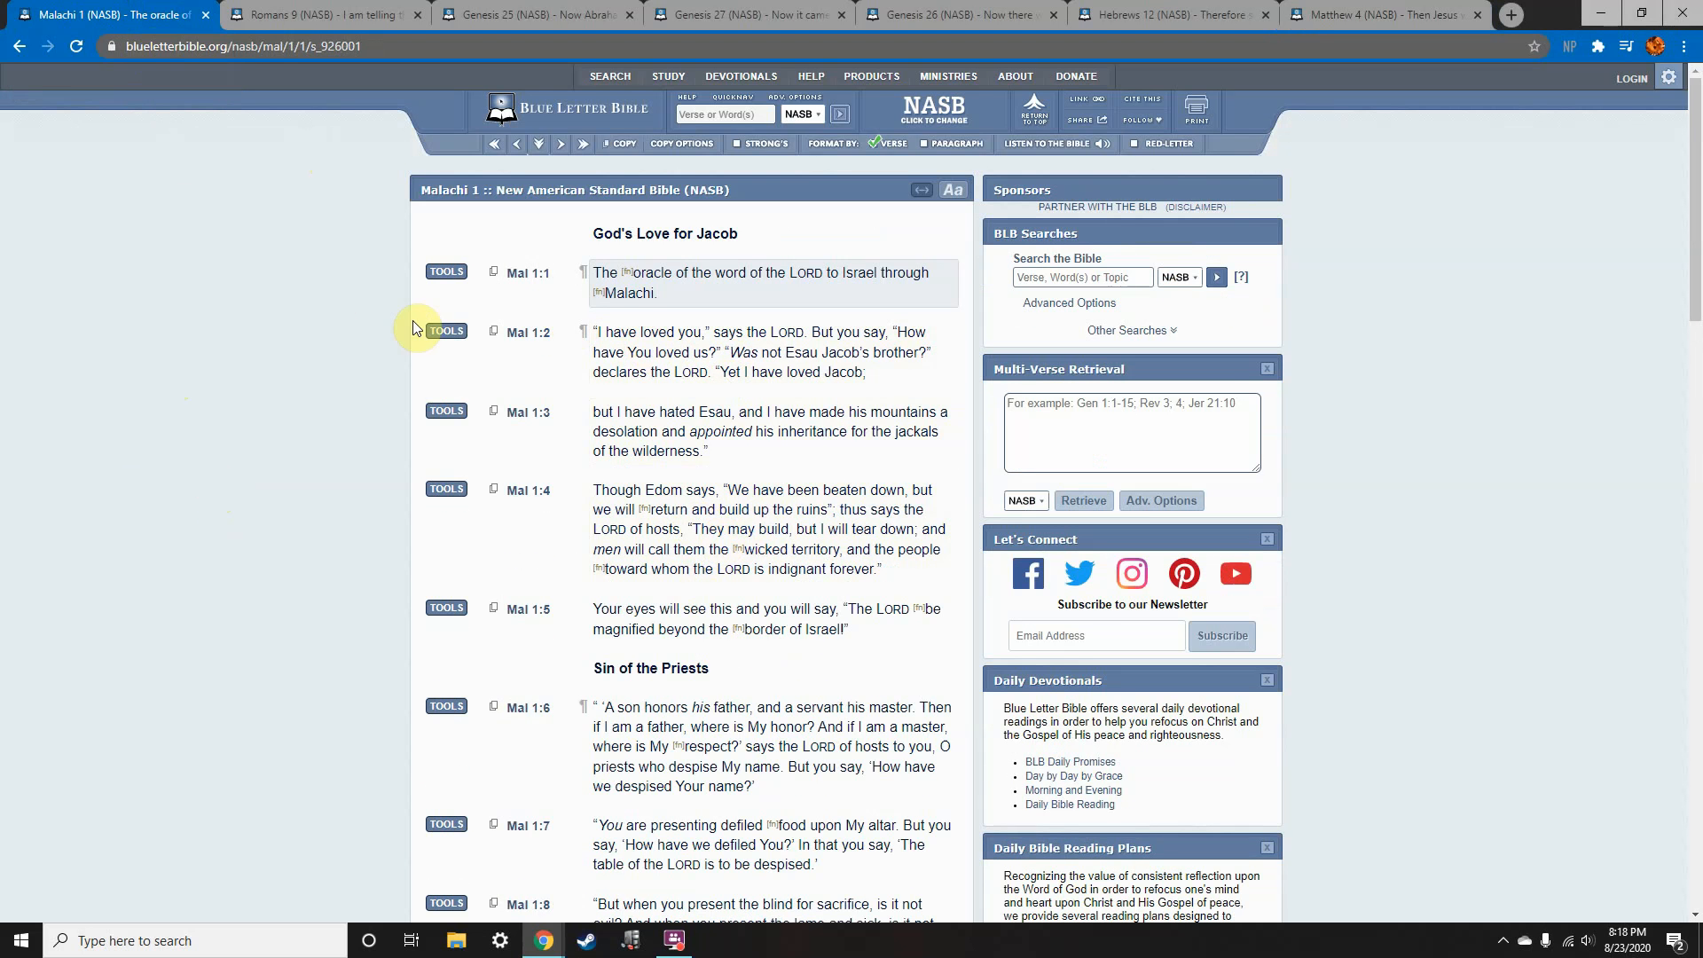
{"action": "mouse_move", "coordinate": [415, 272]}
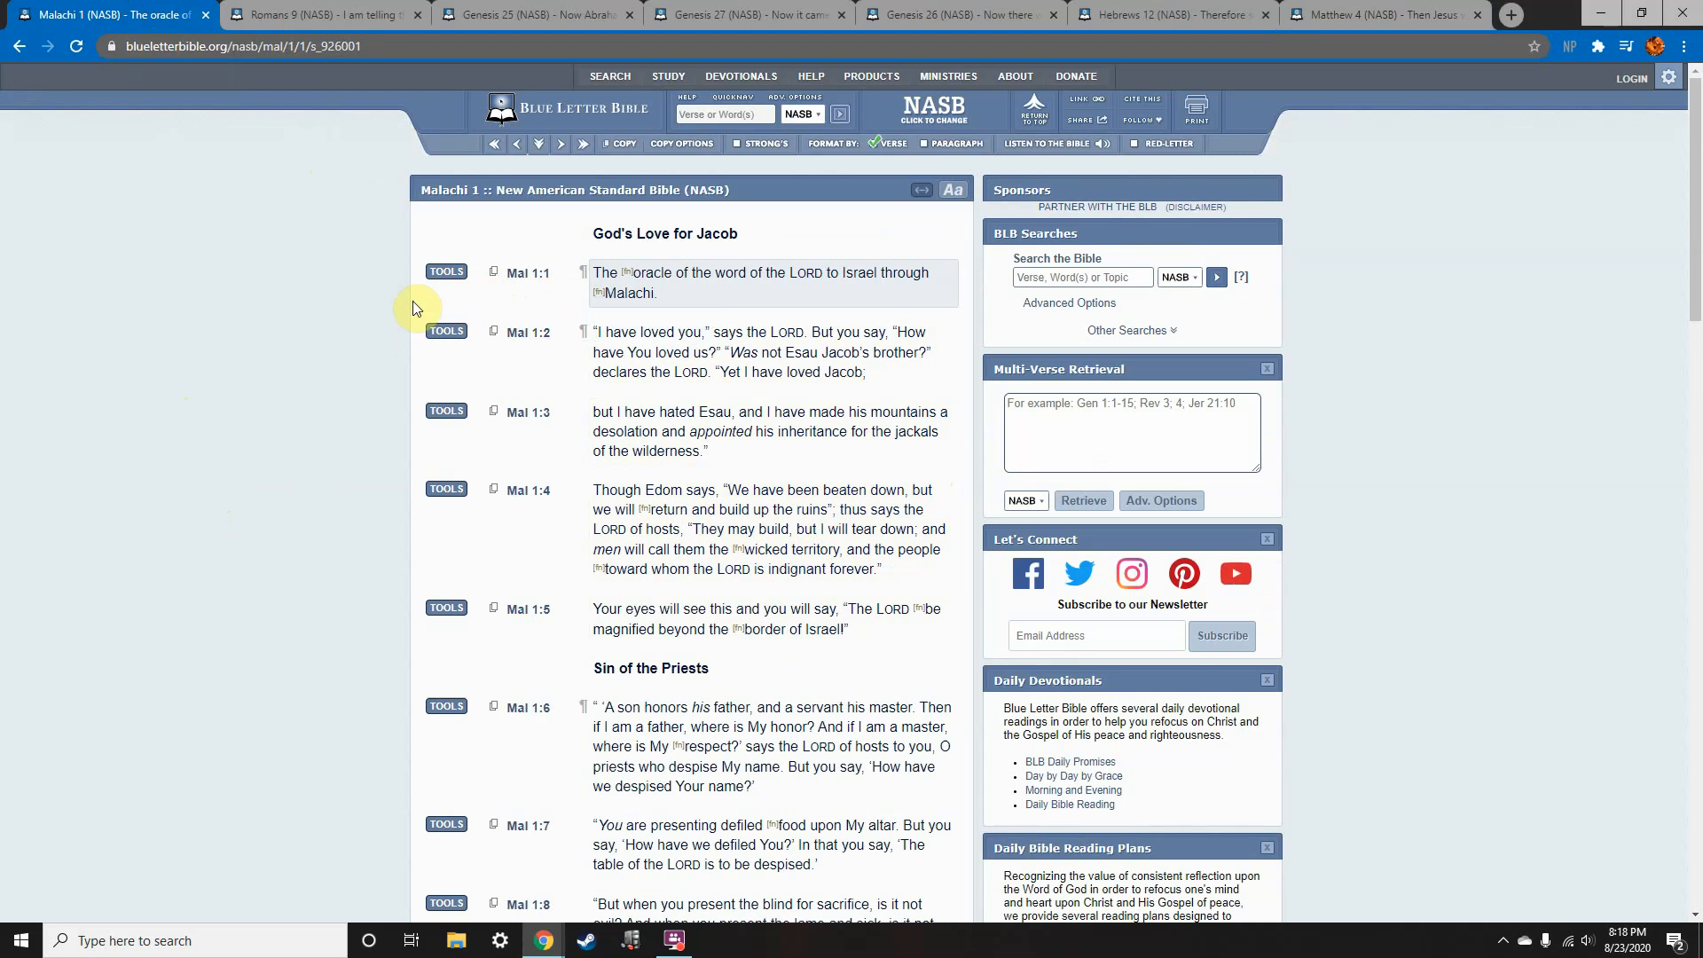
{"action": "mouse_move", "coordinate": [357, 234]}
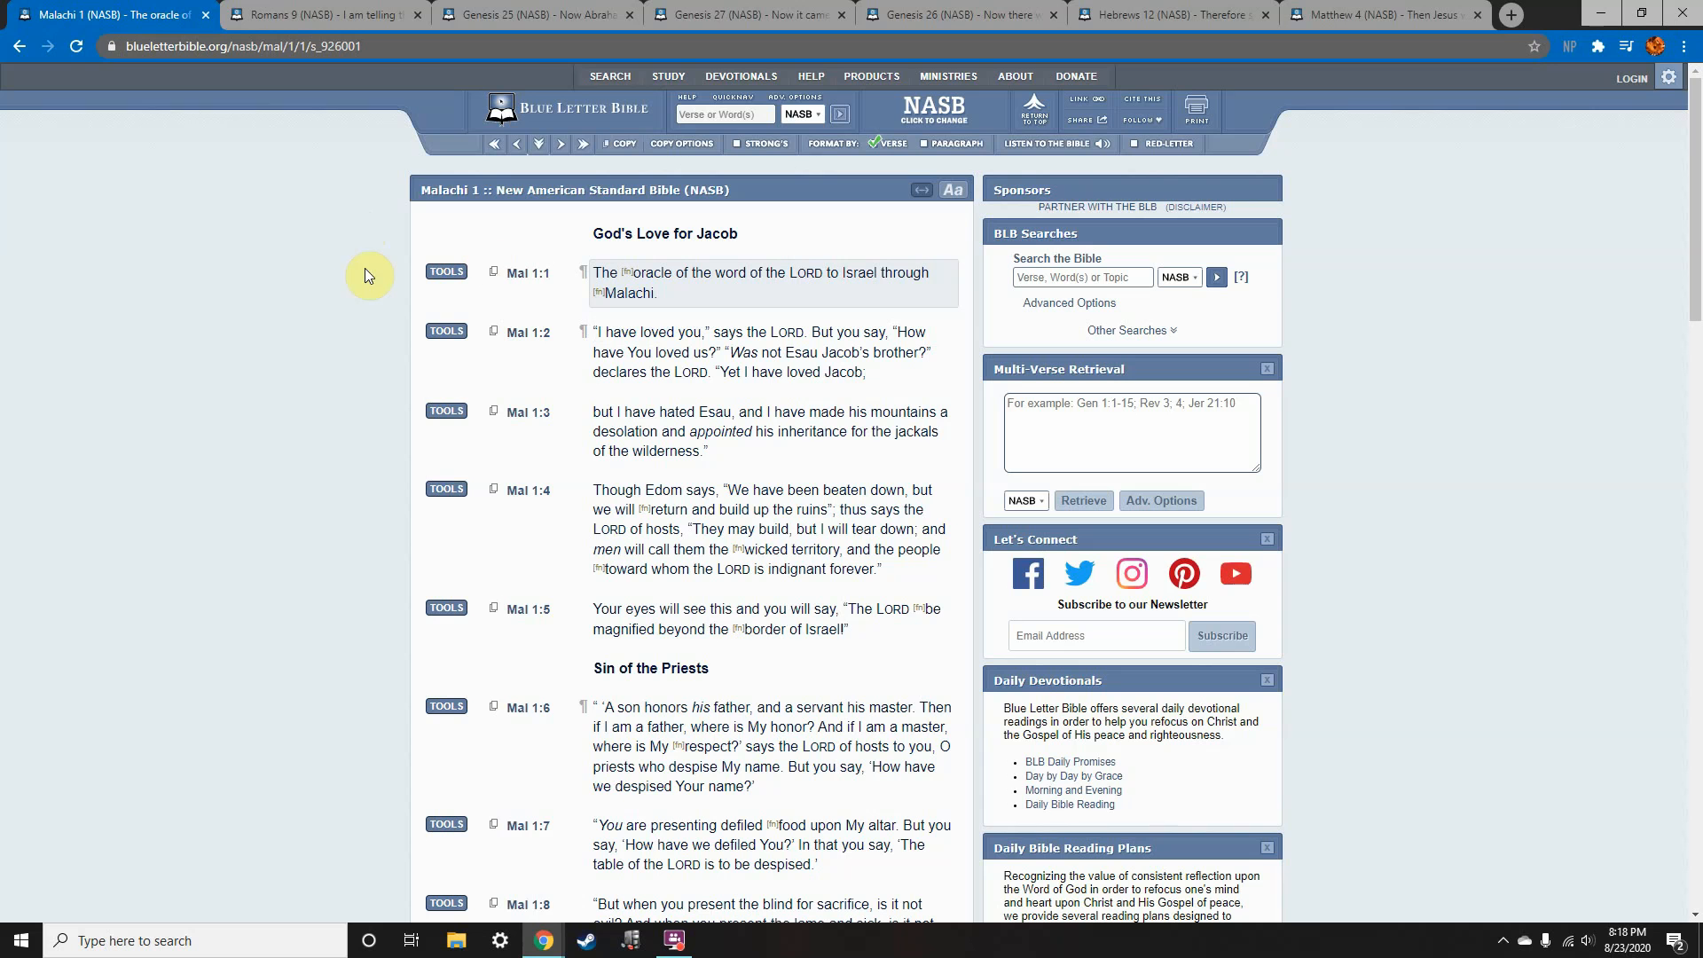
{"action": "mouse_move", "coordinate": [502, 379]}
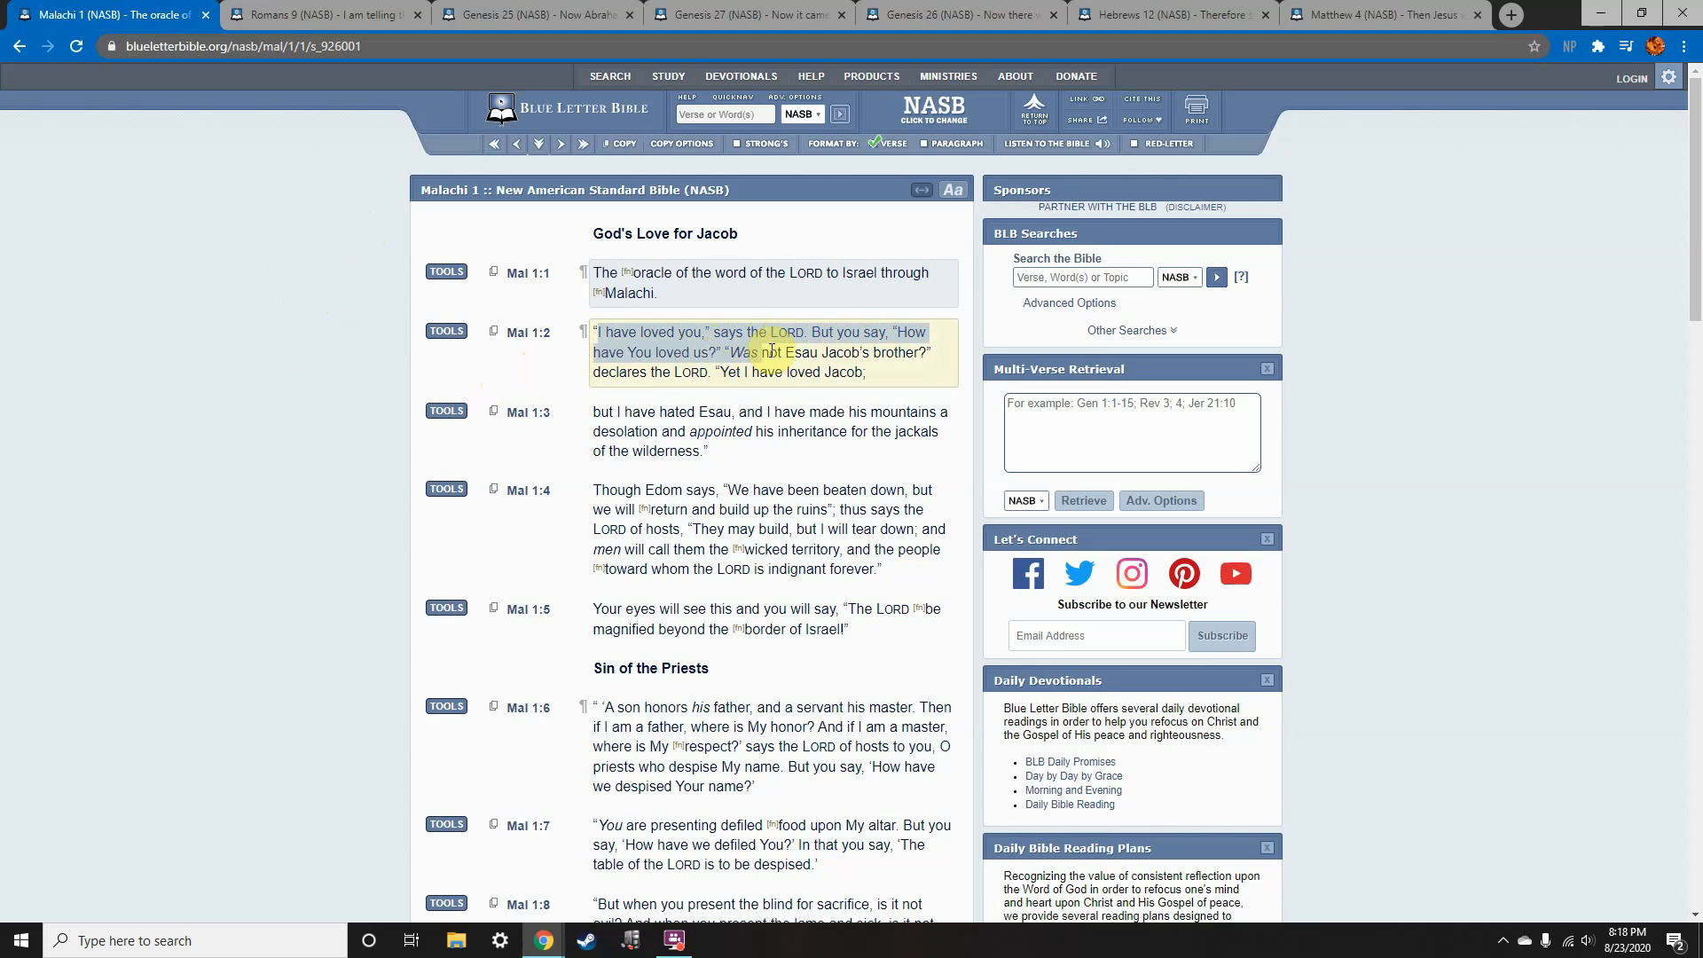
{"action": "left_click_drag", "start_coordinate": [761, 351], "coordinate": [922, 351]}
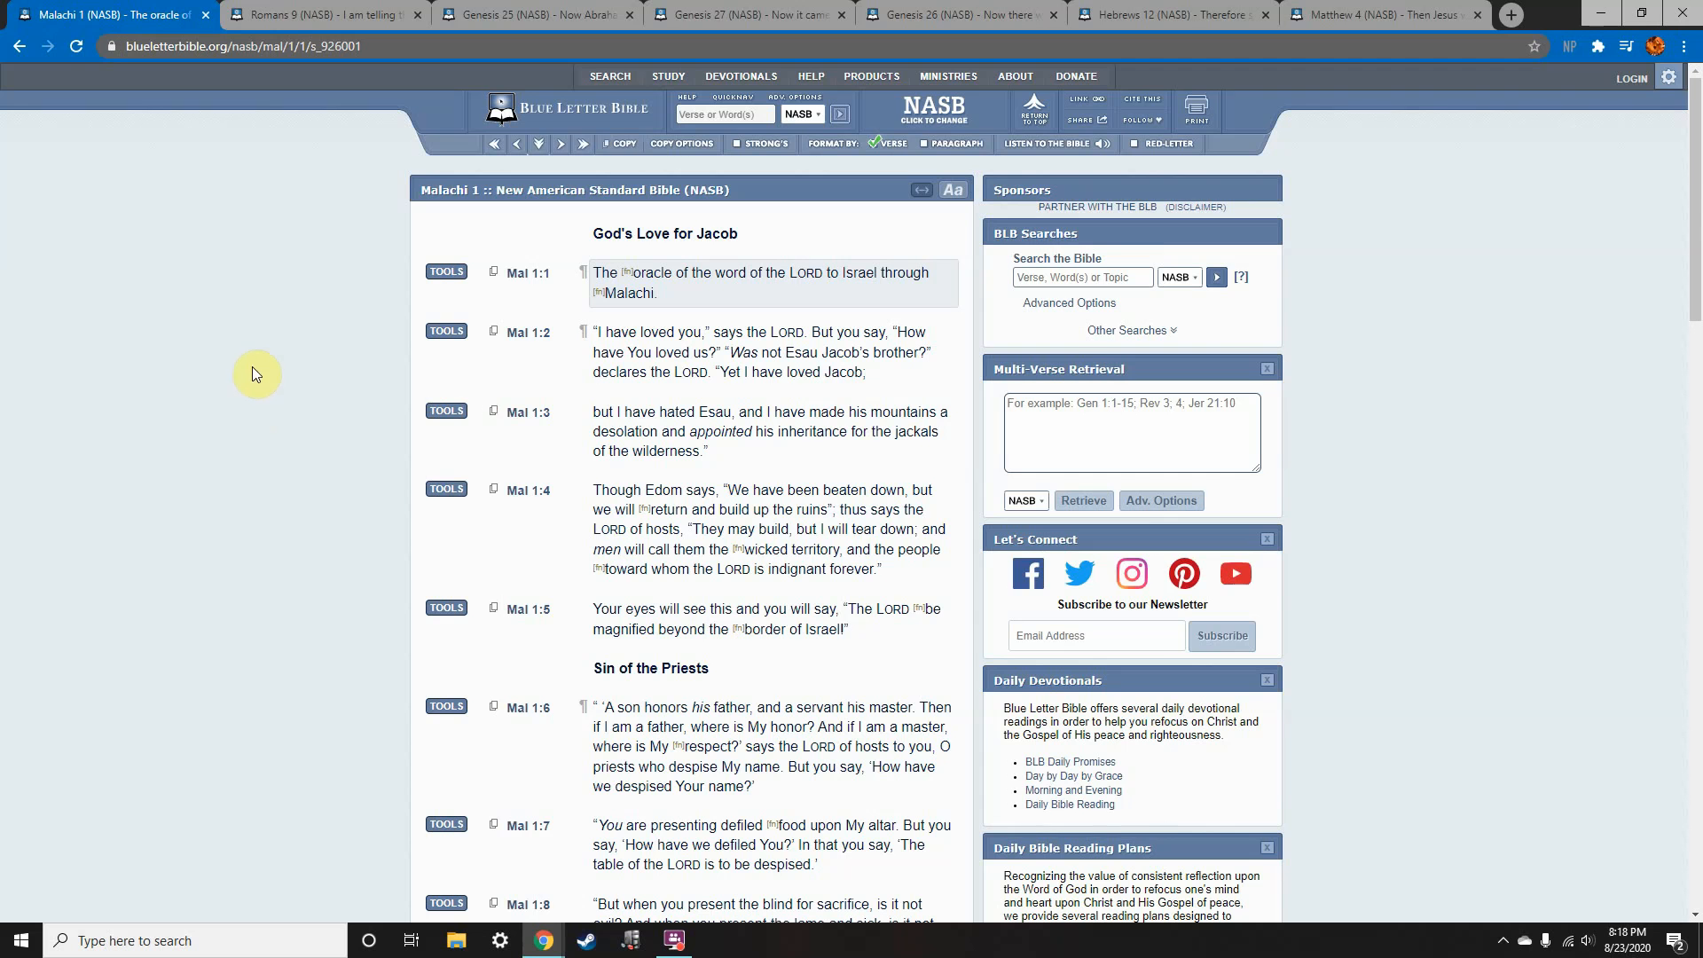
{"action": "left_click", "coordinate": [321, 14]}
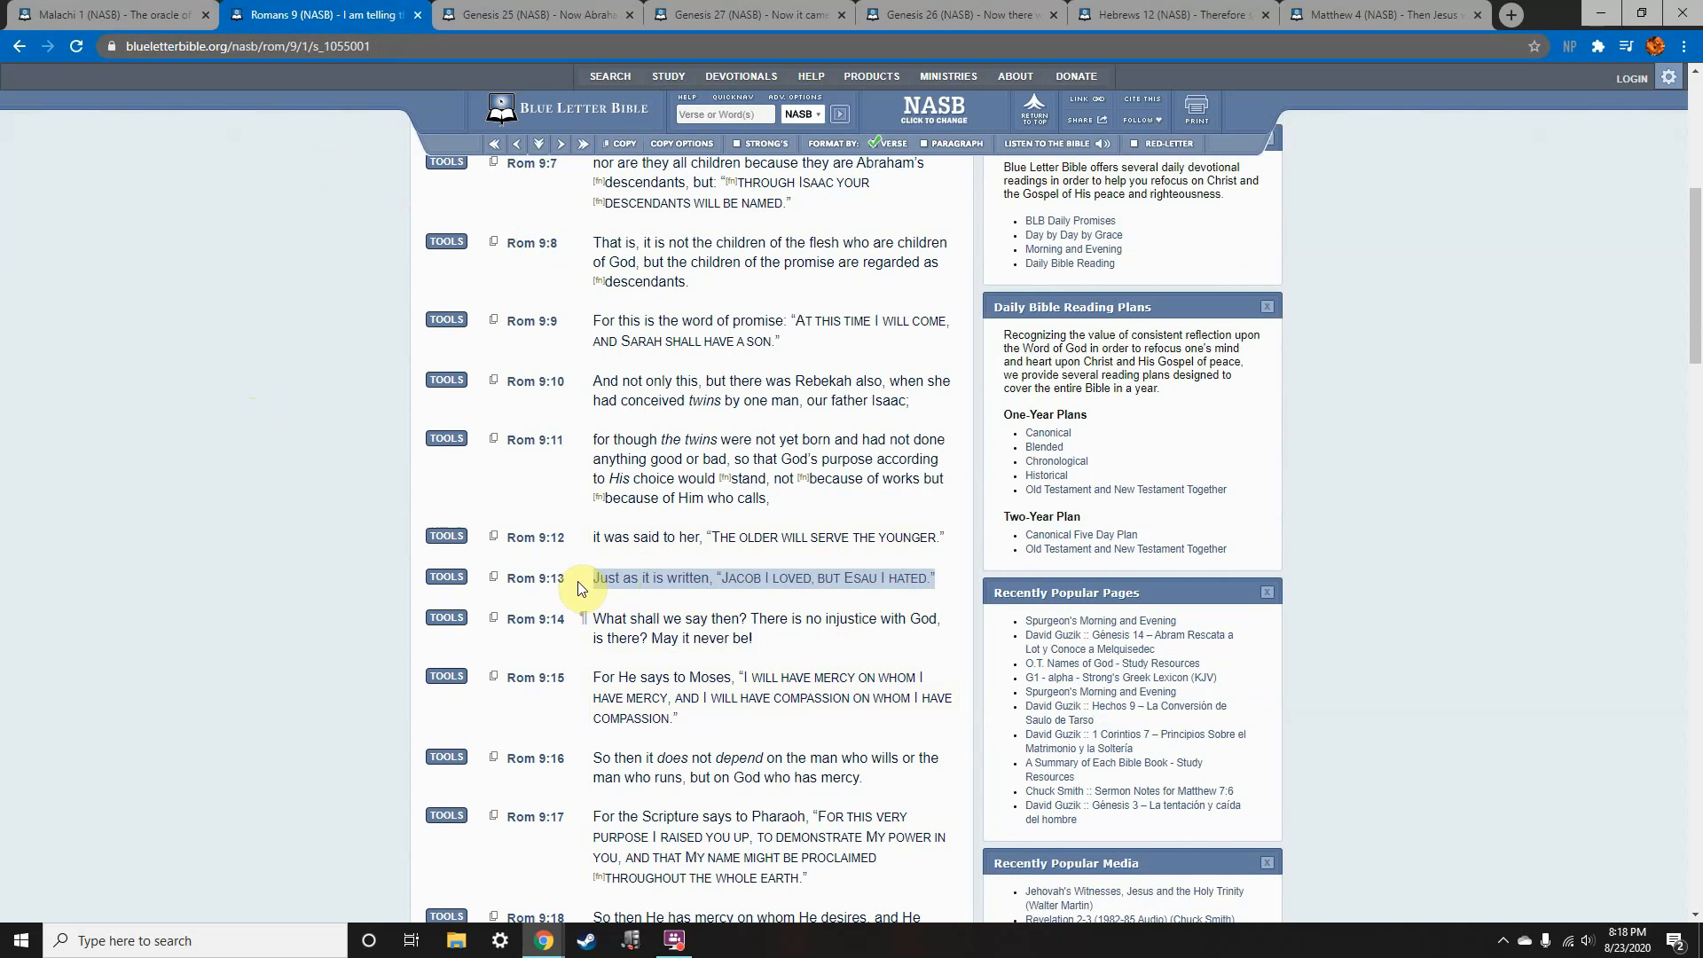
{"action": "left_click", "coordinate": [761, 578]}
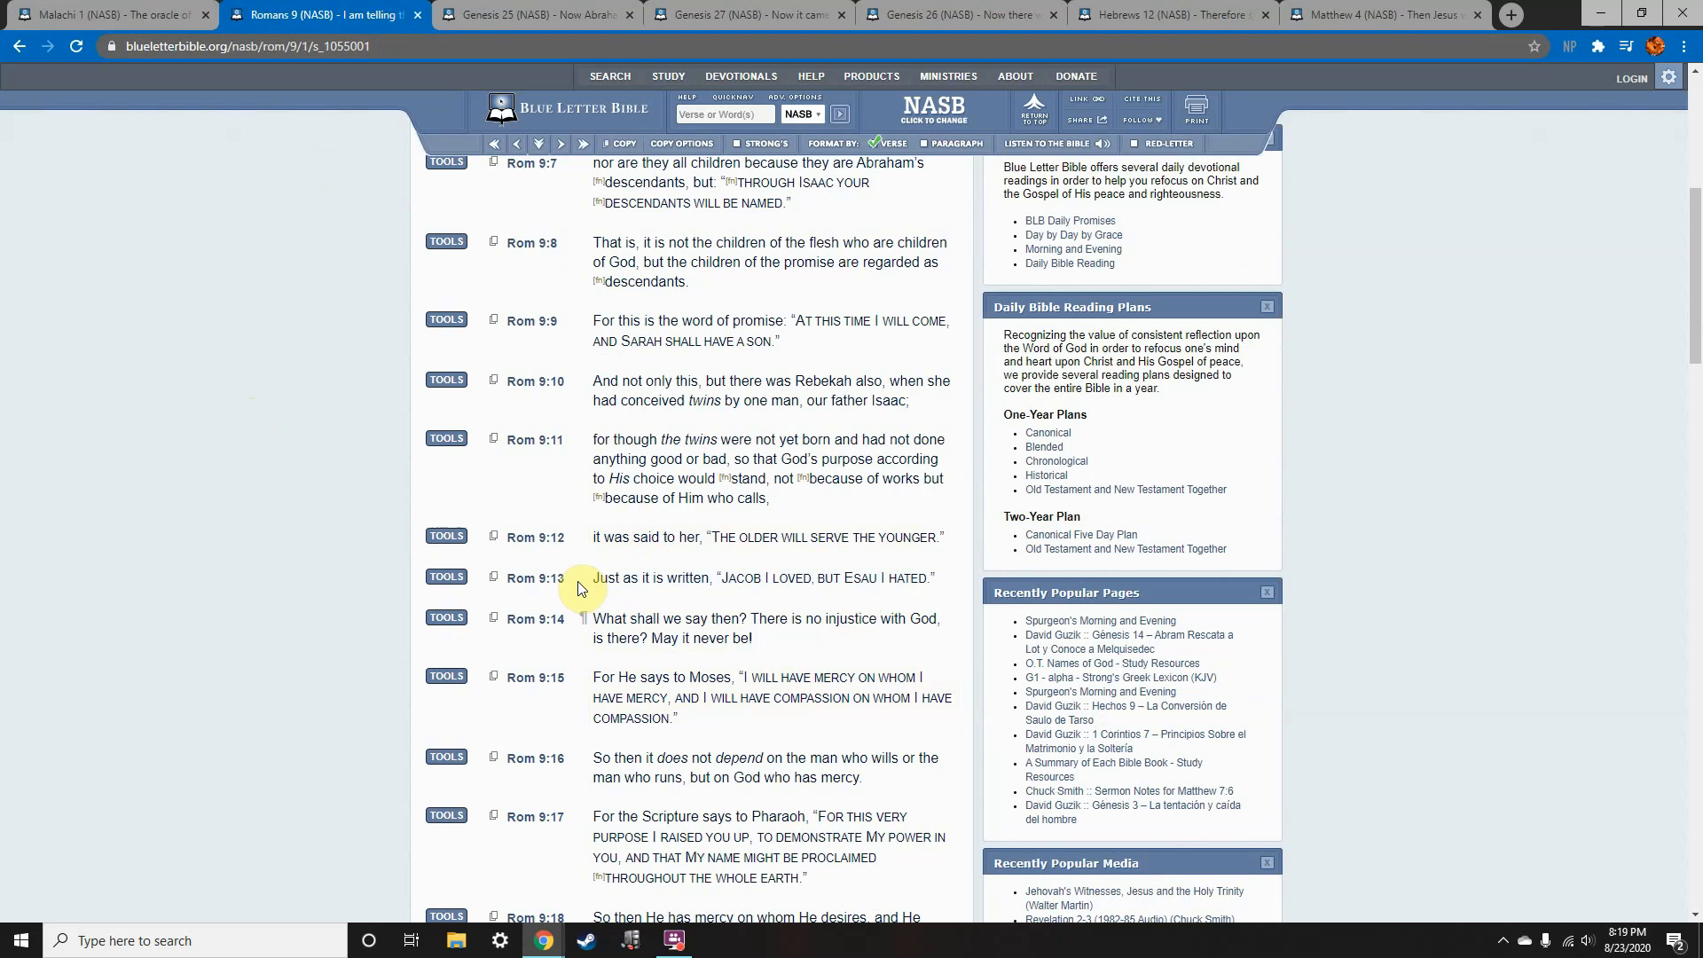
{"action": "mouse_move", "coordinate": [522, 598]}
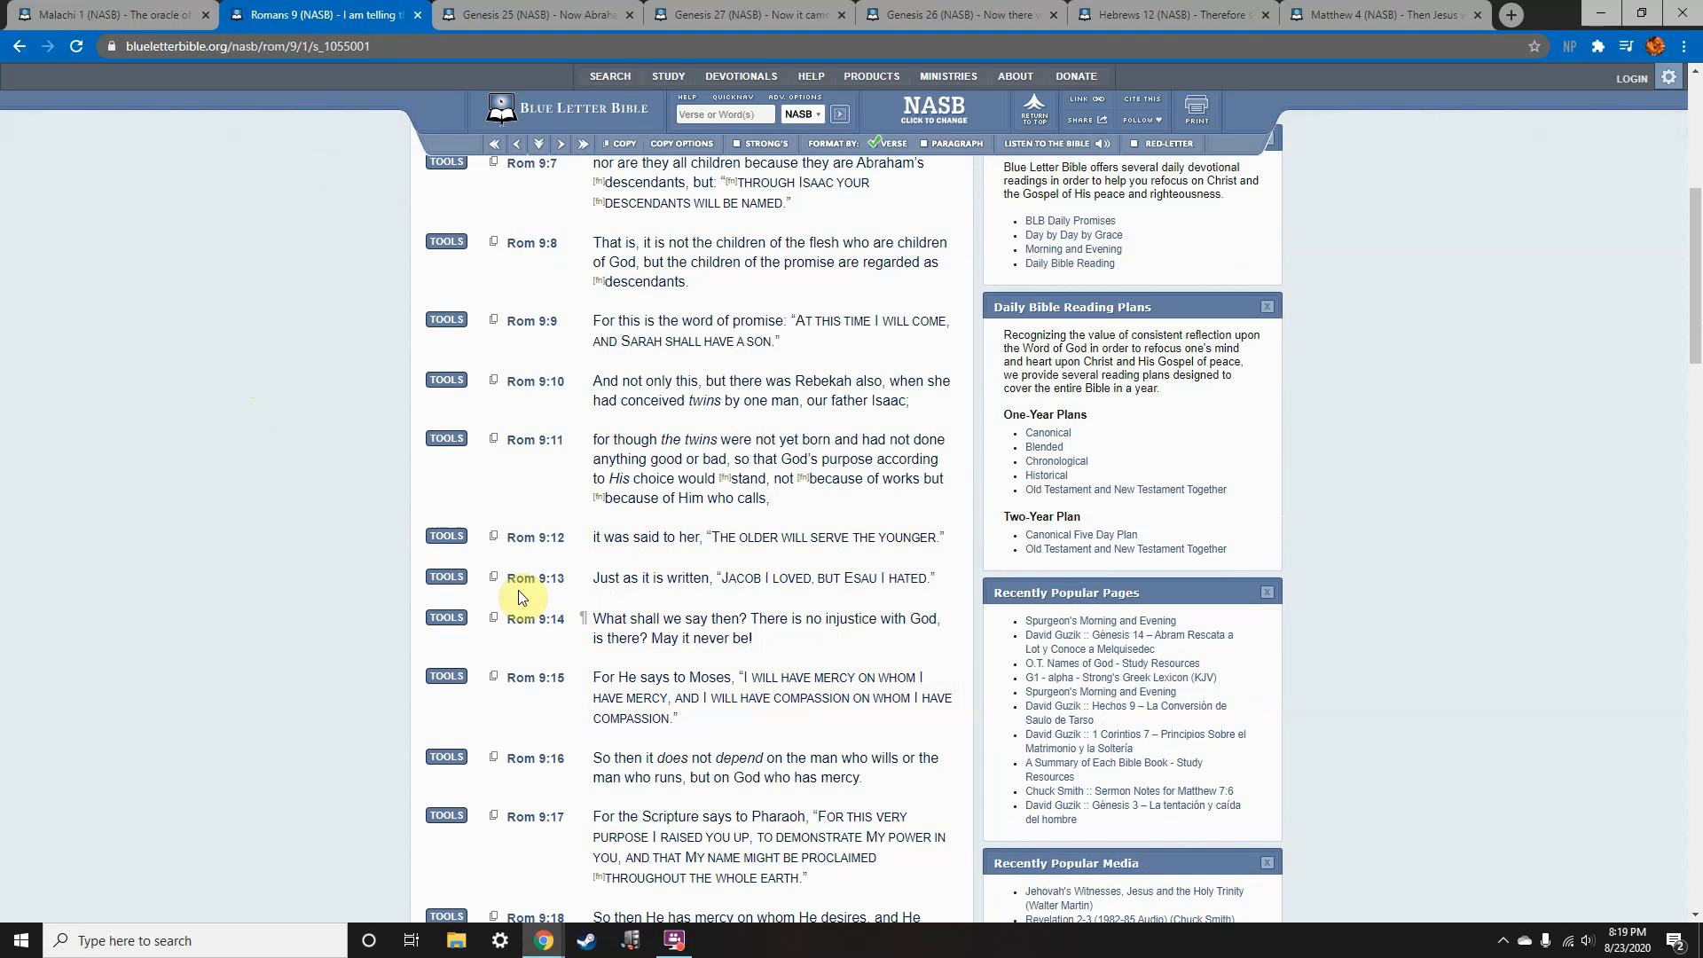
{"action": "mouse_move", "coordinate": [582, 596]}
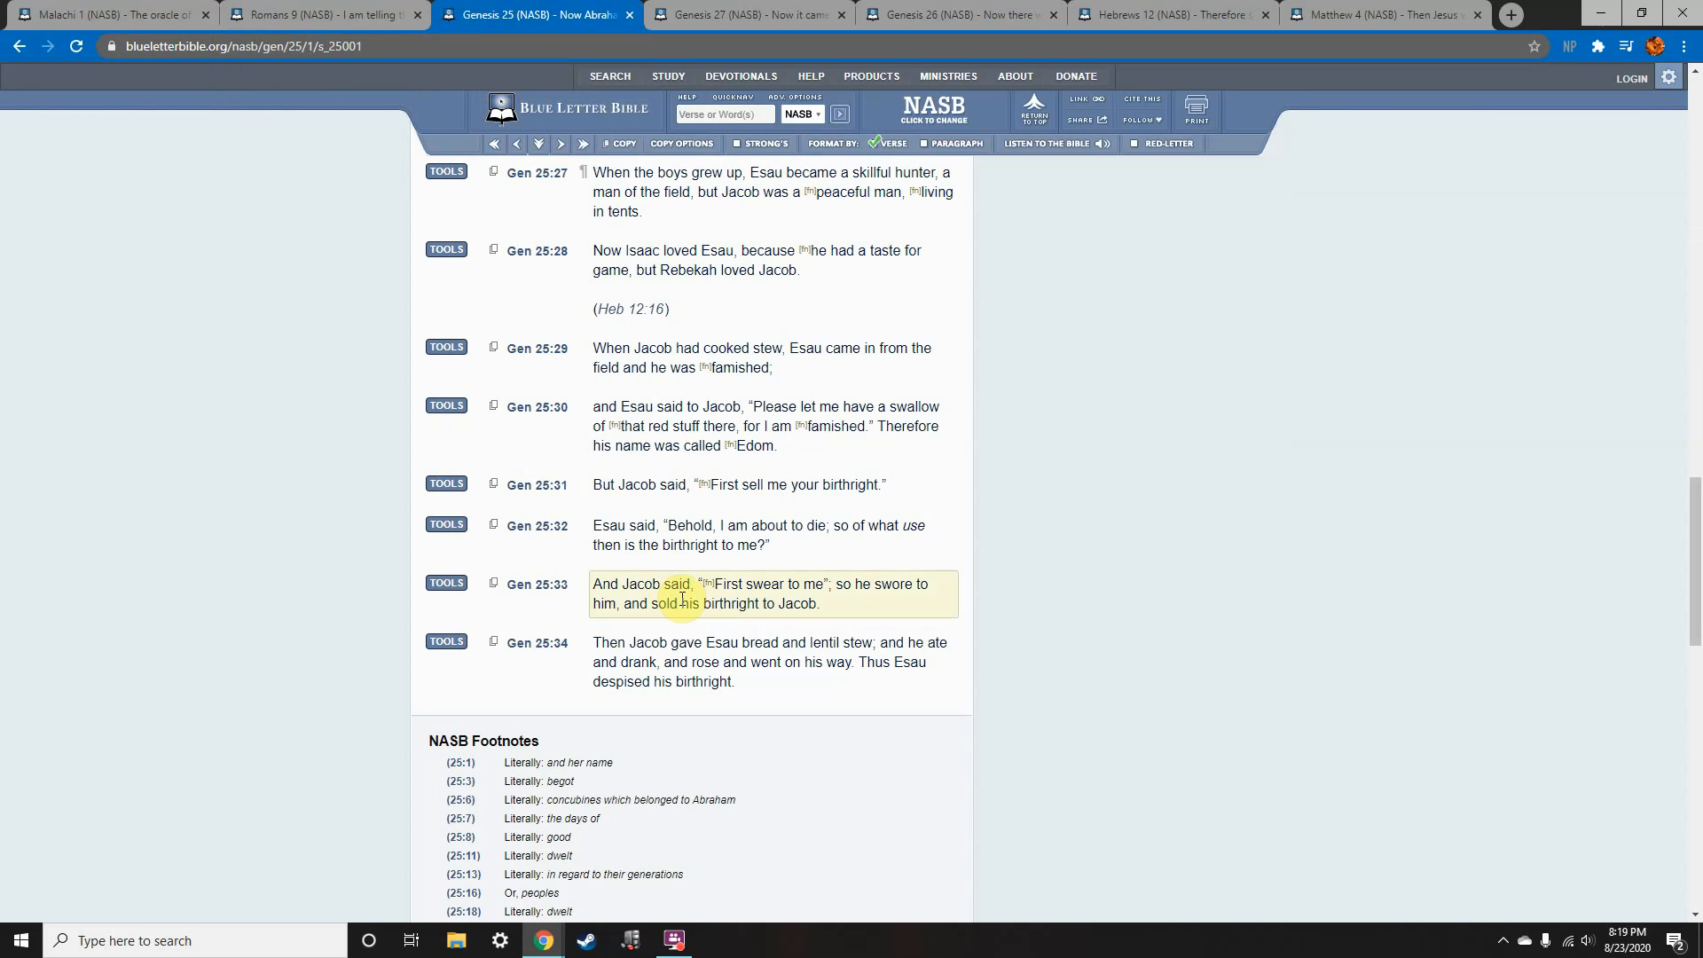
{"action": "mouse_move", "coordinate": [855, 584]}
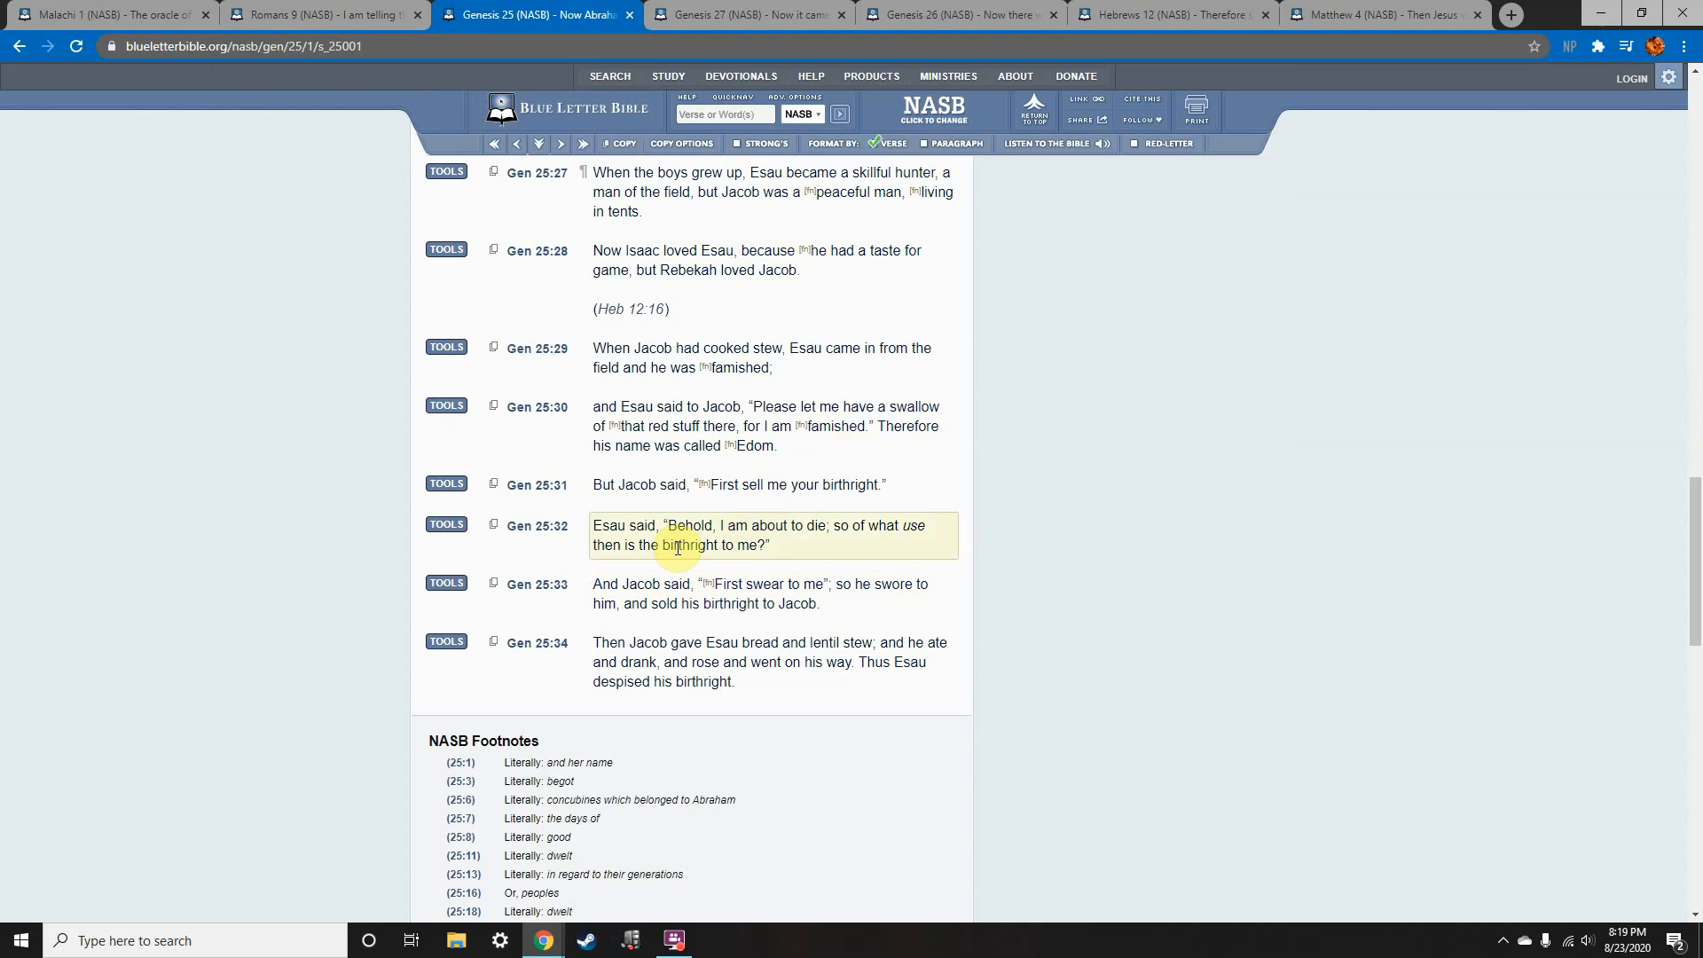
{"action": "mouse_move", "coordinate": [665, 604]}
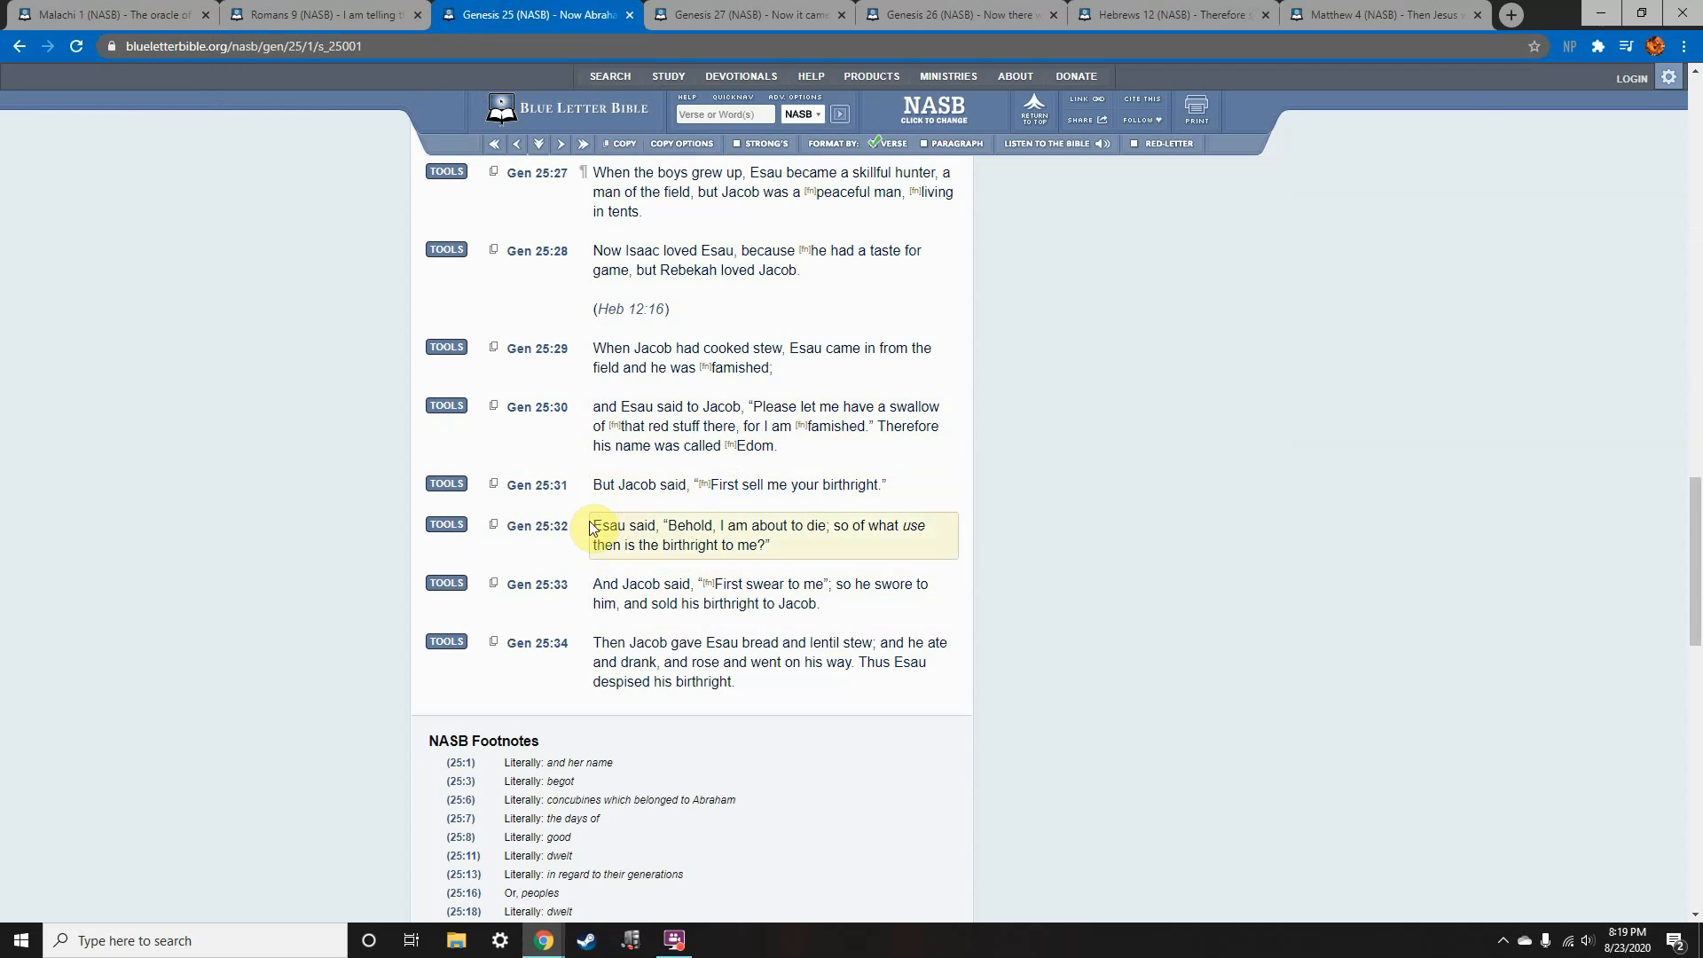
{"action": "mouse_move", "coordinate": [731, 445]}
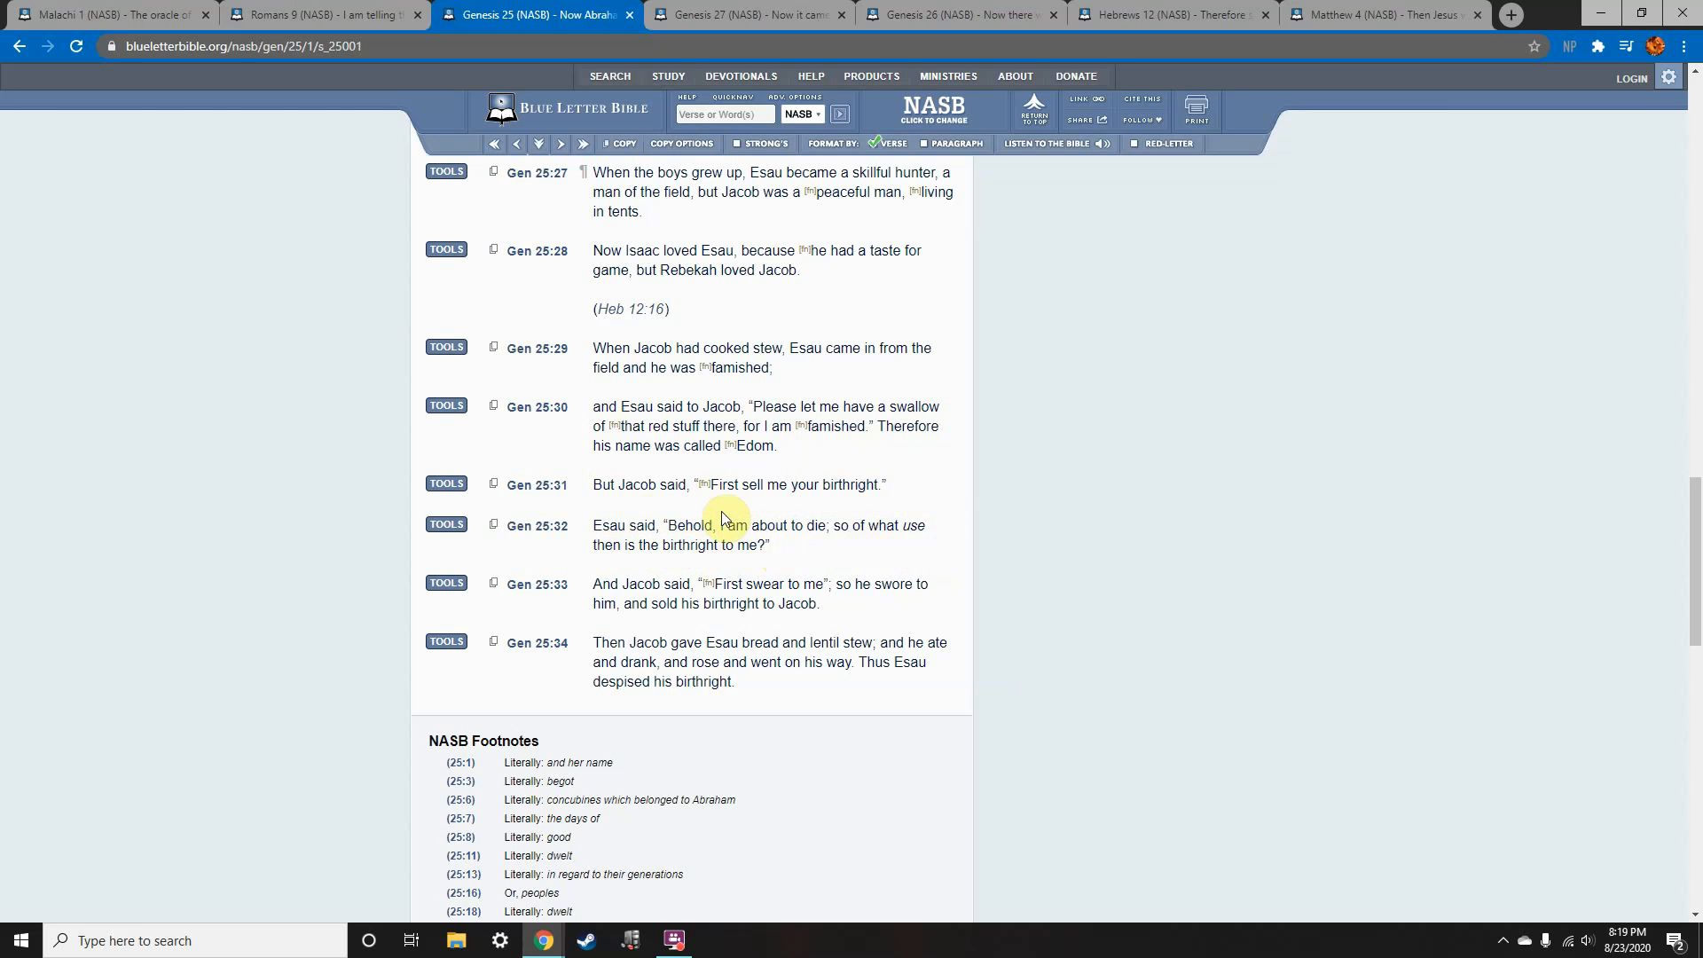
{"action": "mouse_move", "coordinate": [908, 497]}
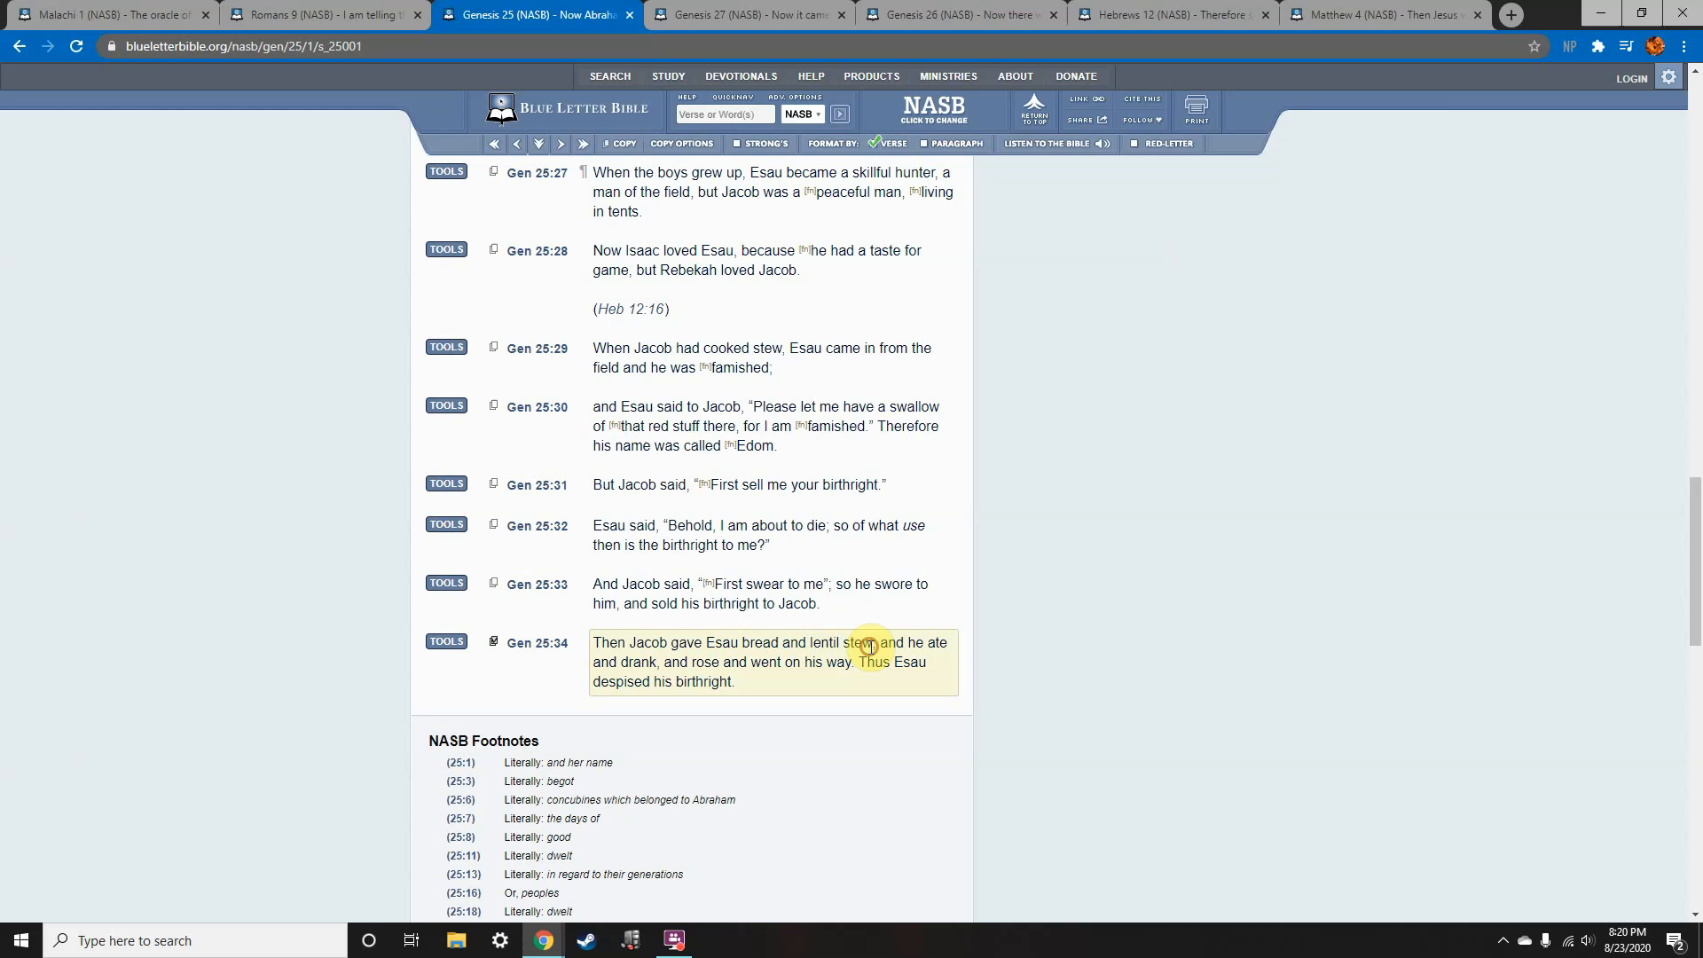
Highlight Genesis 25:34 where Esau sells and despises his birthright.
{"action": "double_click", "coordinate": [721, 642]}
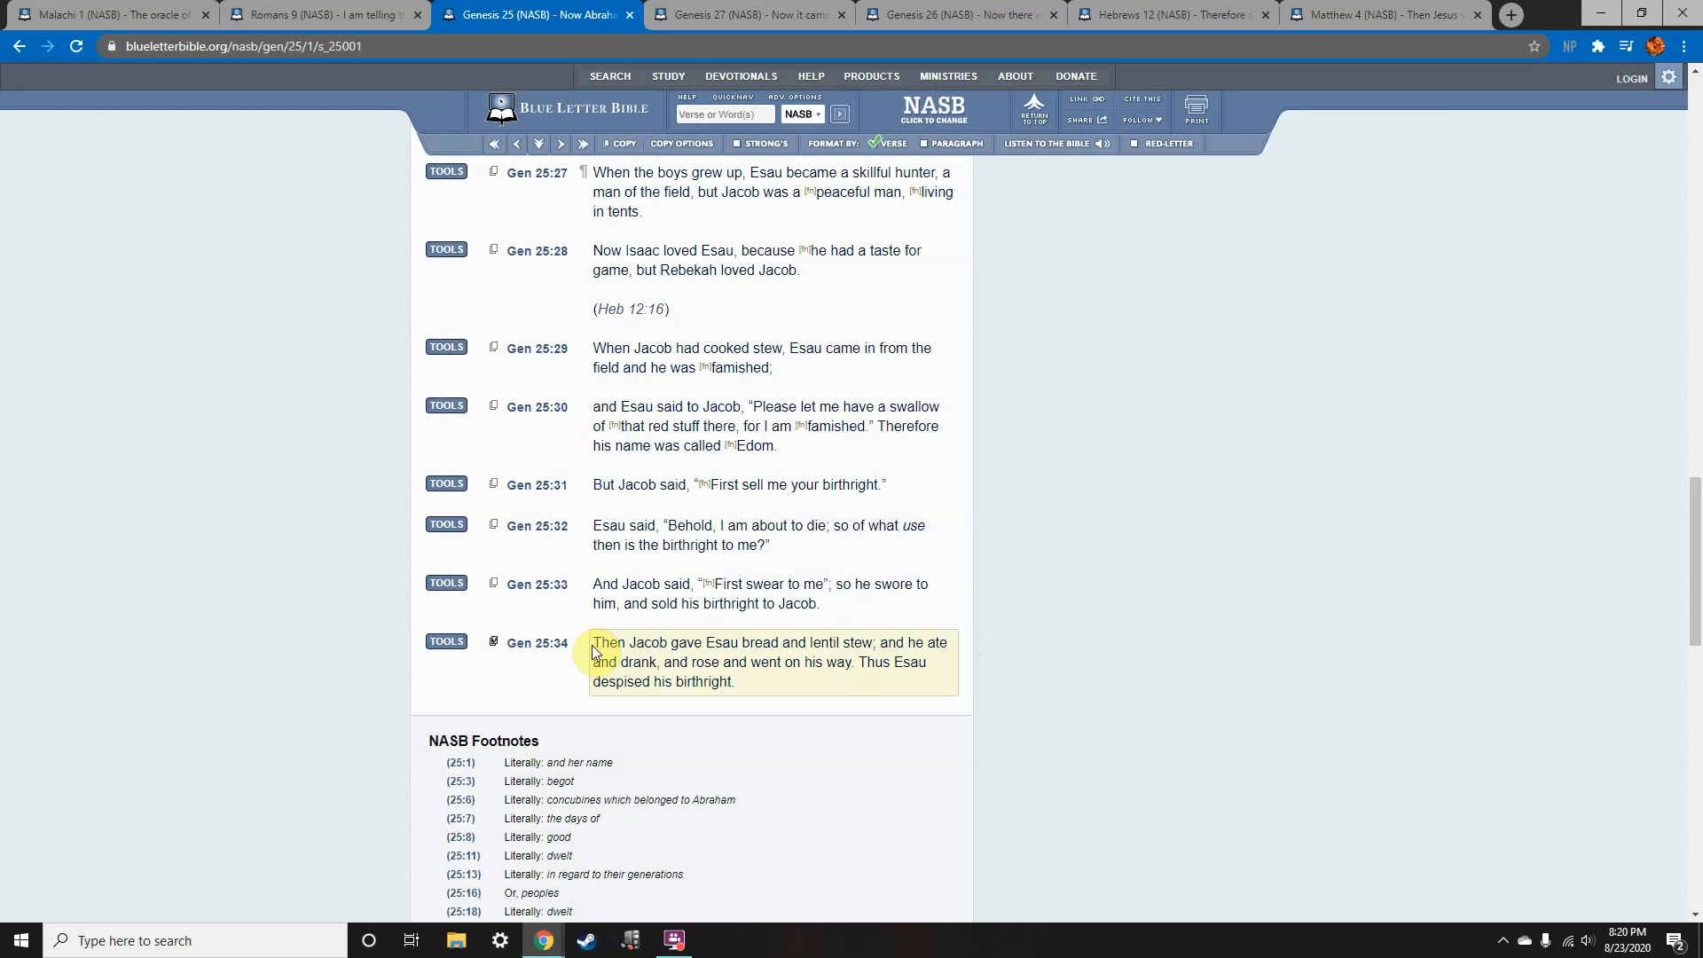
{"action": "left_click_drag", "start_coordinate": [594, 643], "coordinate": [798, 681]}
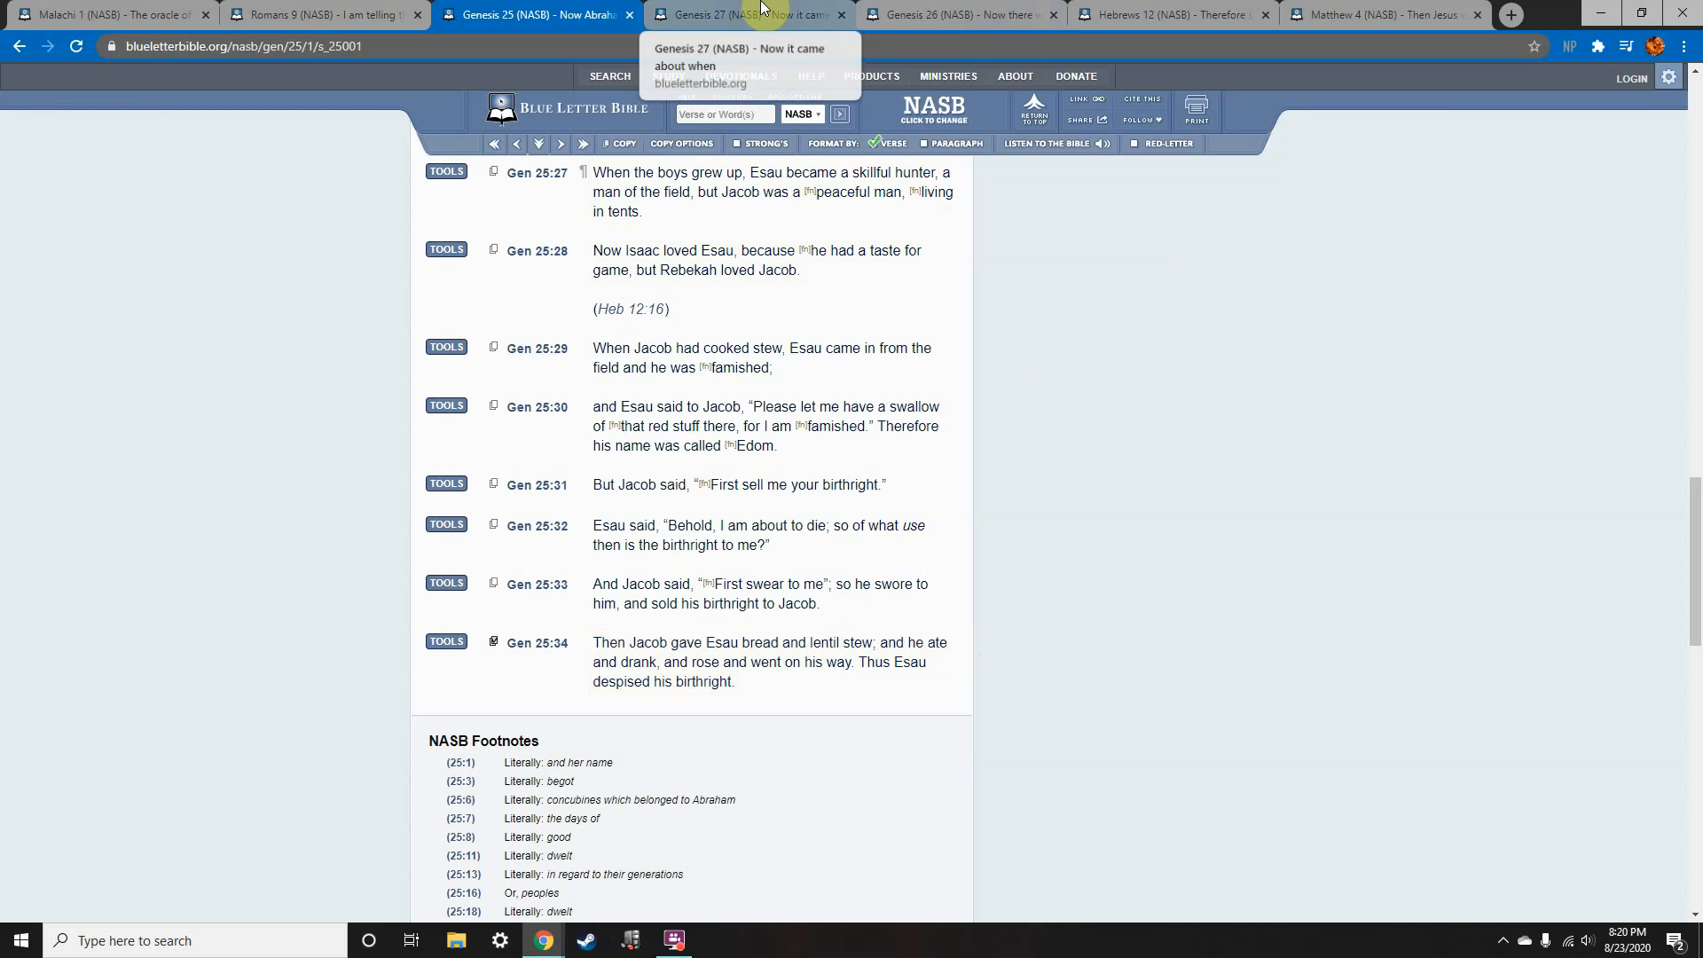
Read Genesis 27:41–42, highlighting Esau's grudge and vow to kill Jacob.
{"action": "left_click", "coordinate": [743, 14]}
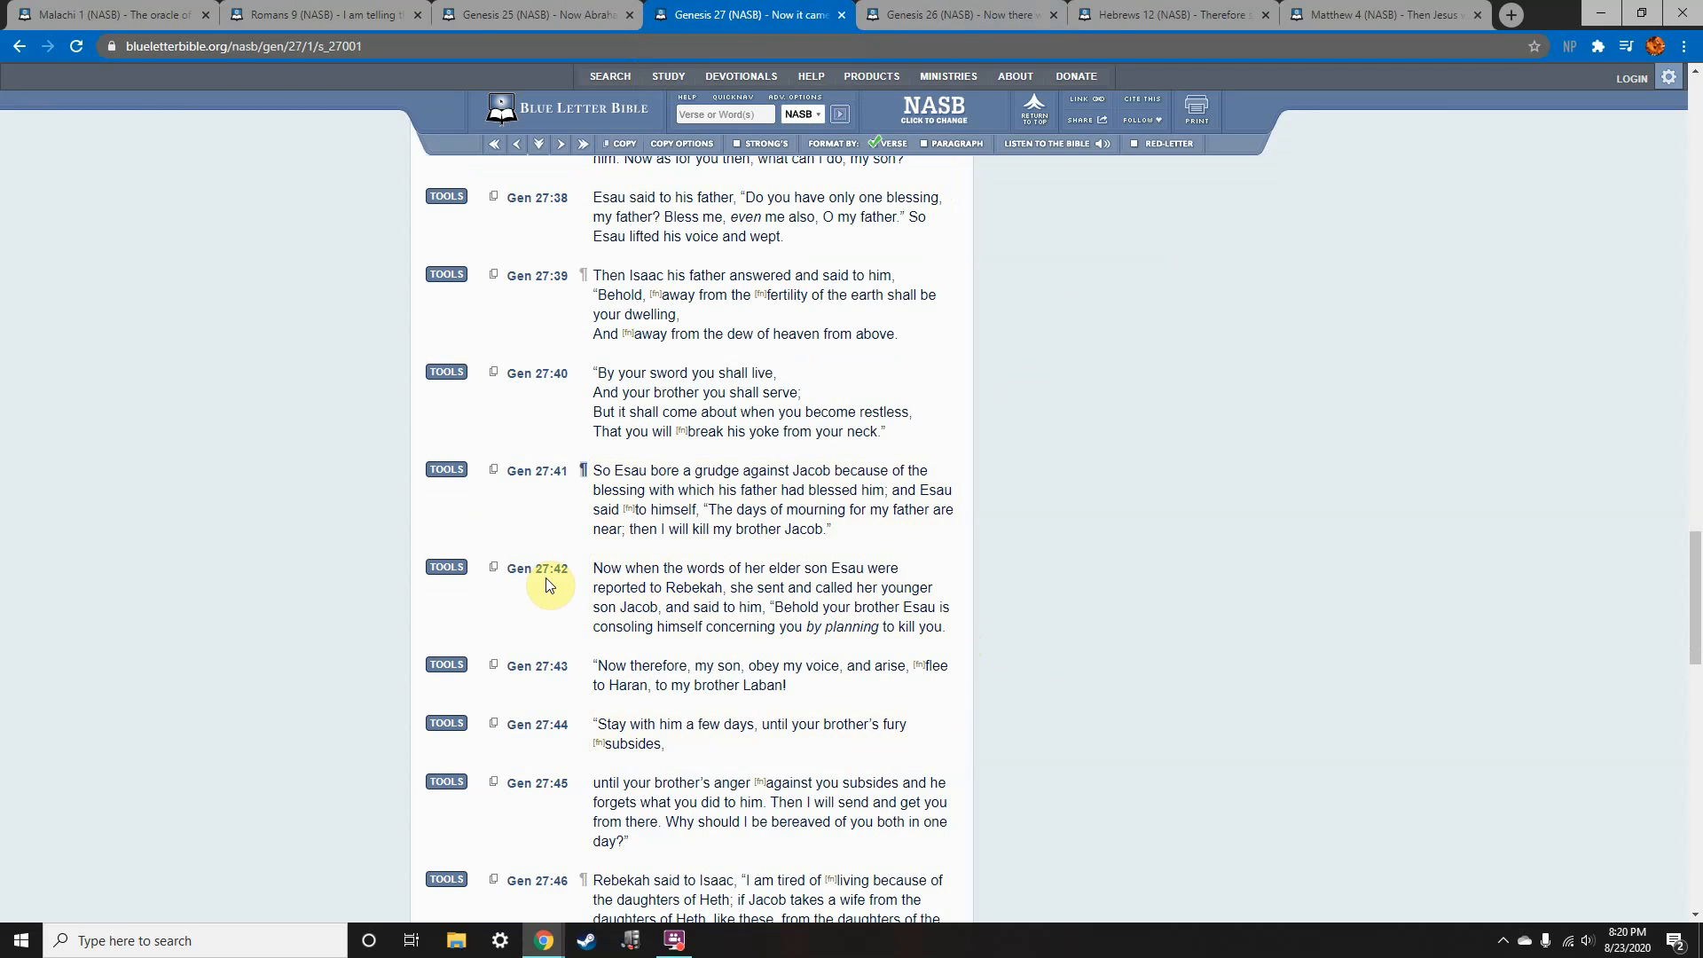
{"action": "mouse_move", "coordinate": [905, 651]}
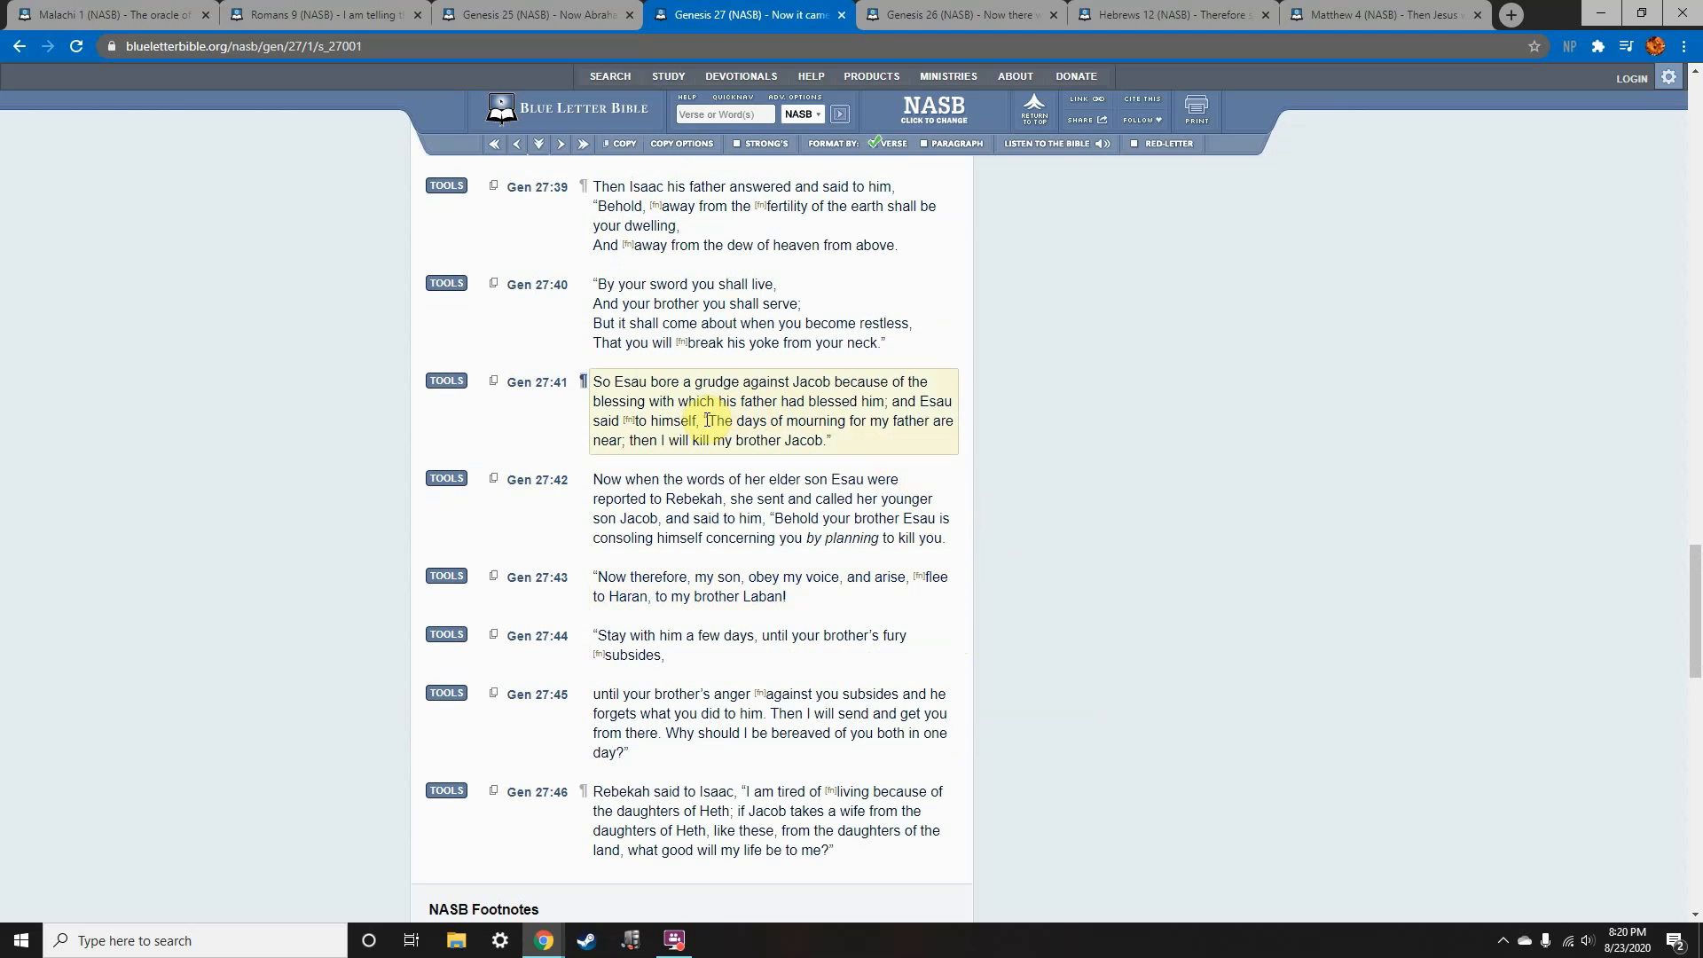
{"action": "left_click", "coordinate": [979, 452]}
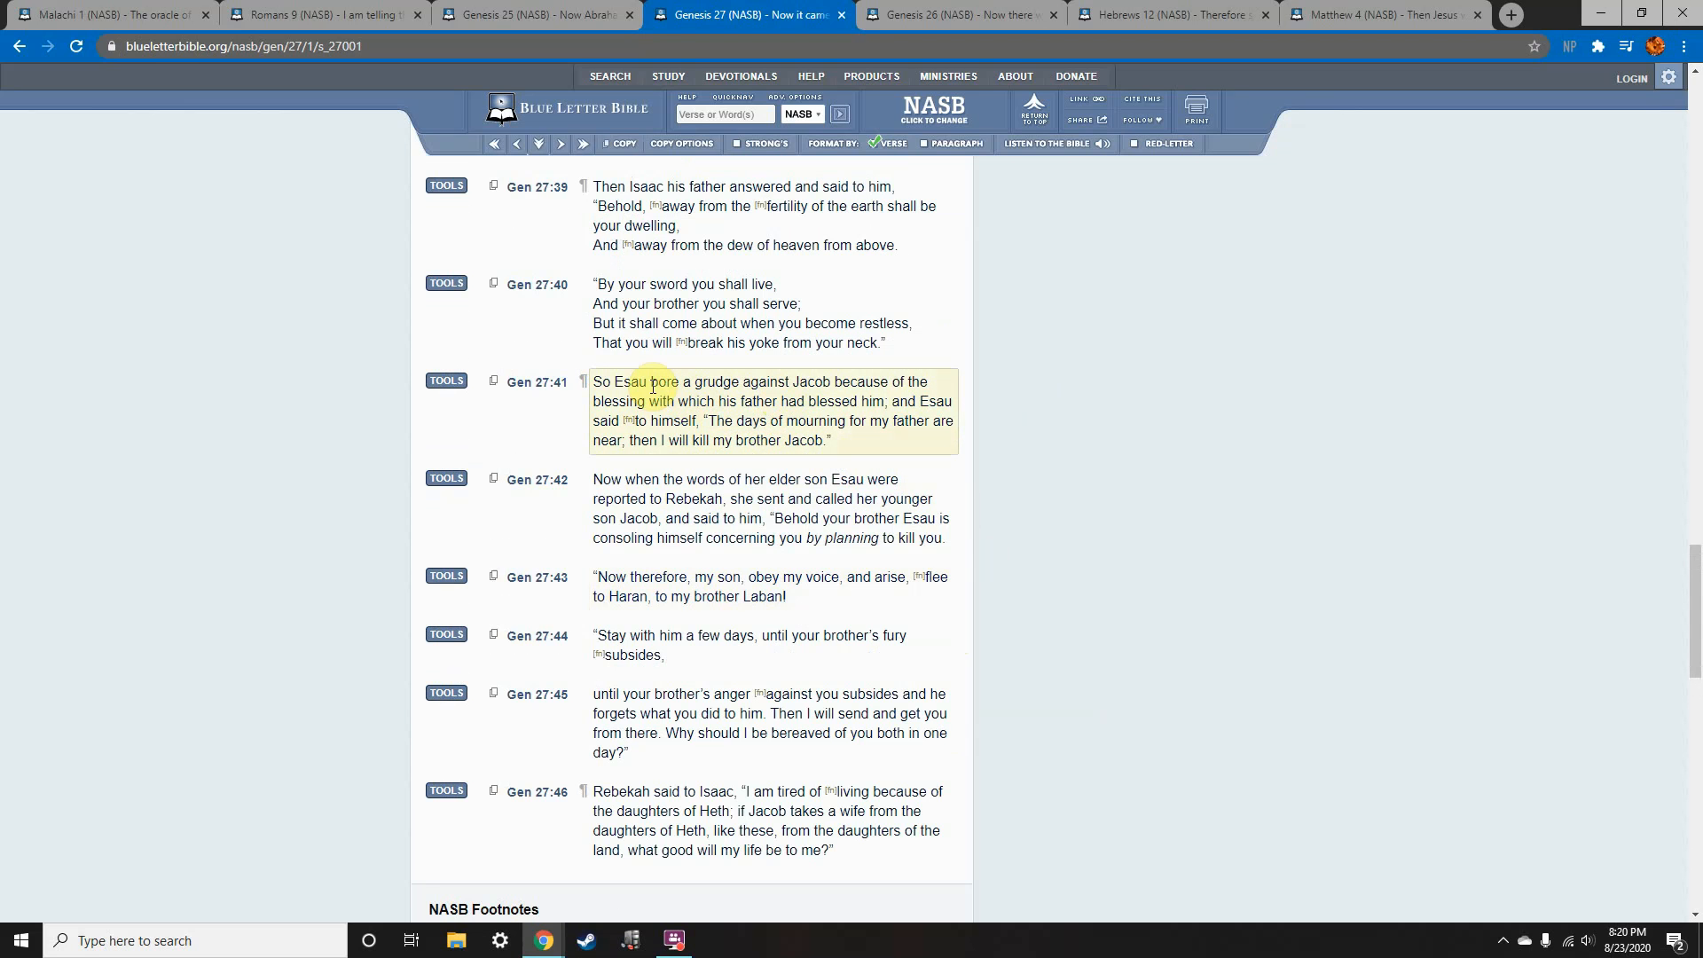
{"action": "left_click_drag", "start_coordinate": [592, 382], "coordinate": [651, 381]}
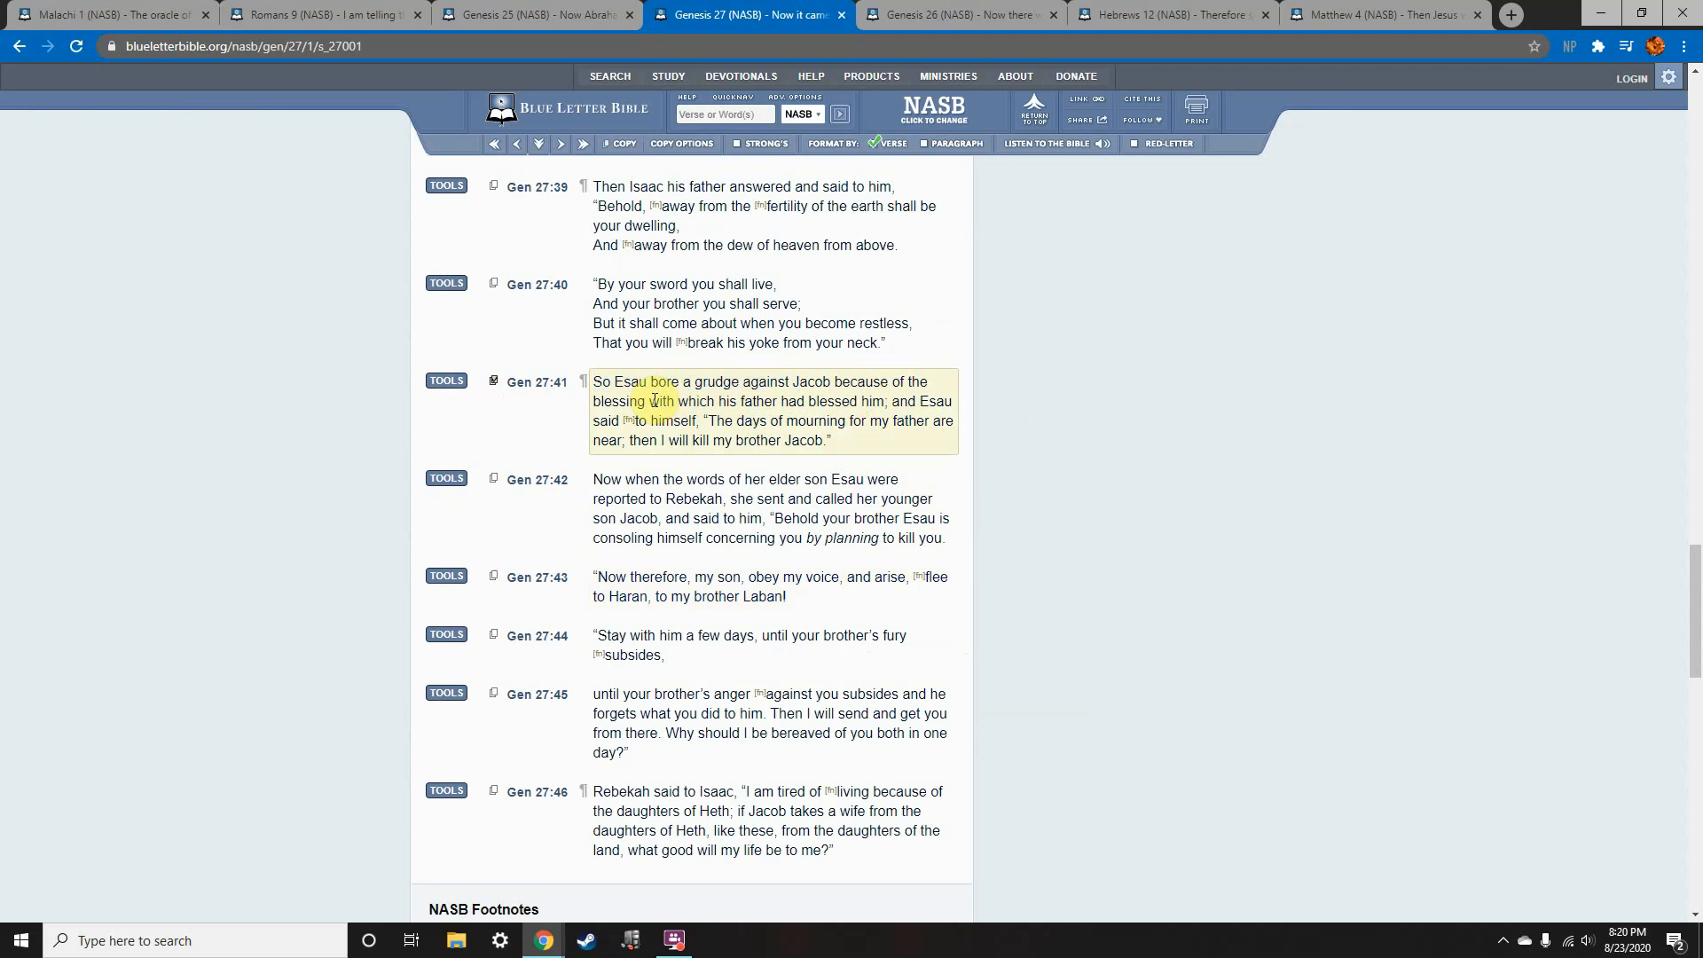
{"action": "left_click_drag", "start_coordinate": [652, 401], "coordinate": [885, 401]}
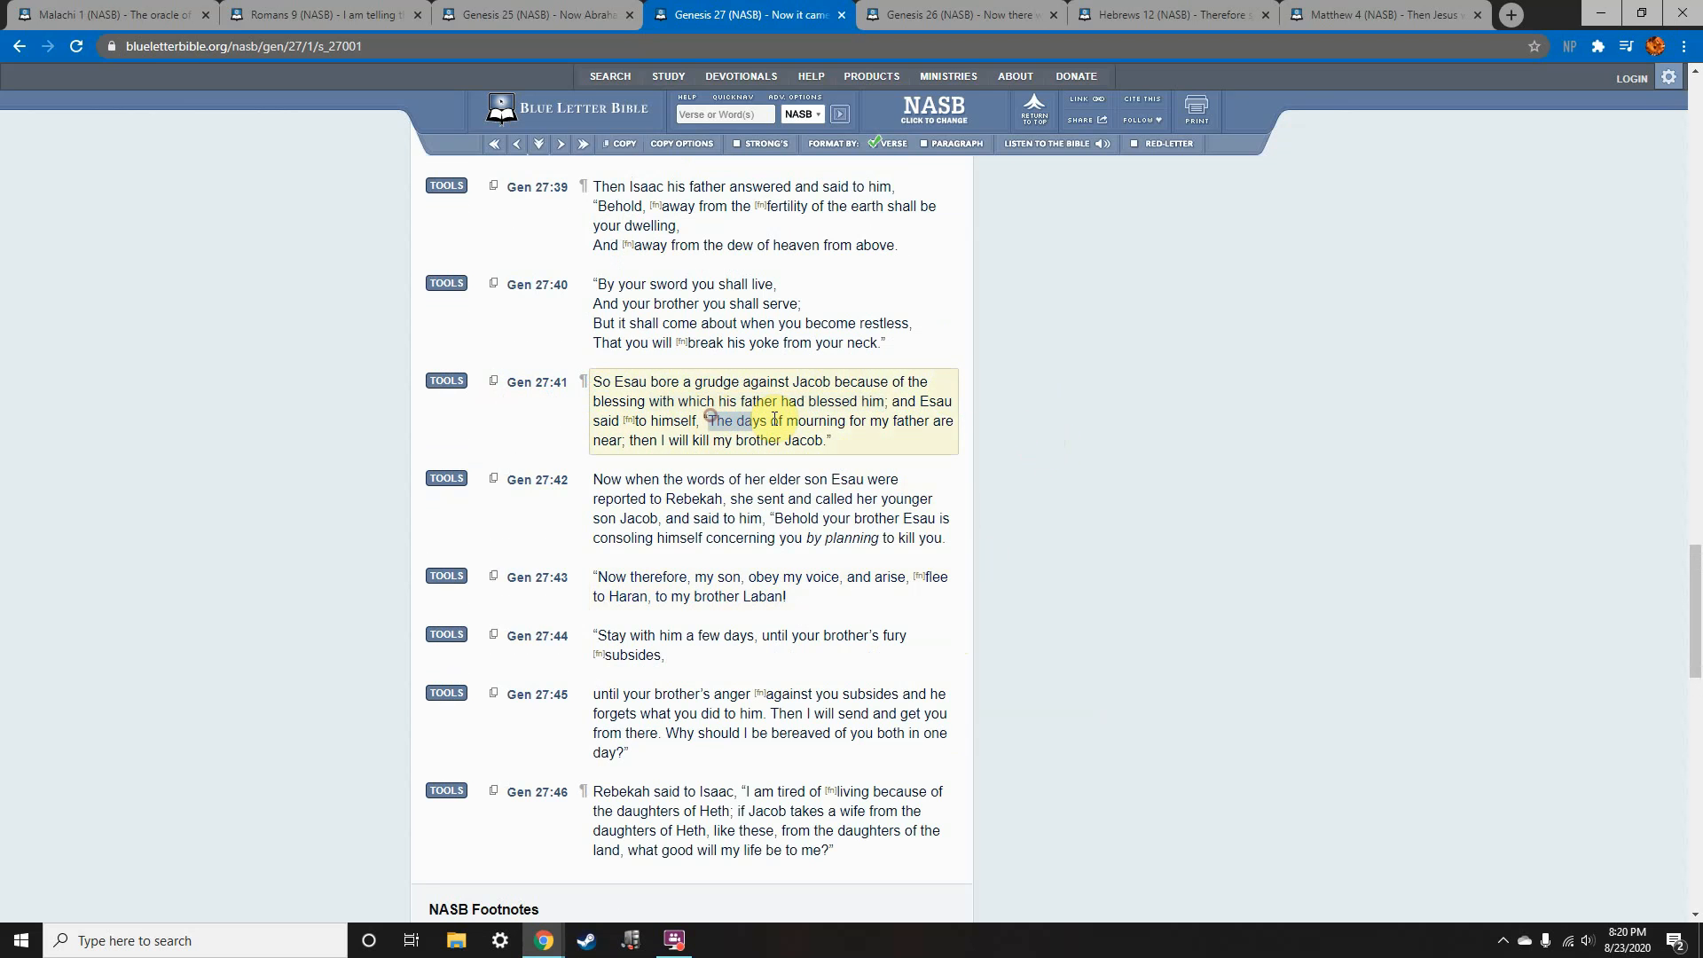
{"action": "left_click_drag", "start_coordinate": [708, 421], "coordinate": [825, 440]}
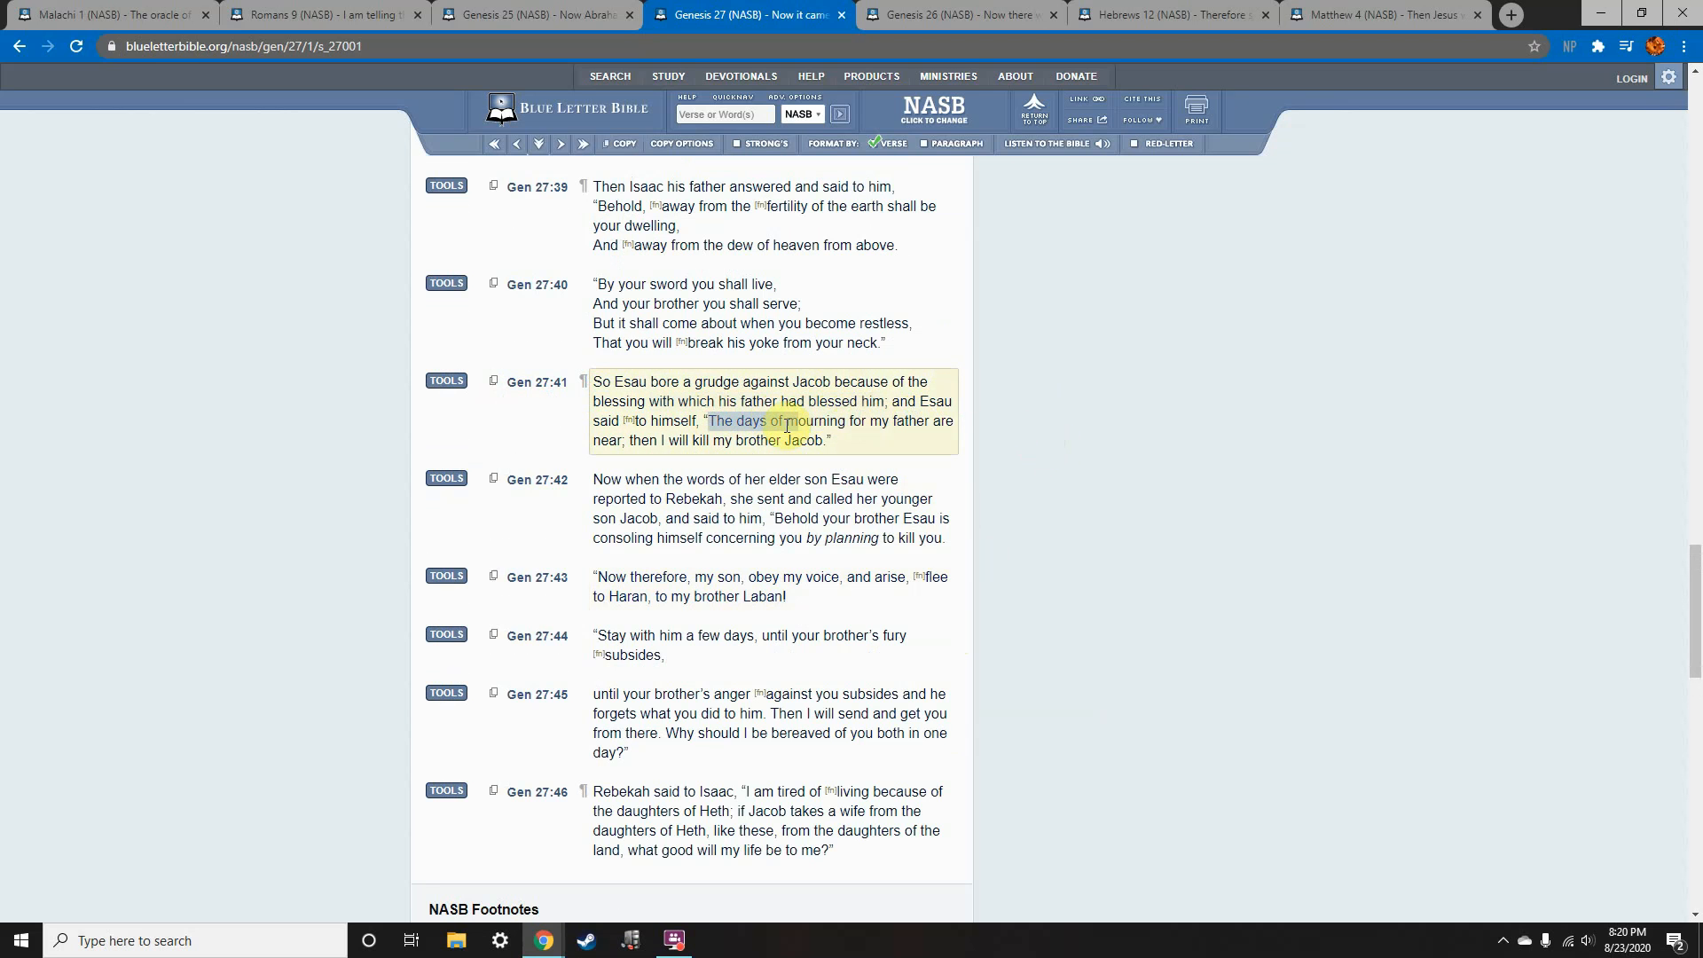
{"action": "left_click", "coordinate": [841, 450]}
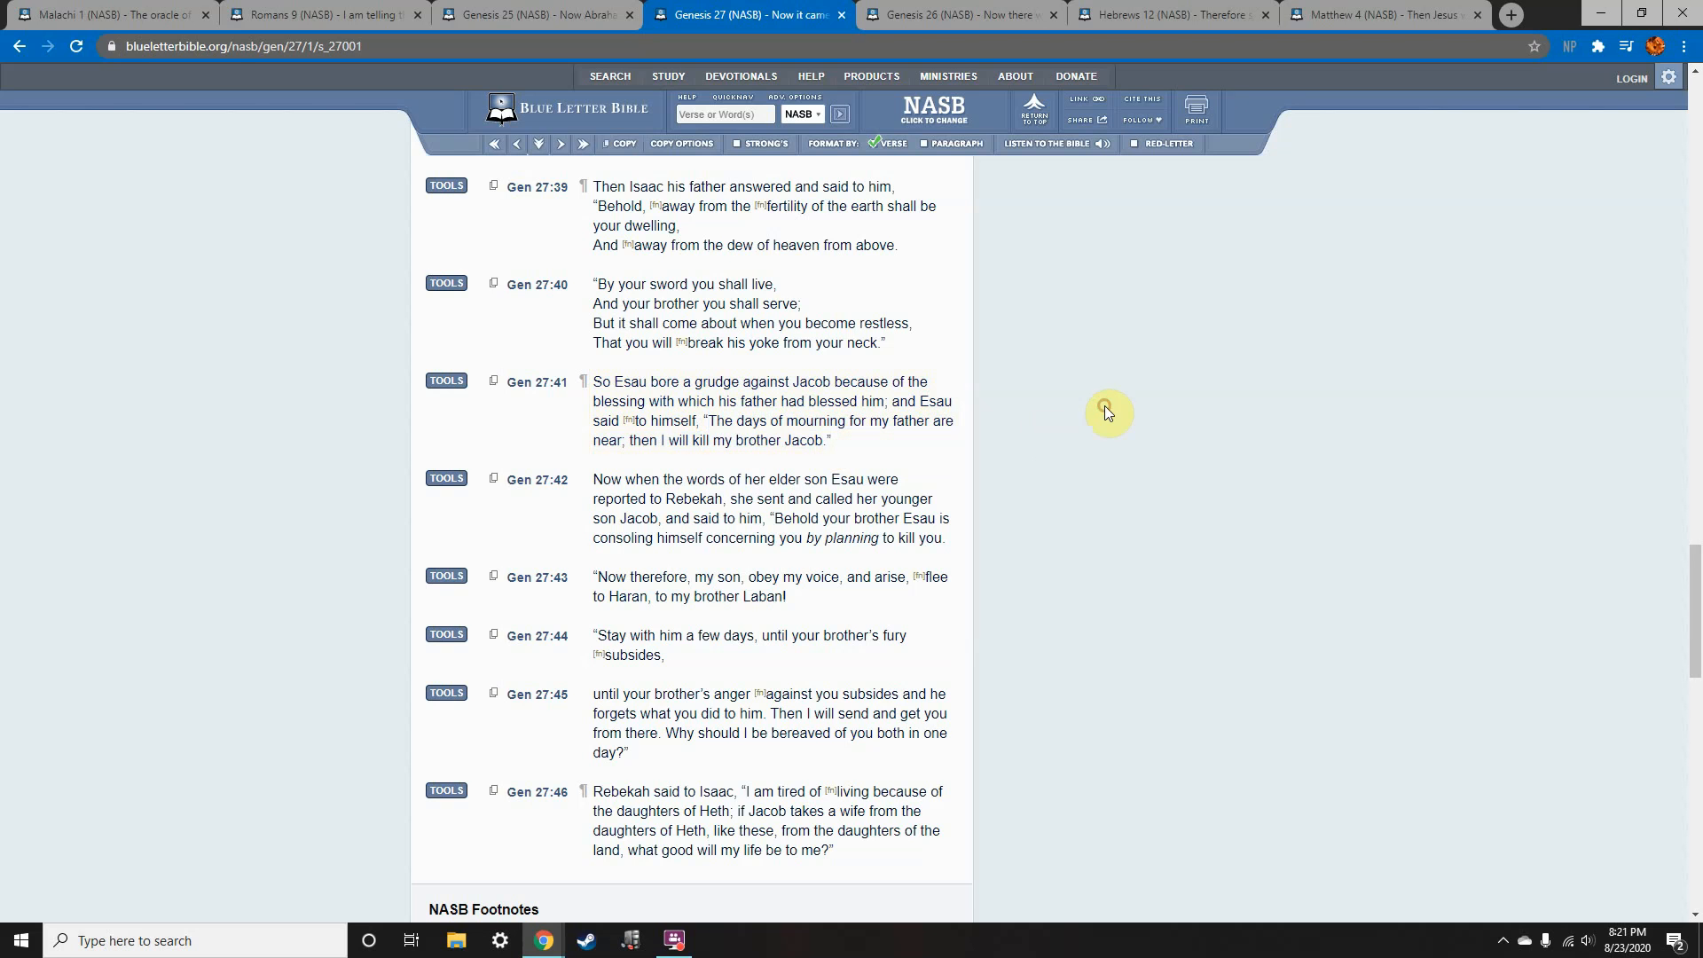
{"action": "mouse_move", "coordinate": [961, 14]}
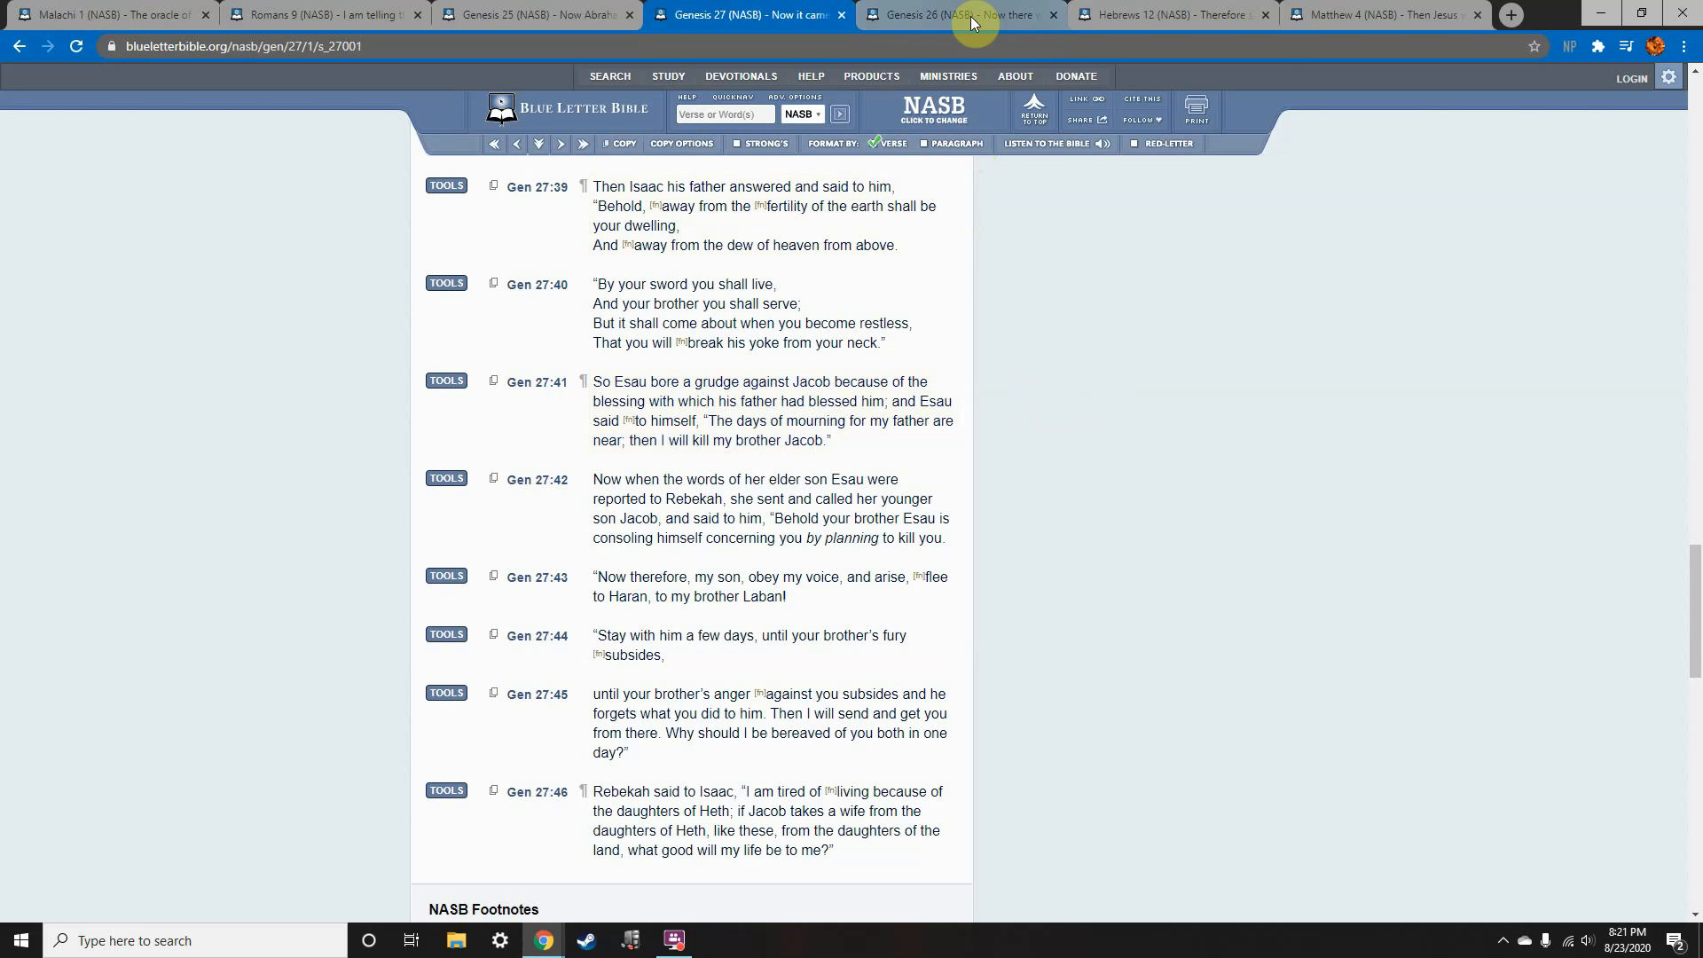
{"action": "mouse_move", "coordinate": [962, 15]}
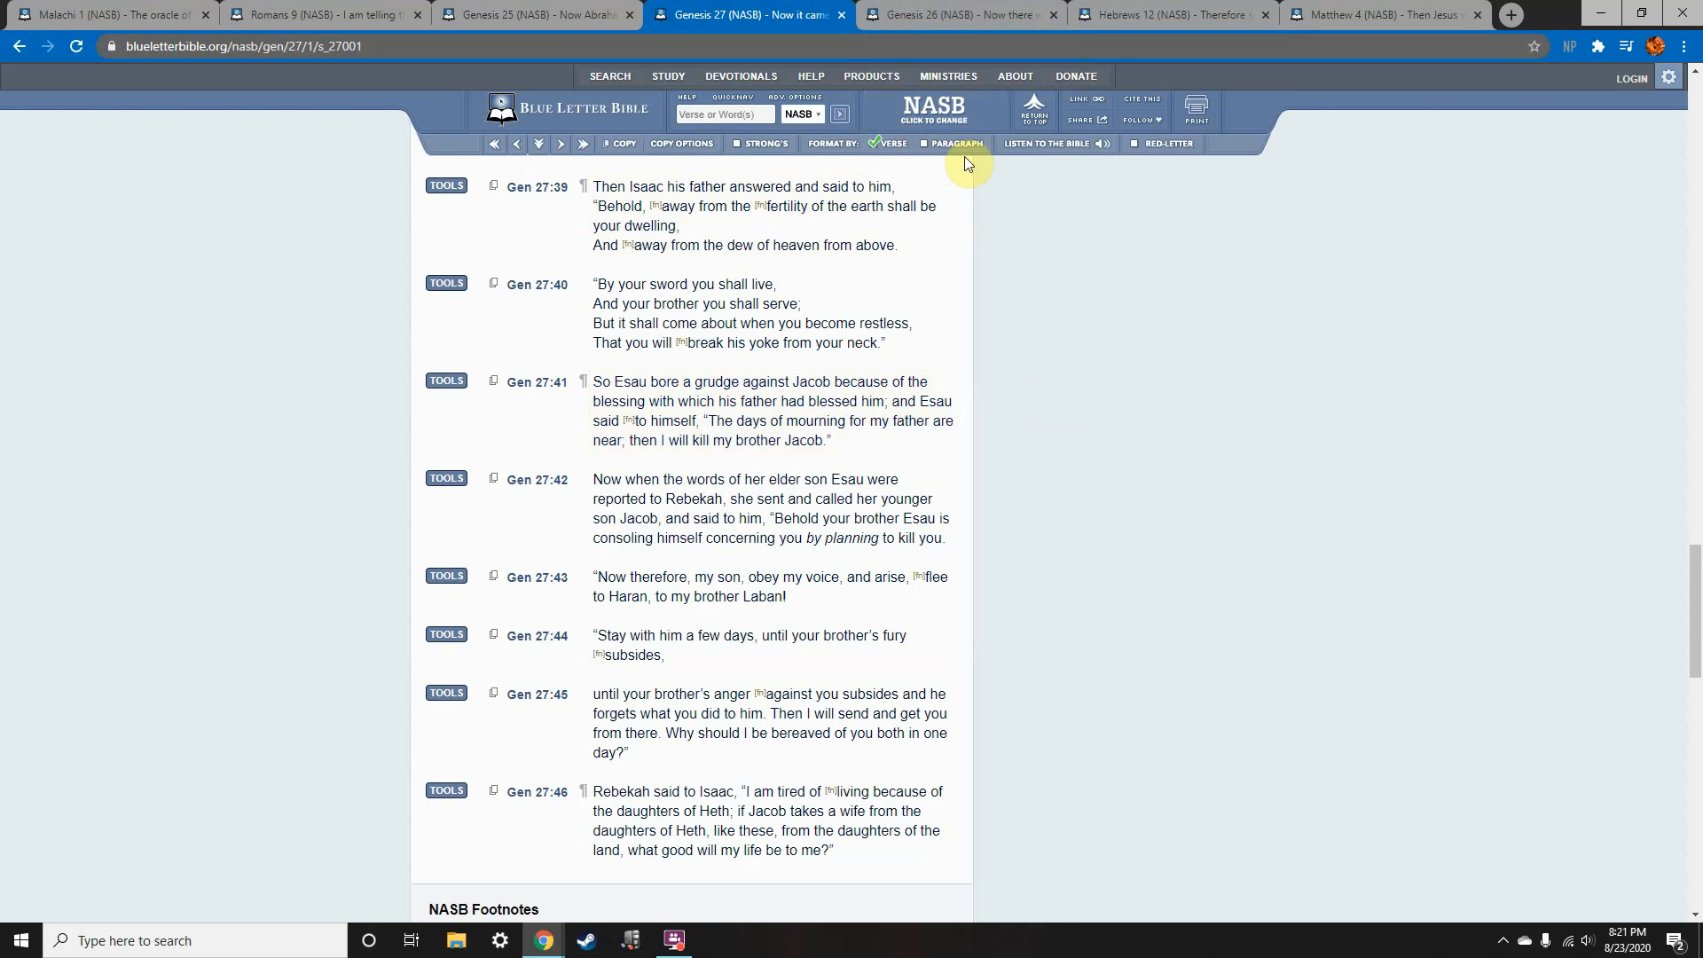
{"action": "mouse_move", "coordinate": [978, 187]}
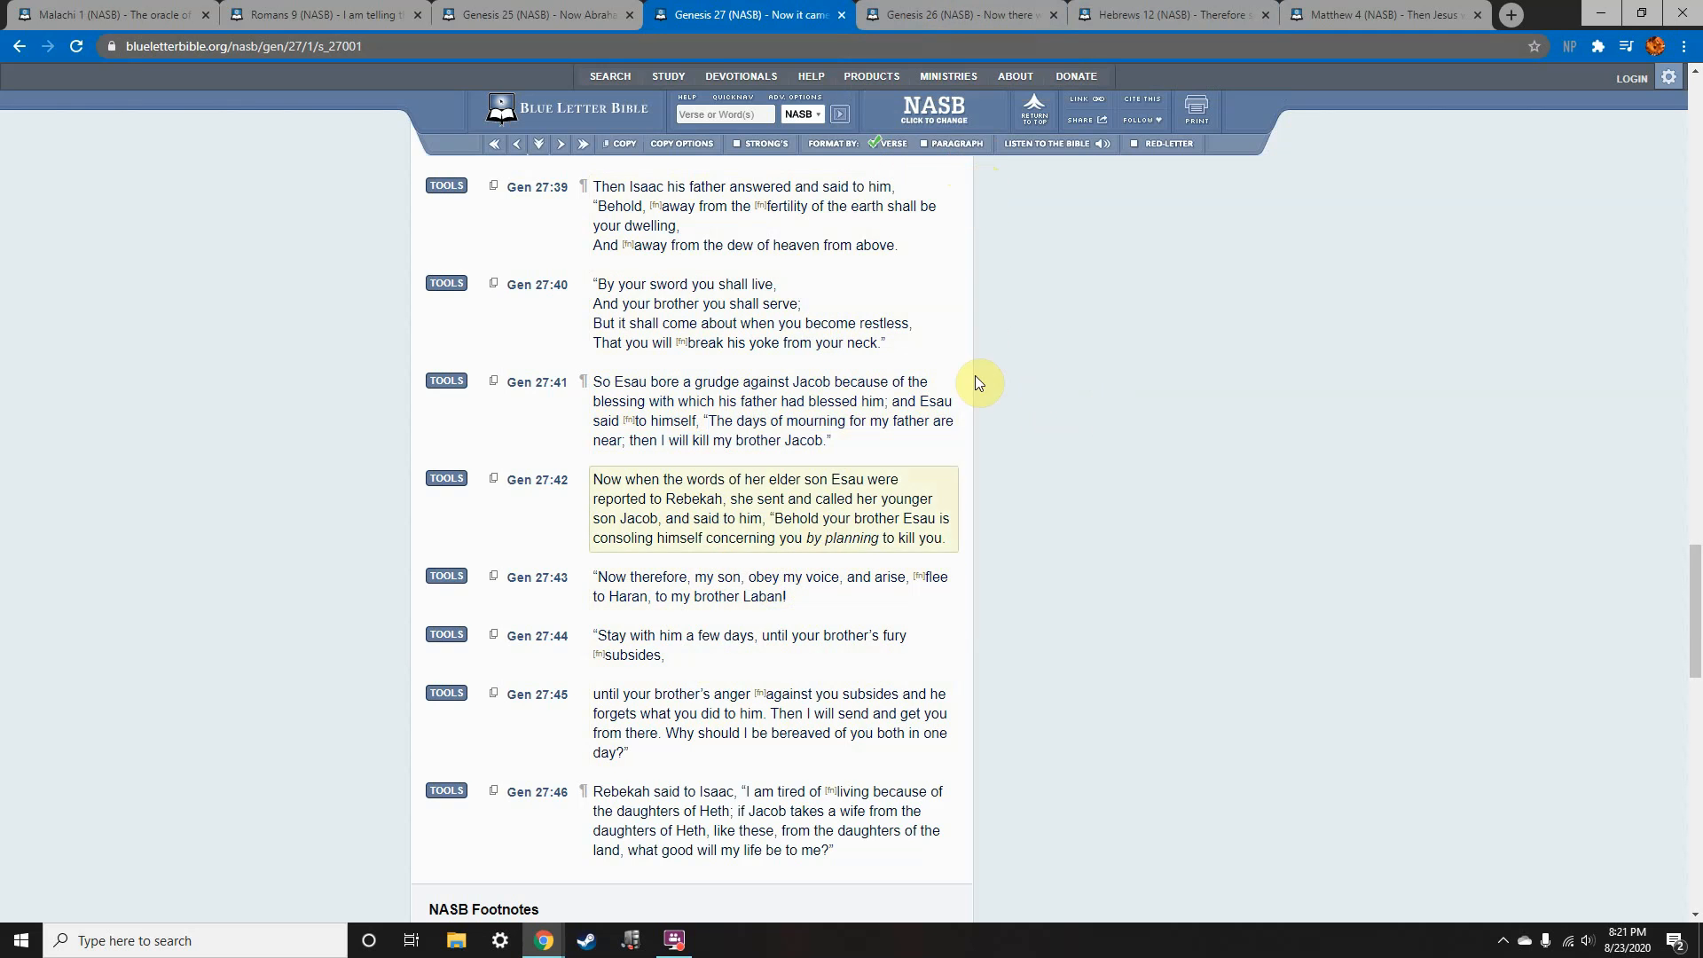
Move to the Genesis 26 passage near verse 35 on Esau's wives.
{"action": "left_click", "coordinate": [960, 14]}
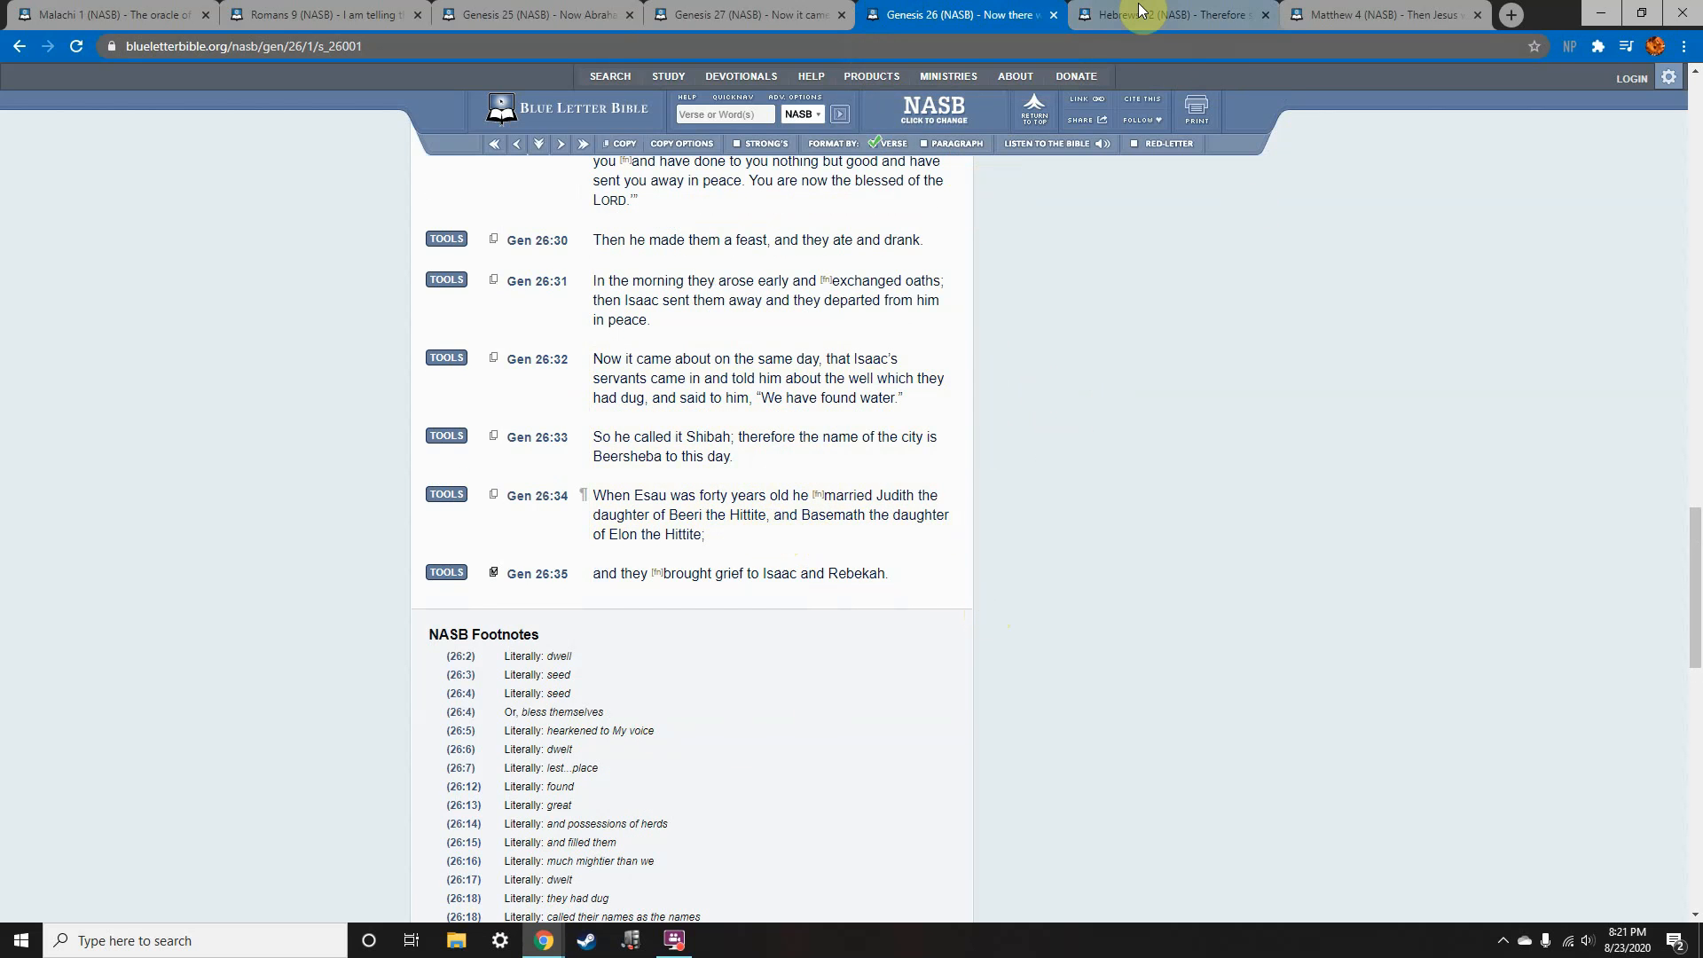
Highlight Genesis 26:34–35 on Esau's Hittite wives, then settle on Hebrews 12:16–17.
{"action": "left_click", "coordinate": [1167, 14]}
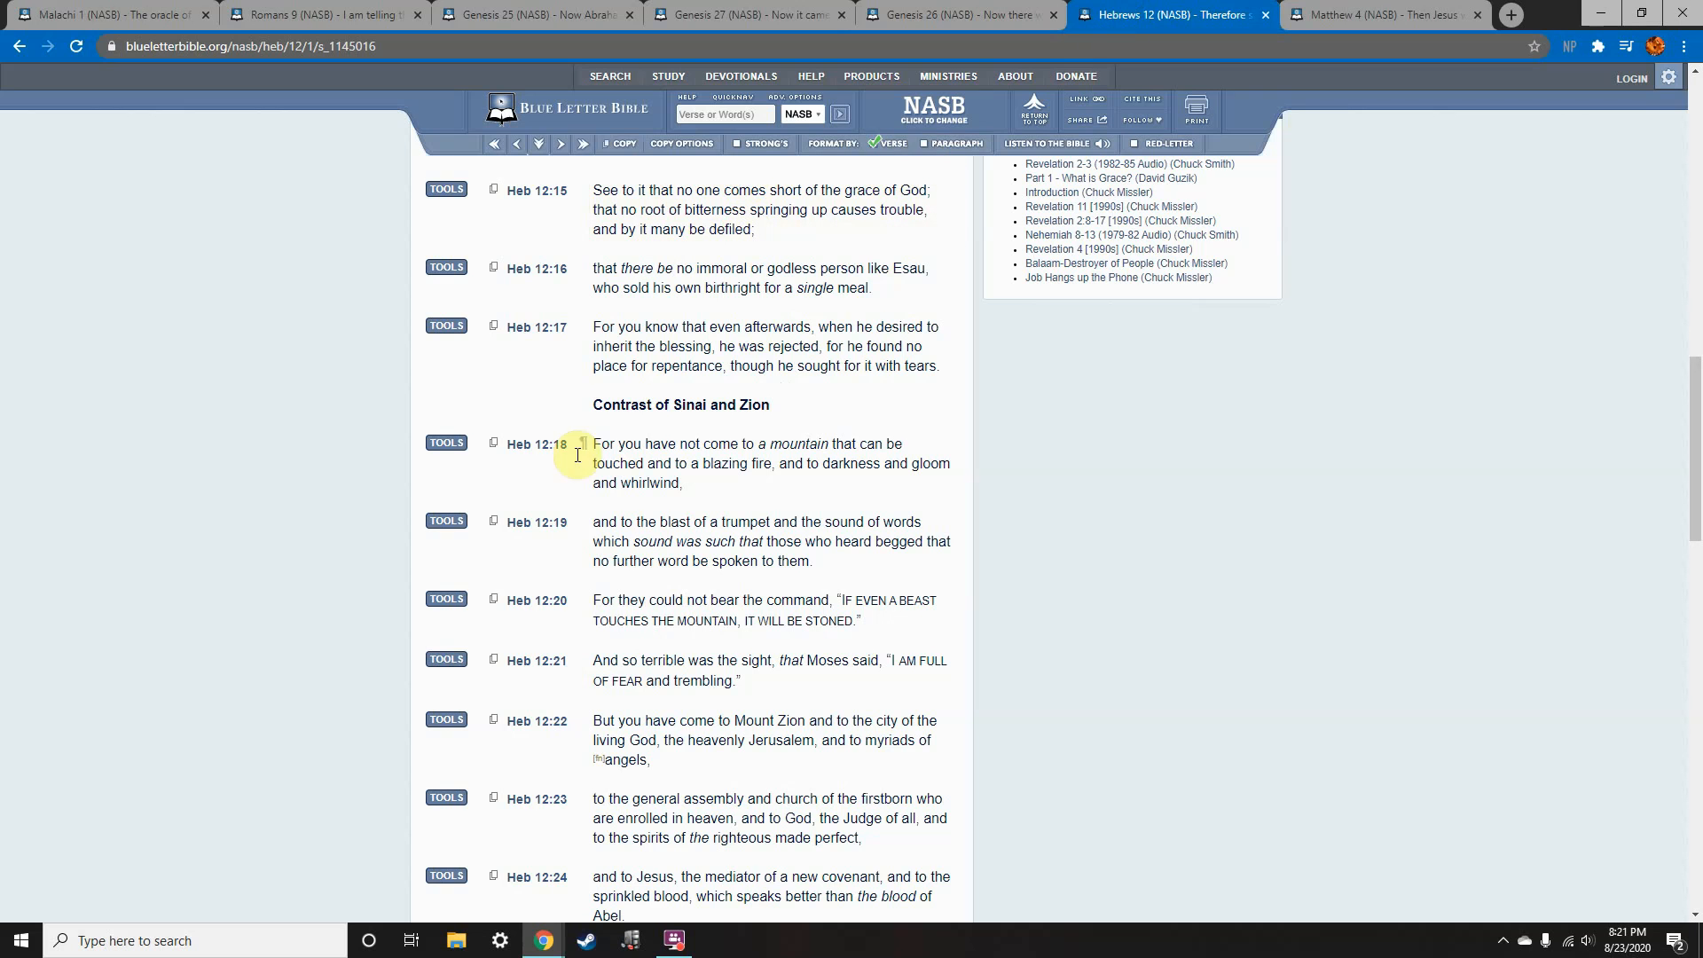
{"action": "mouse_move", "coordinate": [965, 41]}
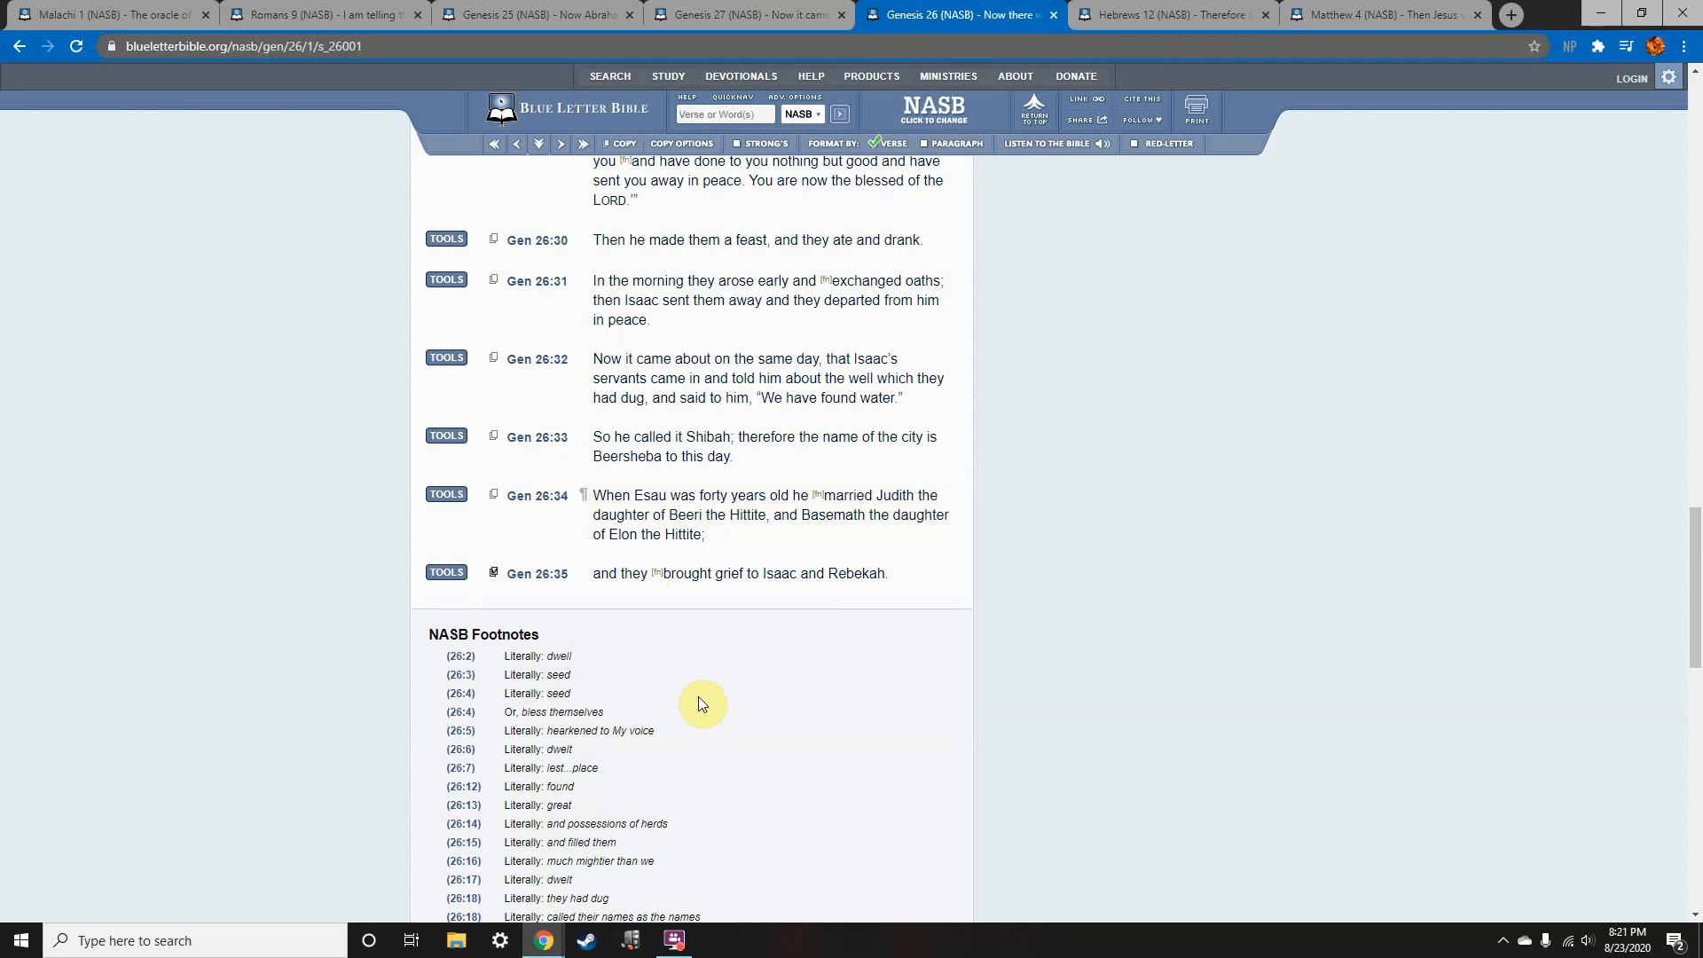
{"action": "mouse_move", "coordinate": [527, 511]}
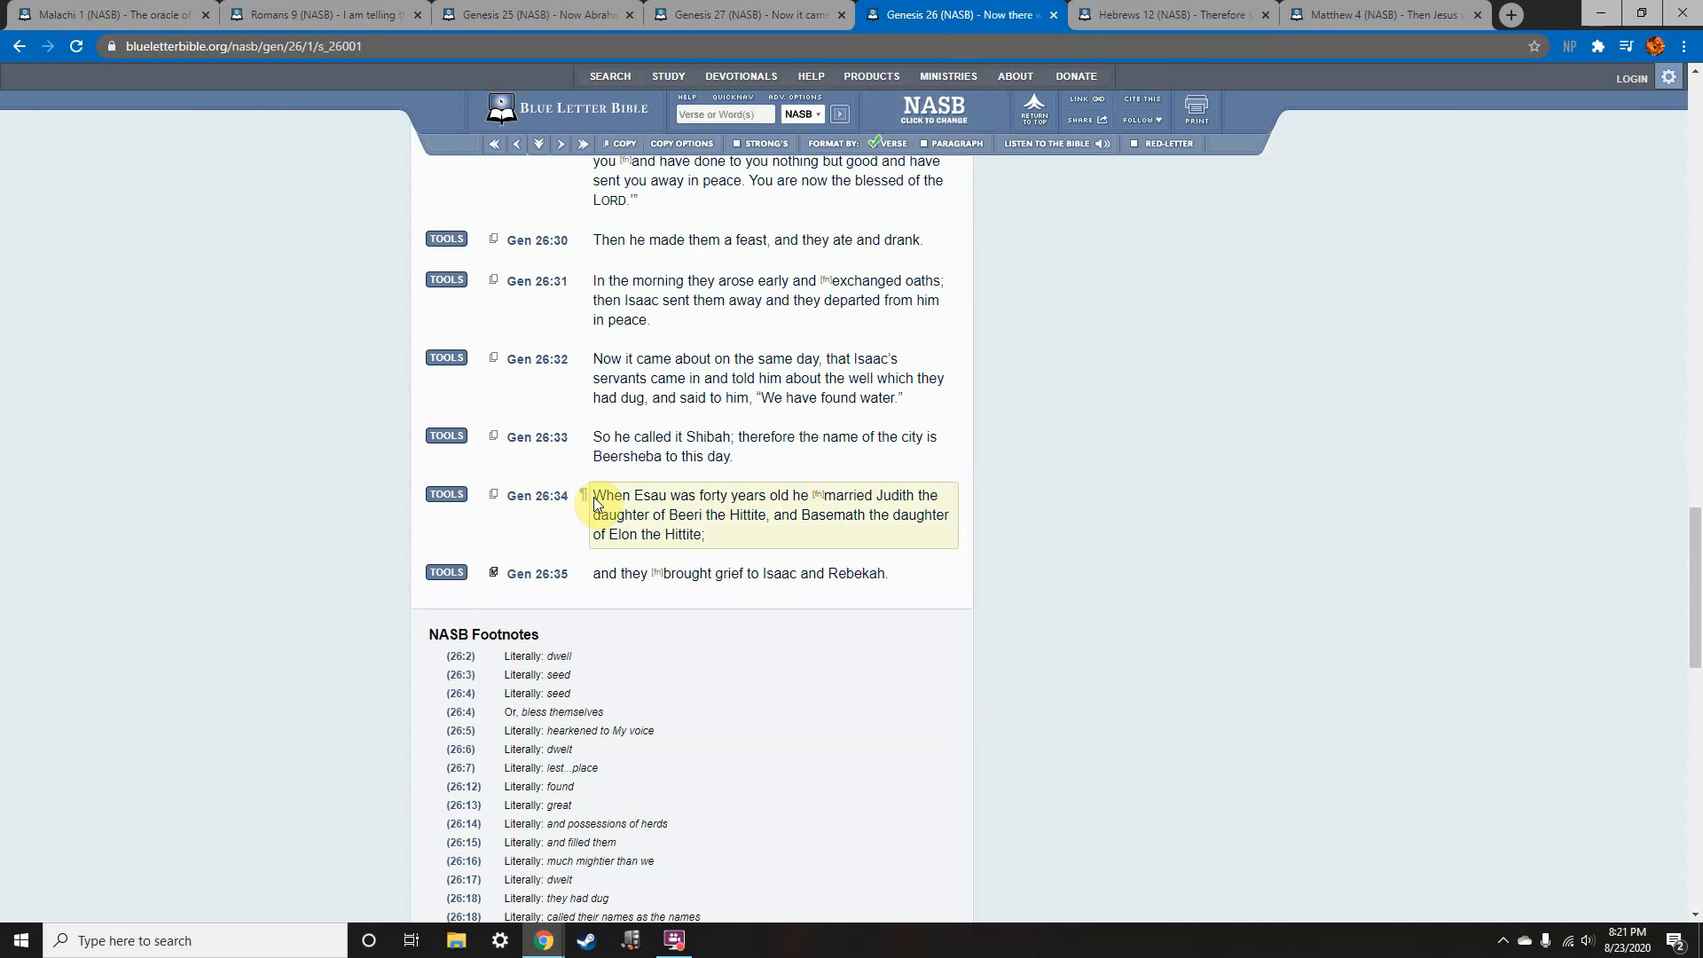
{"action": "left_click_drag", "start_coordinate": [594, 495], "coordinate": [809, 495]}
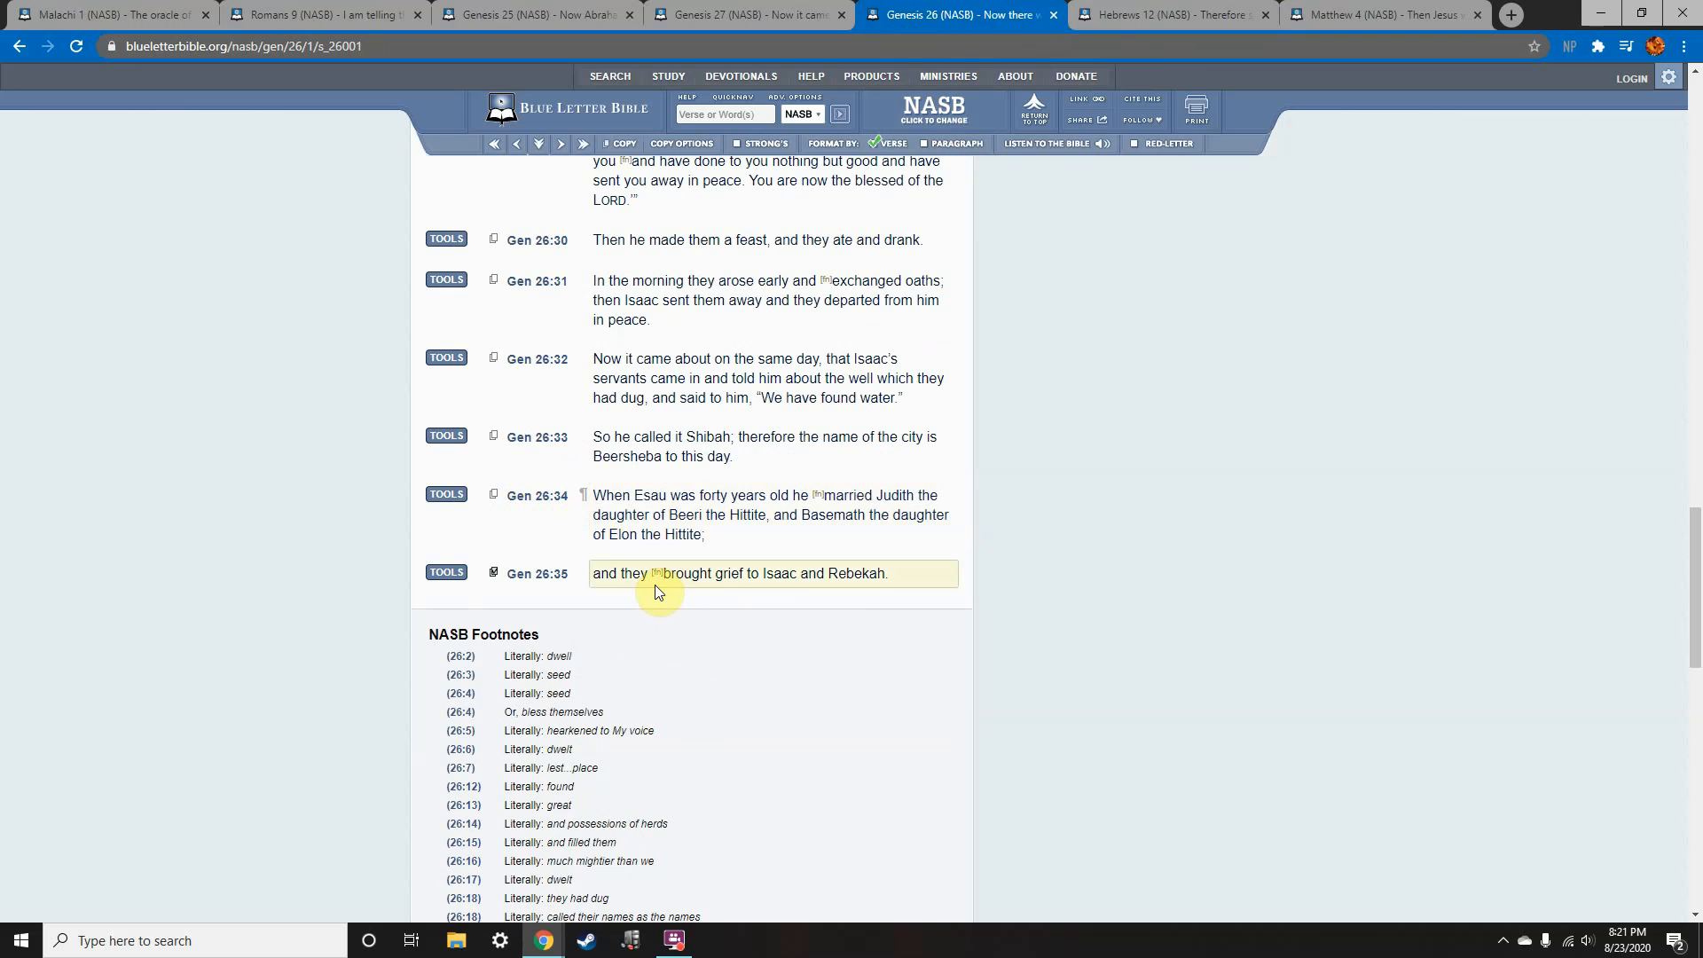
{"action": "mouse_move", "coordinate": [655, 573]}
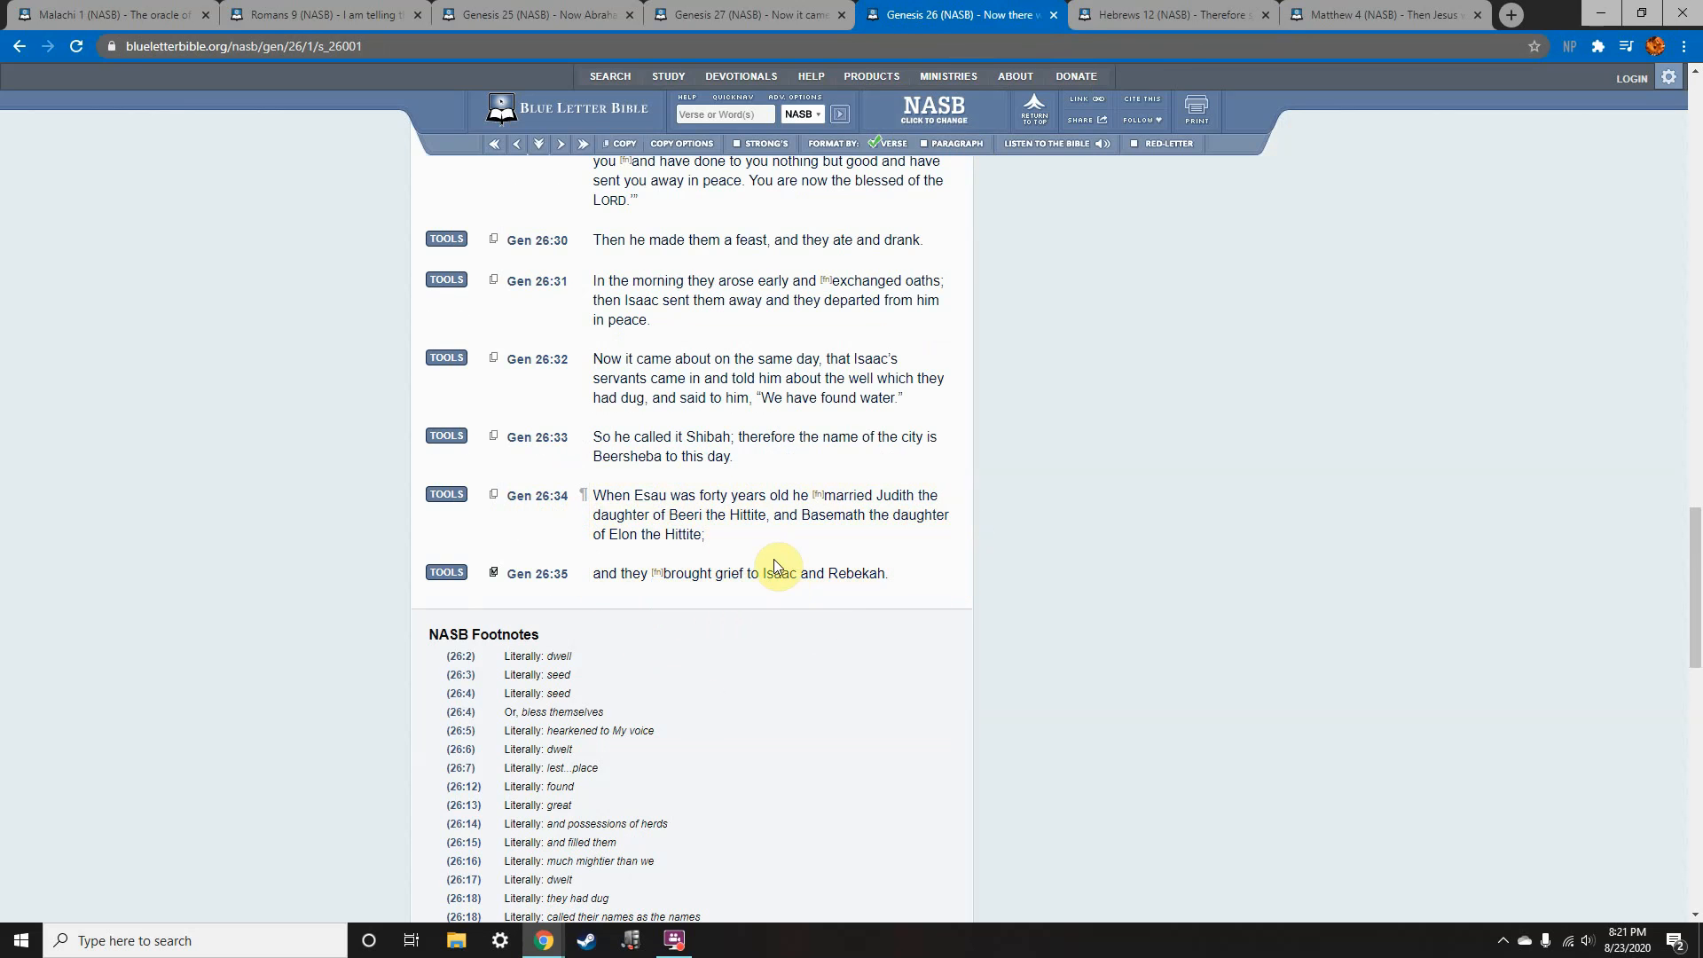
{"action": "left_click", "coordinate": [761, 514]}
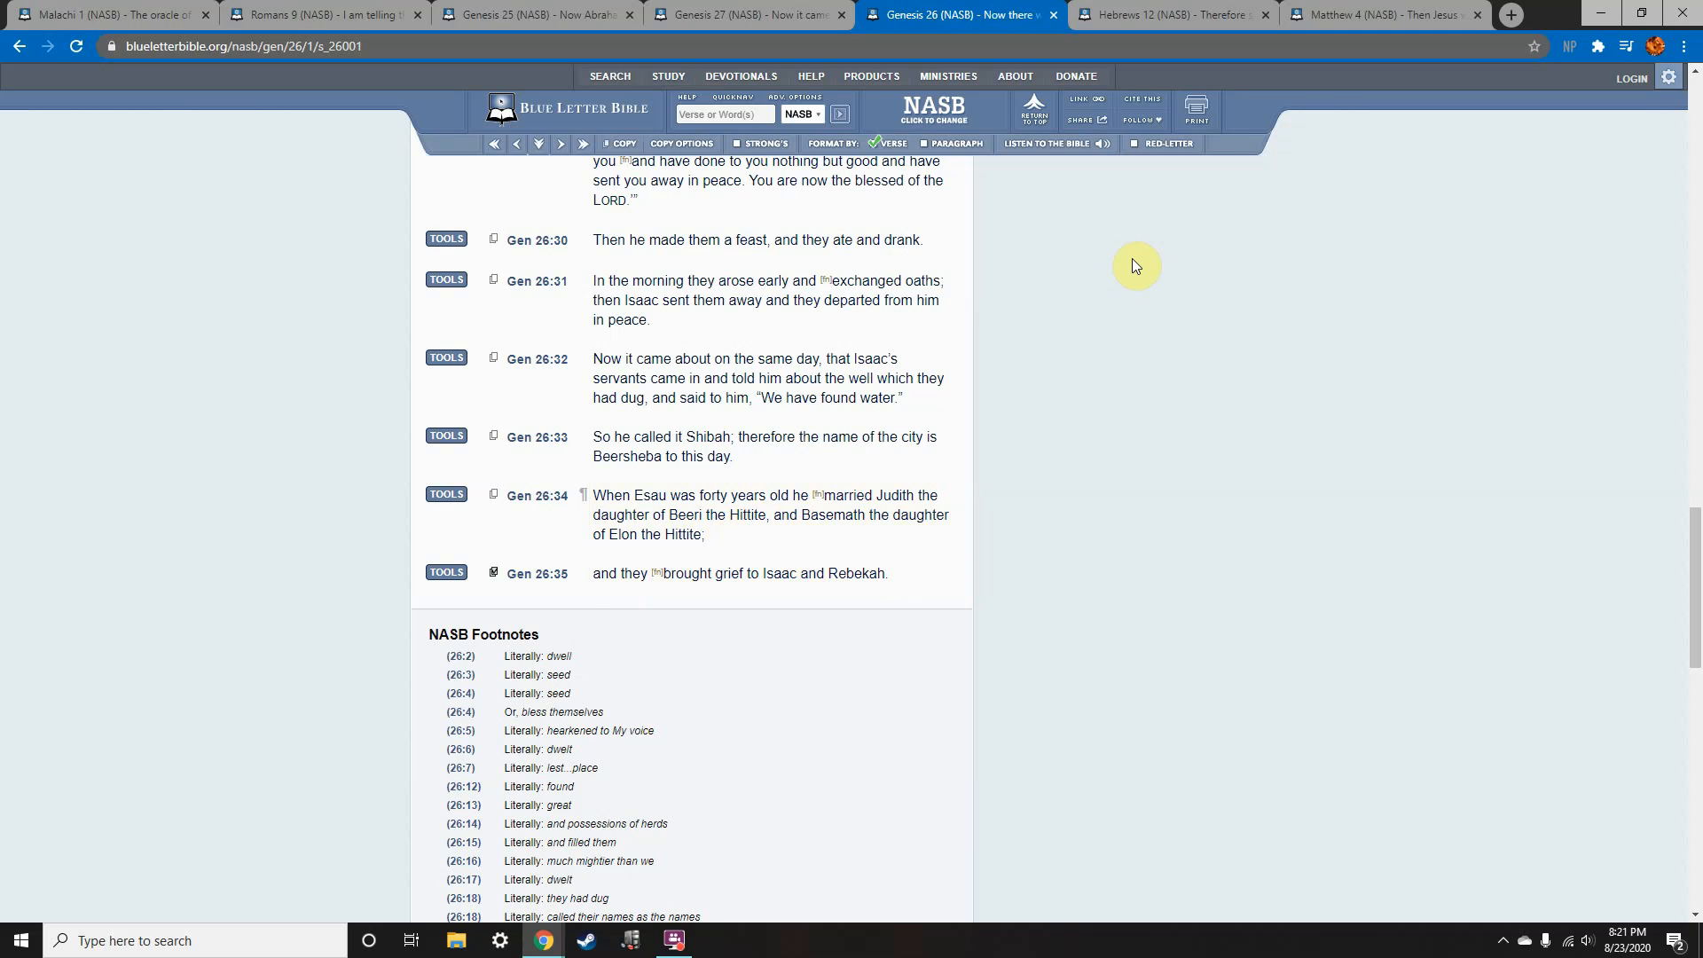
{"action": "left_click", "coordinate": [1168, 14]}
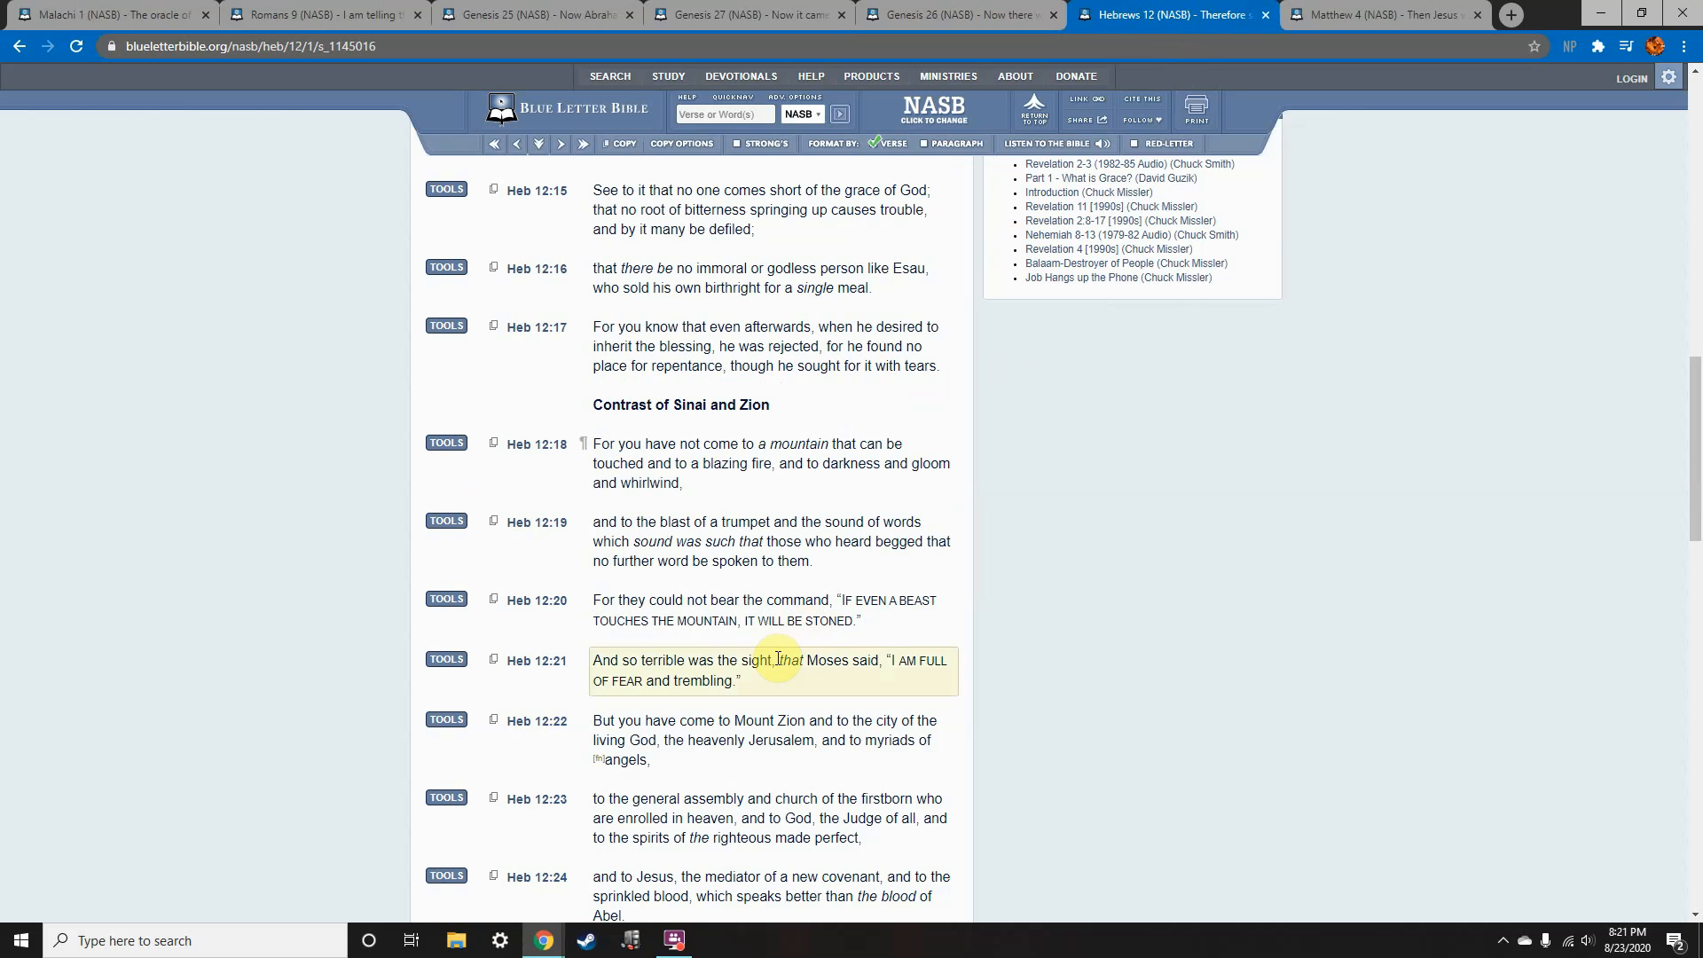
{"action": "mouse_move", "coordinate": [745, 621]}
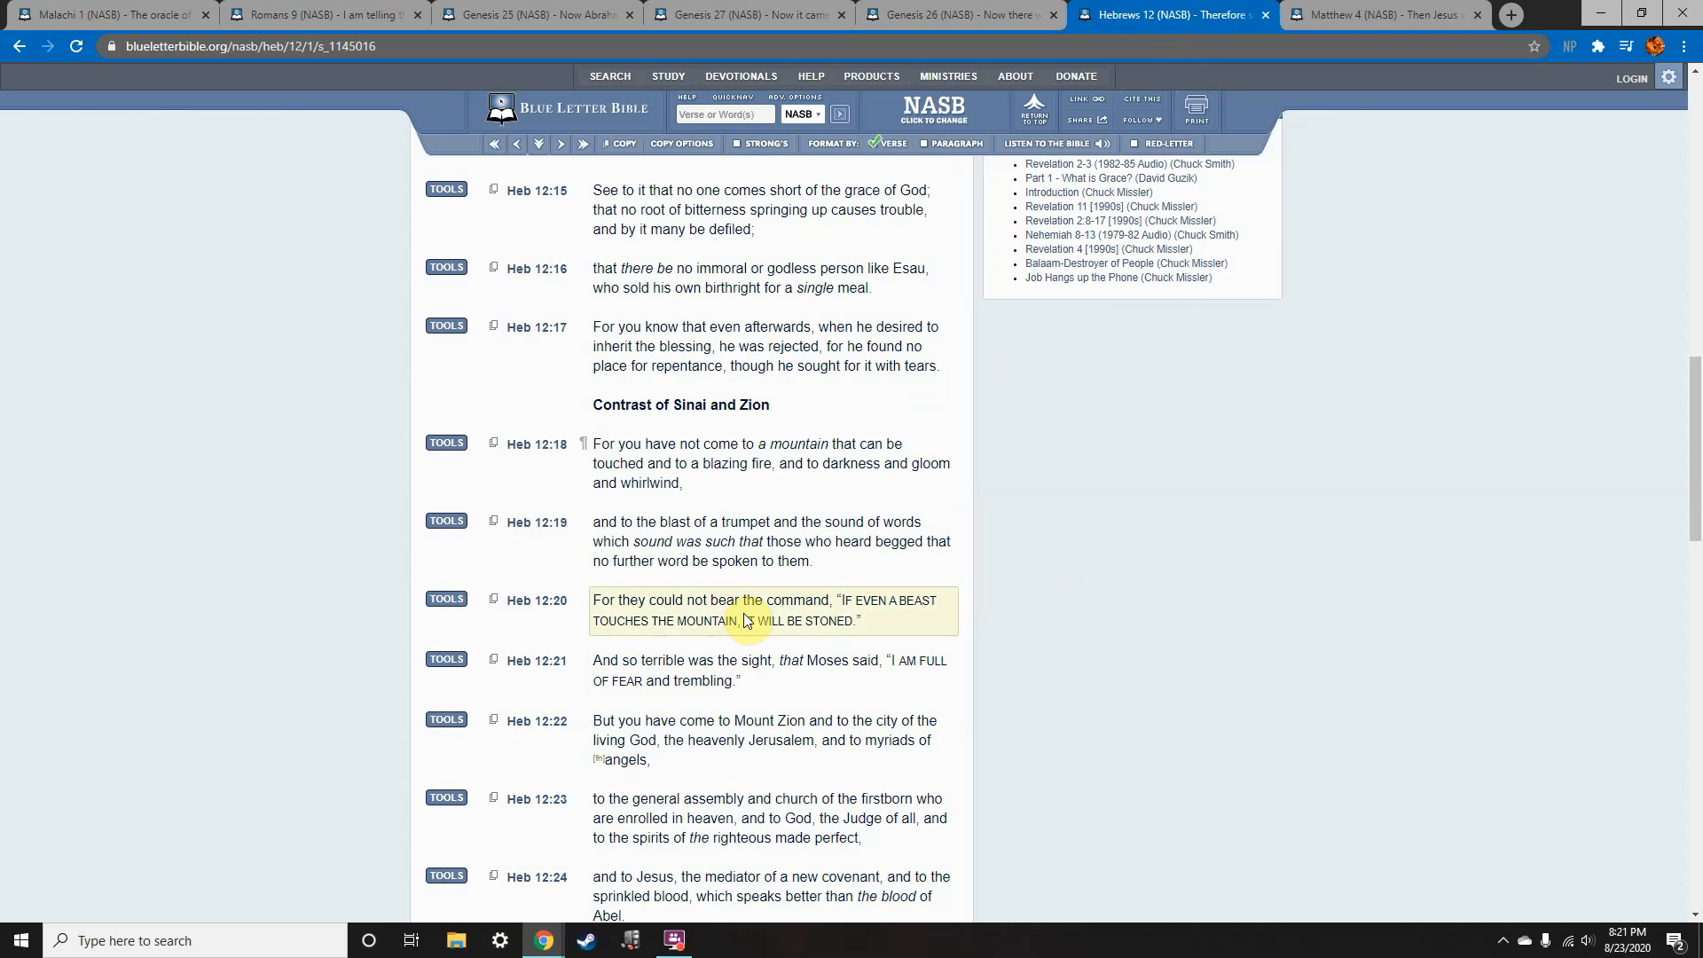
{"action": "left_click", "coordinate": [960, 14]}
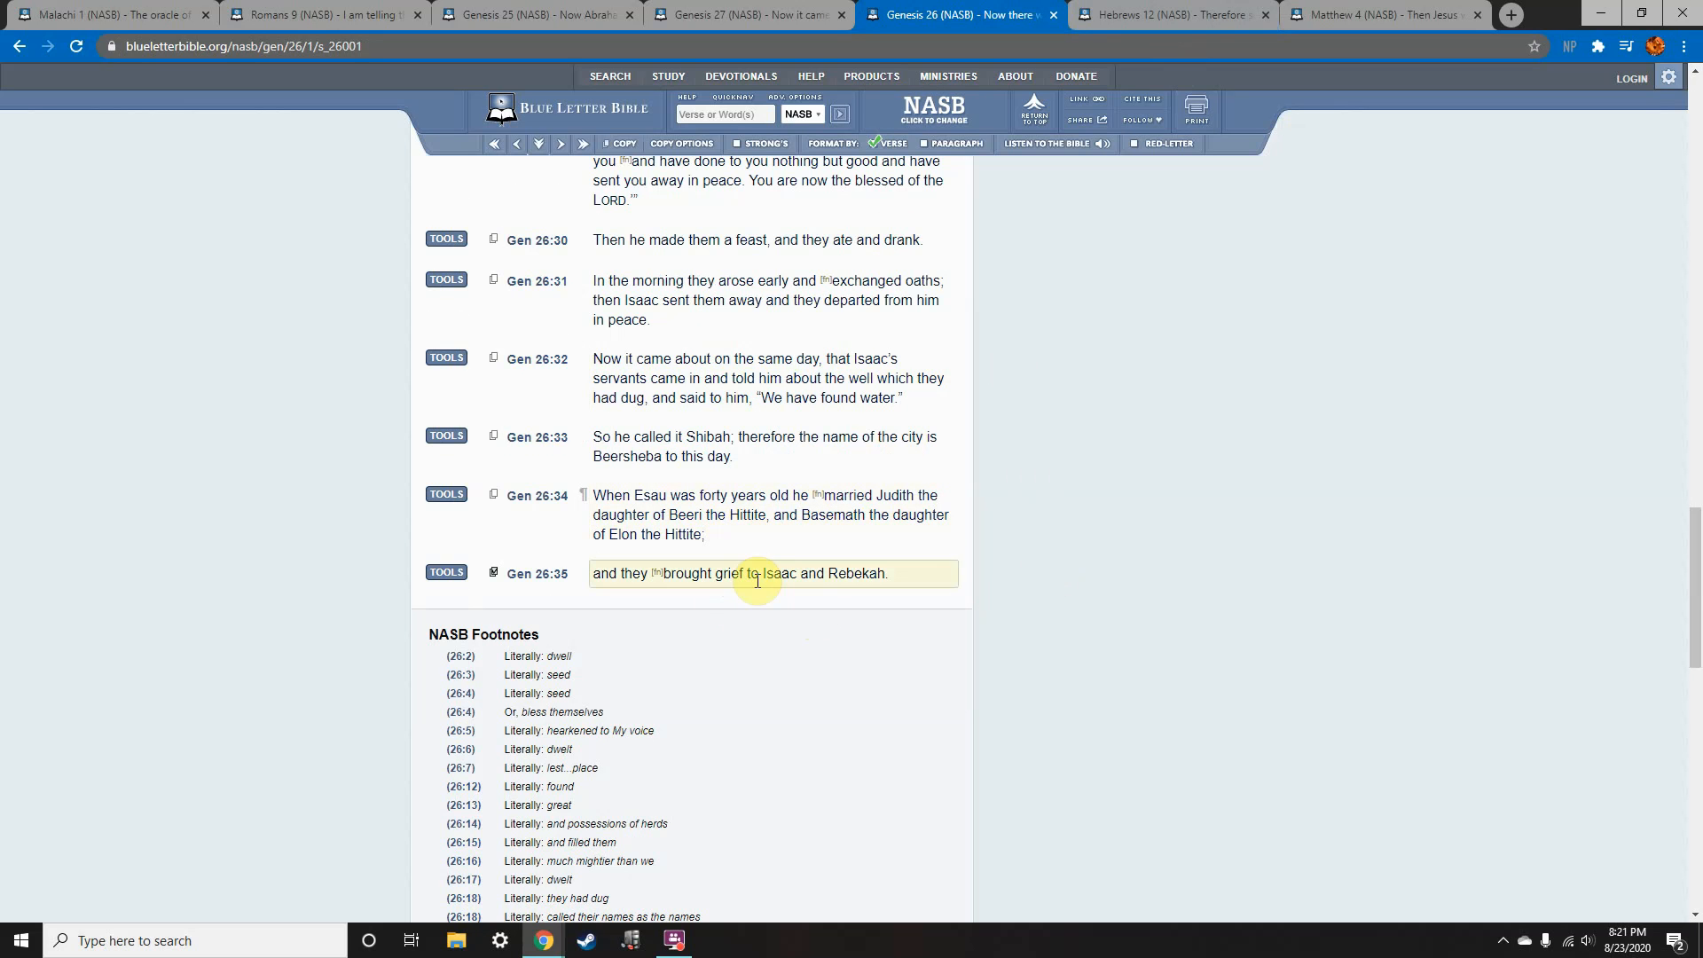
{"action": "left_click", "coordinate": [1167, 14]}
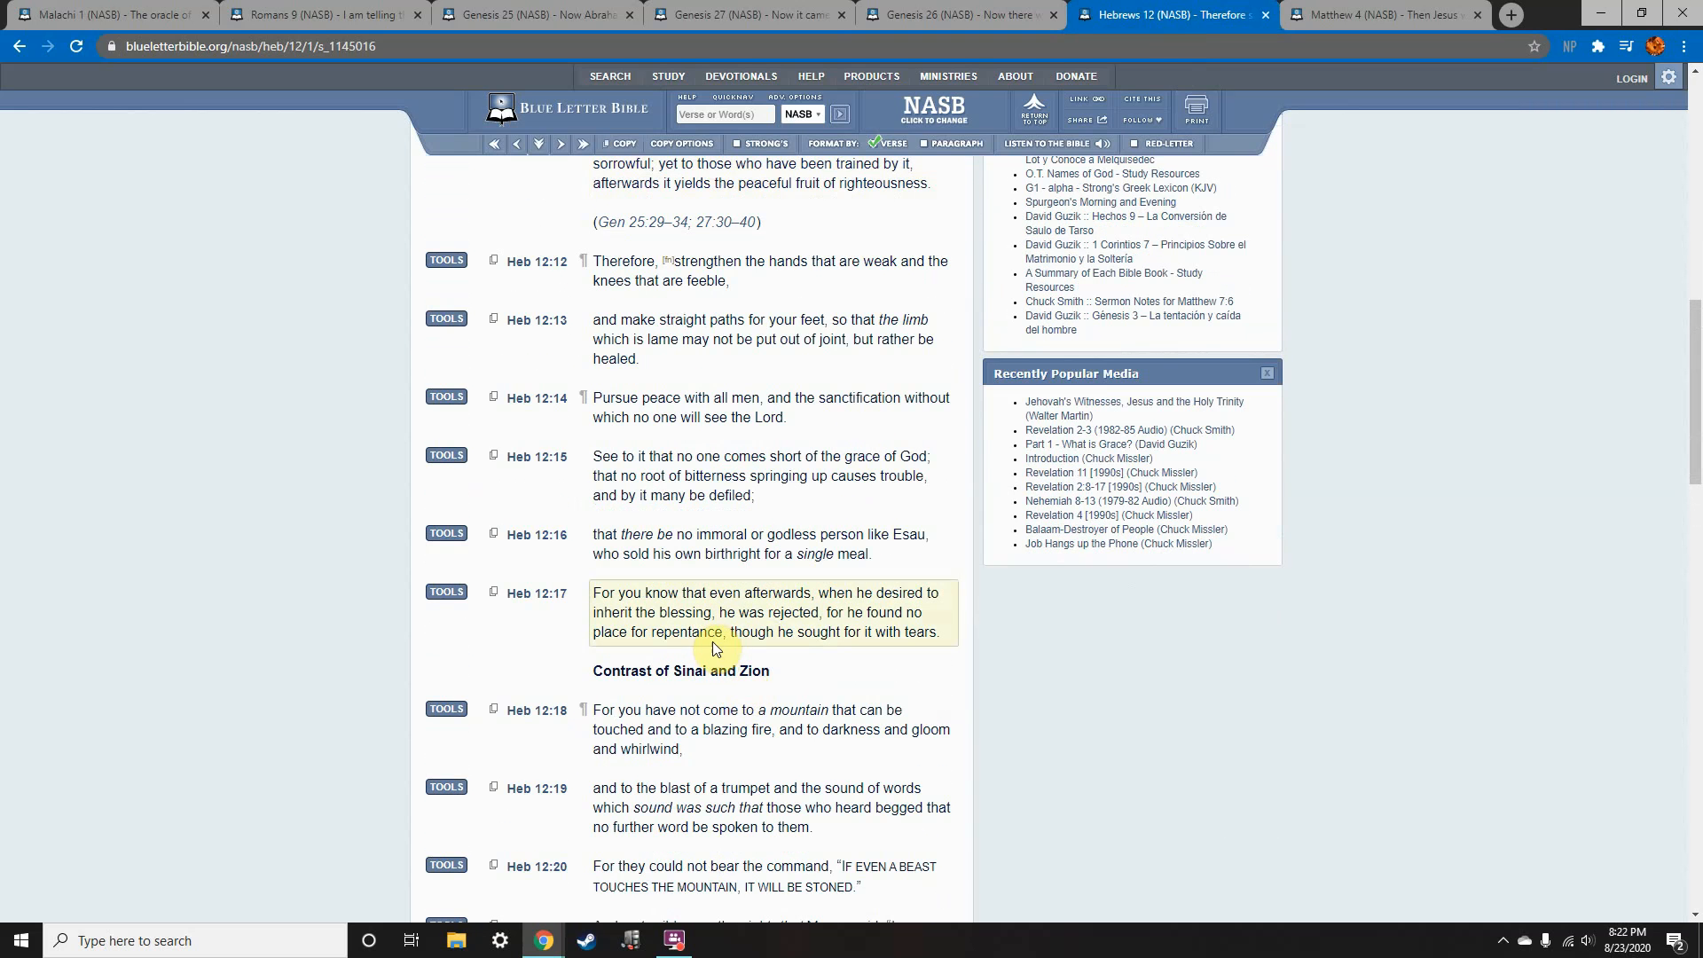
Bring up Matthew 4:4–7, Jesus answering the devil's temptations with scripture.
{"action": "scroll", "scroll_direction": "down", "scroll_amount": 3}
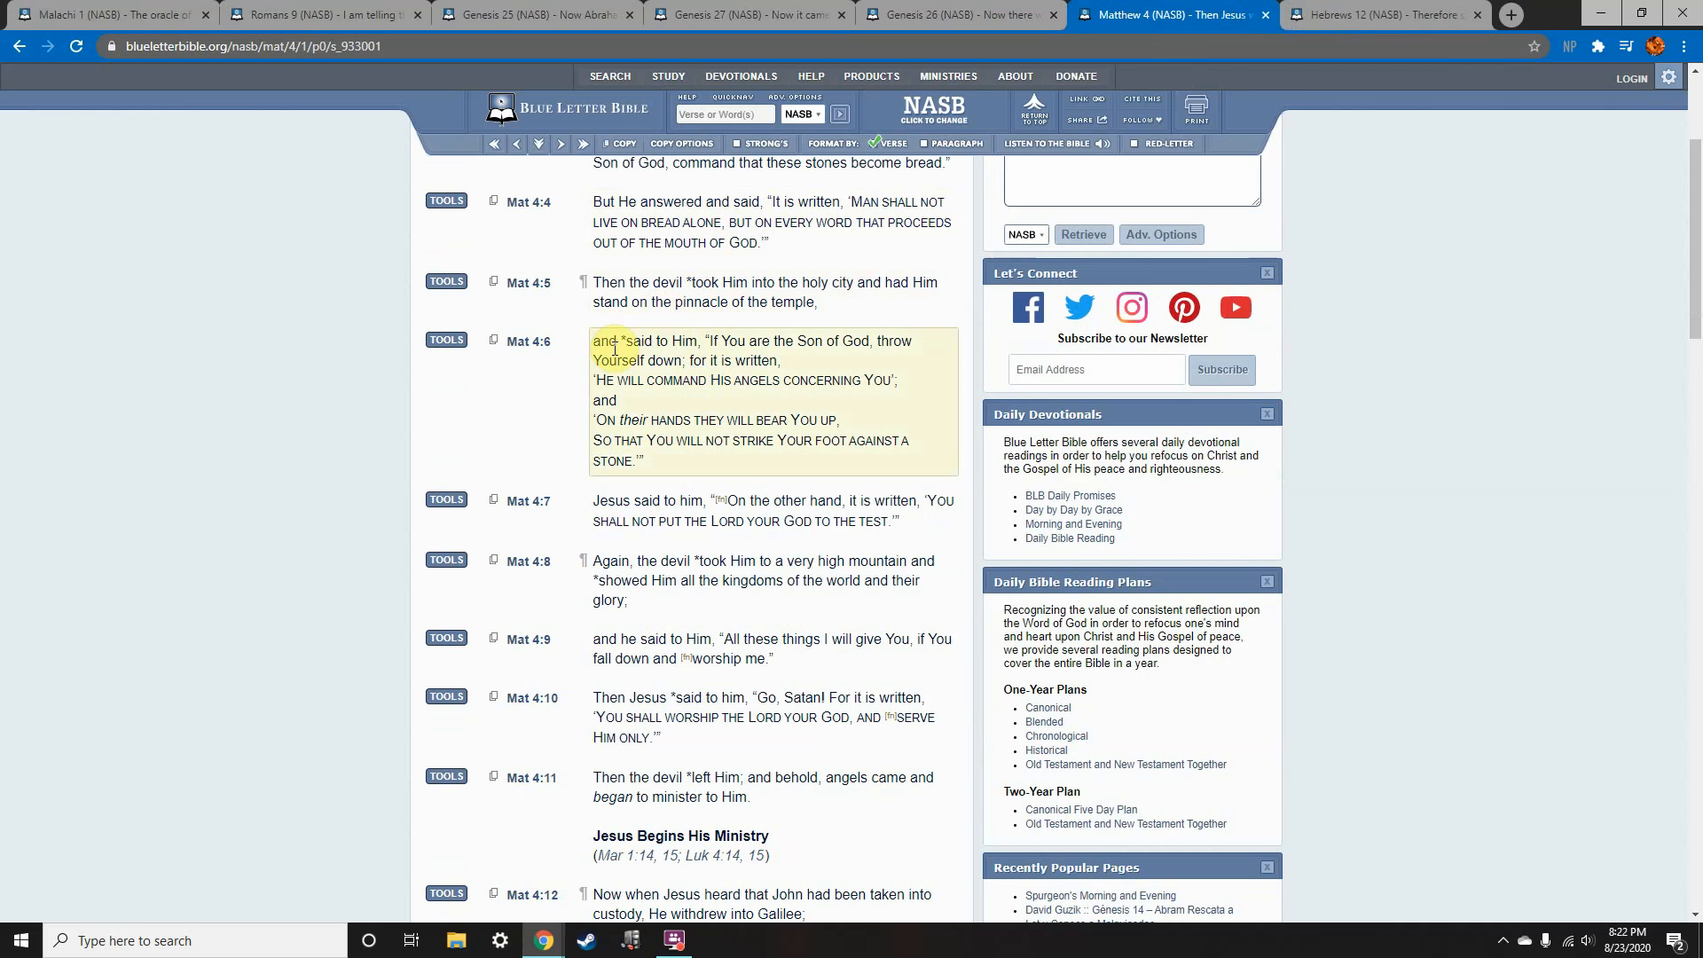
{"action": "left_click", "coordinate": [718, 637]}
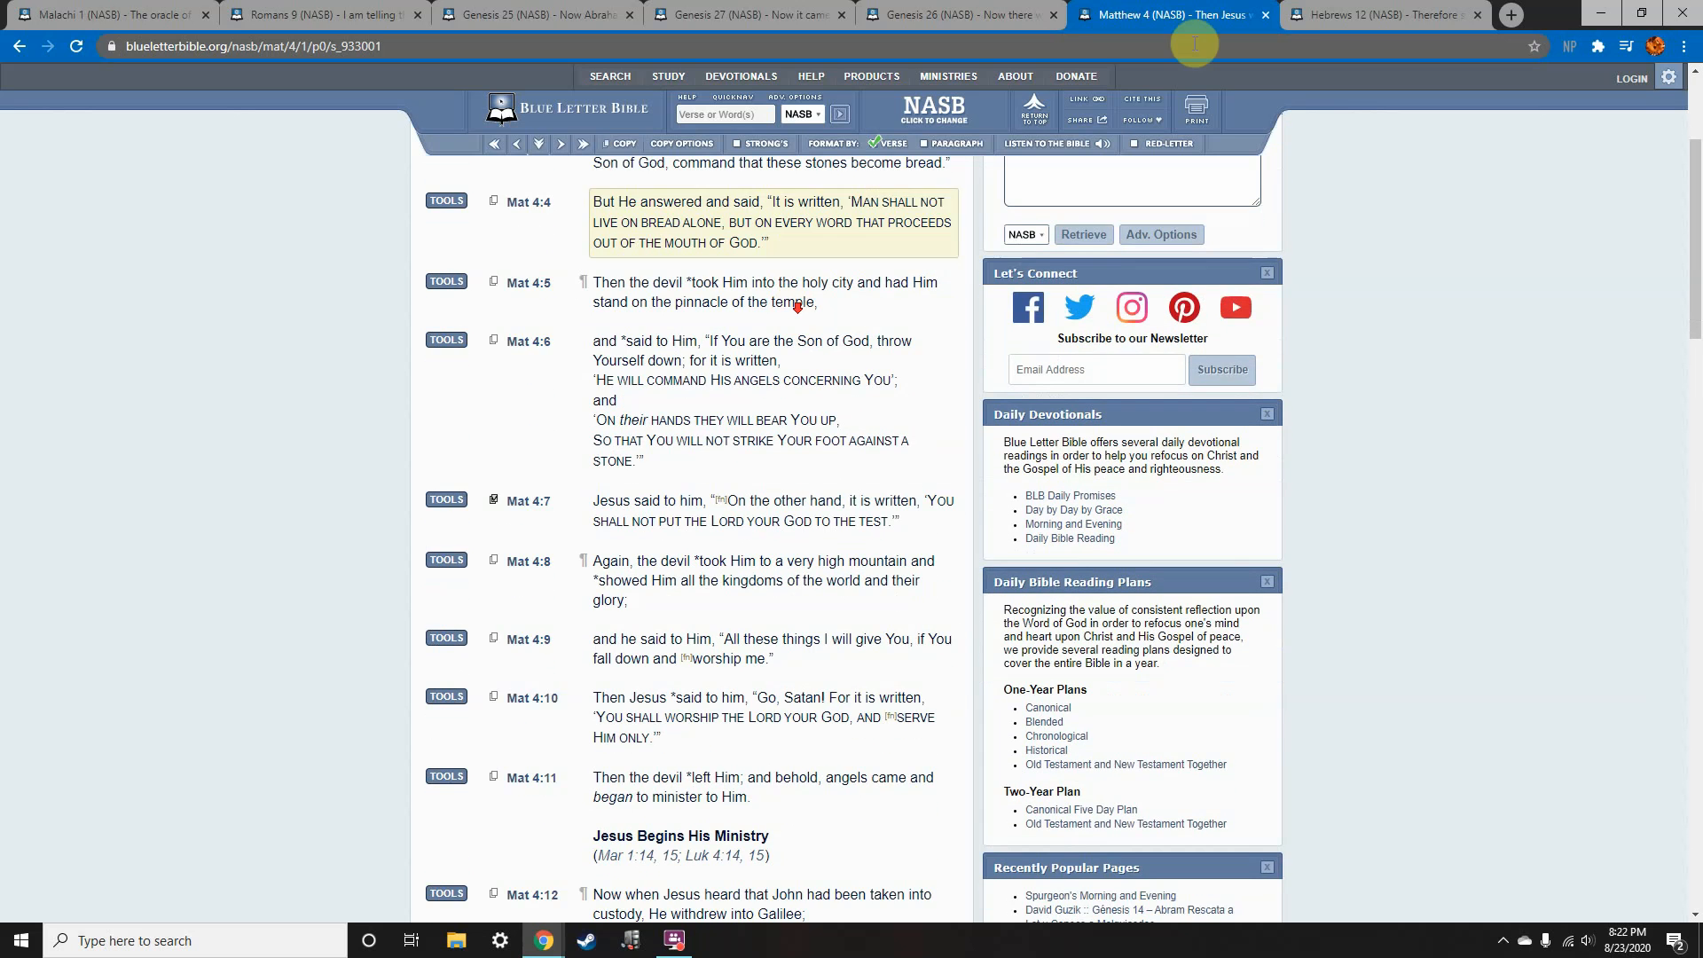
Return to Hebrews 12 with verse 15 on the root of bitterness highlighted.
{"action": "left_click", "coordinate": [1172, 15]}
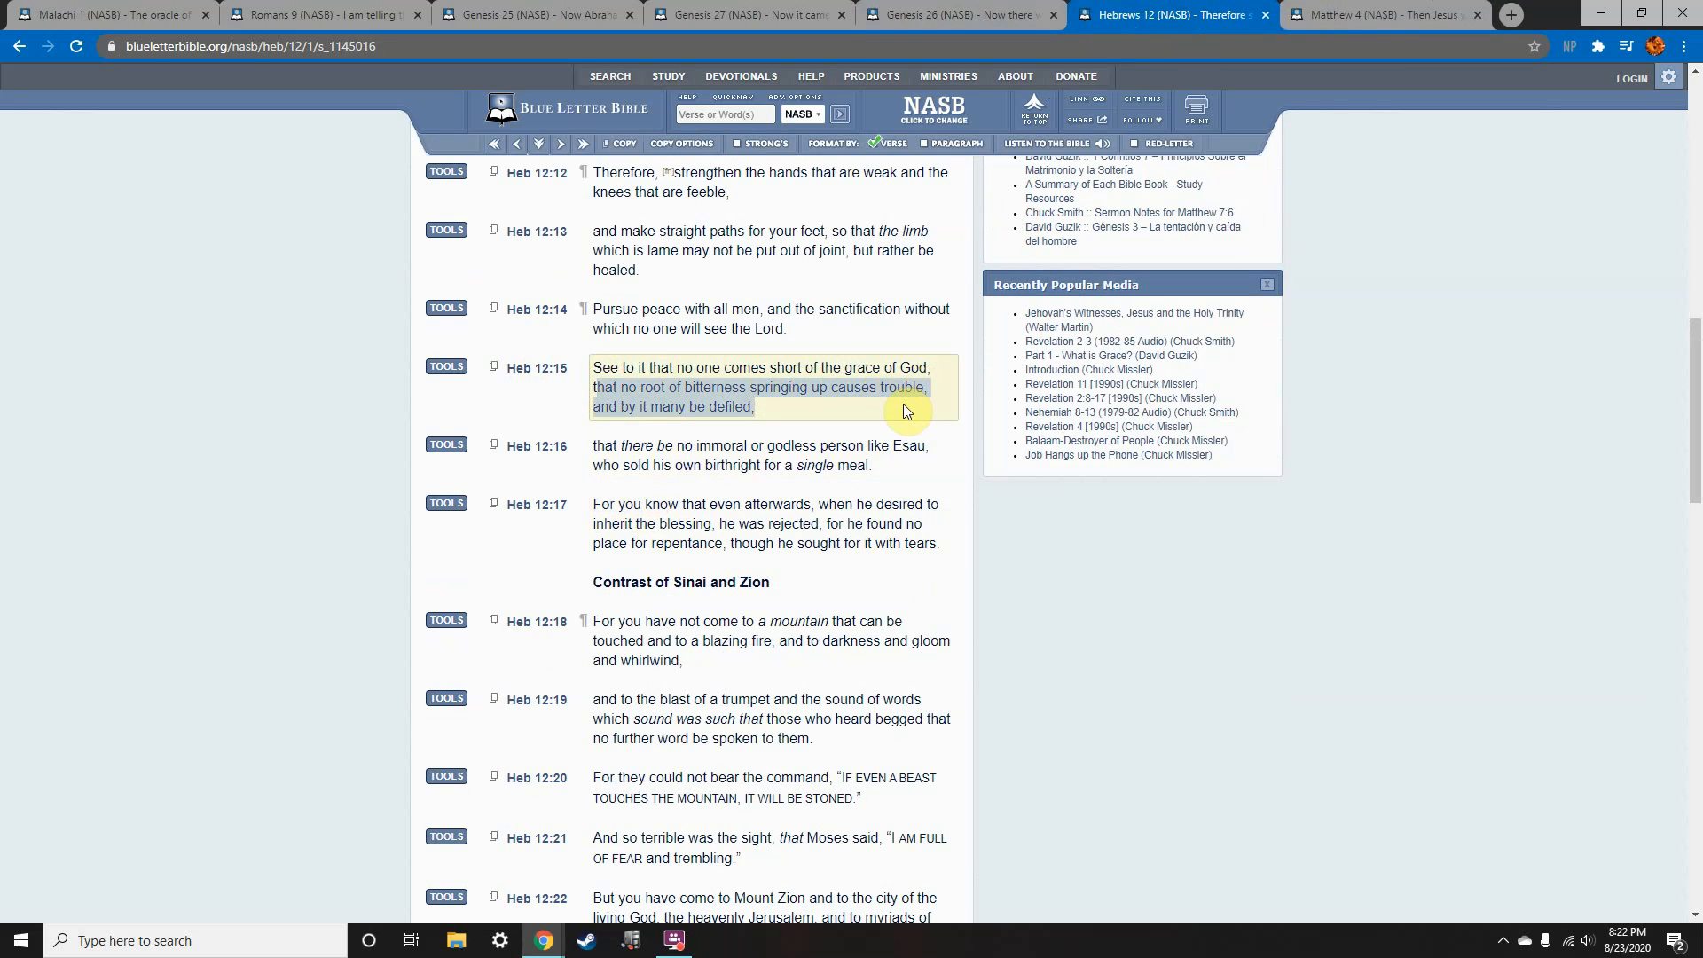
{"action": "mouse_move", "coordinate": [593, 410]}
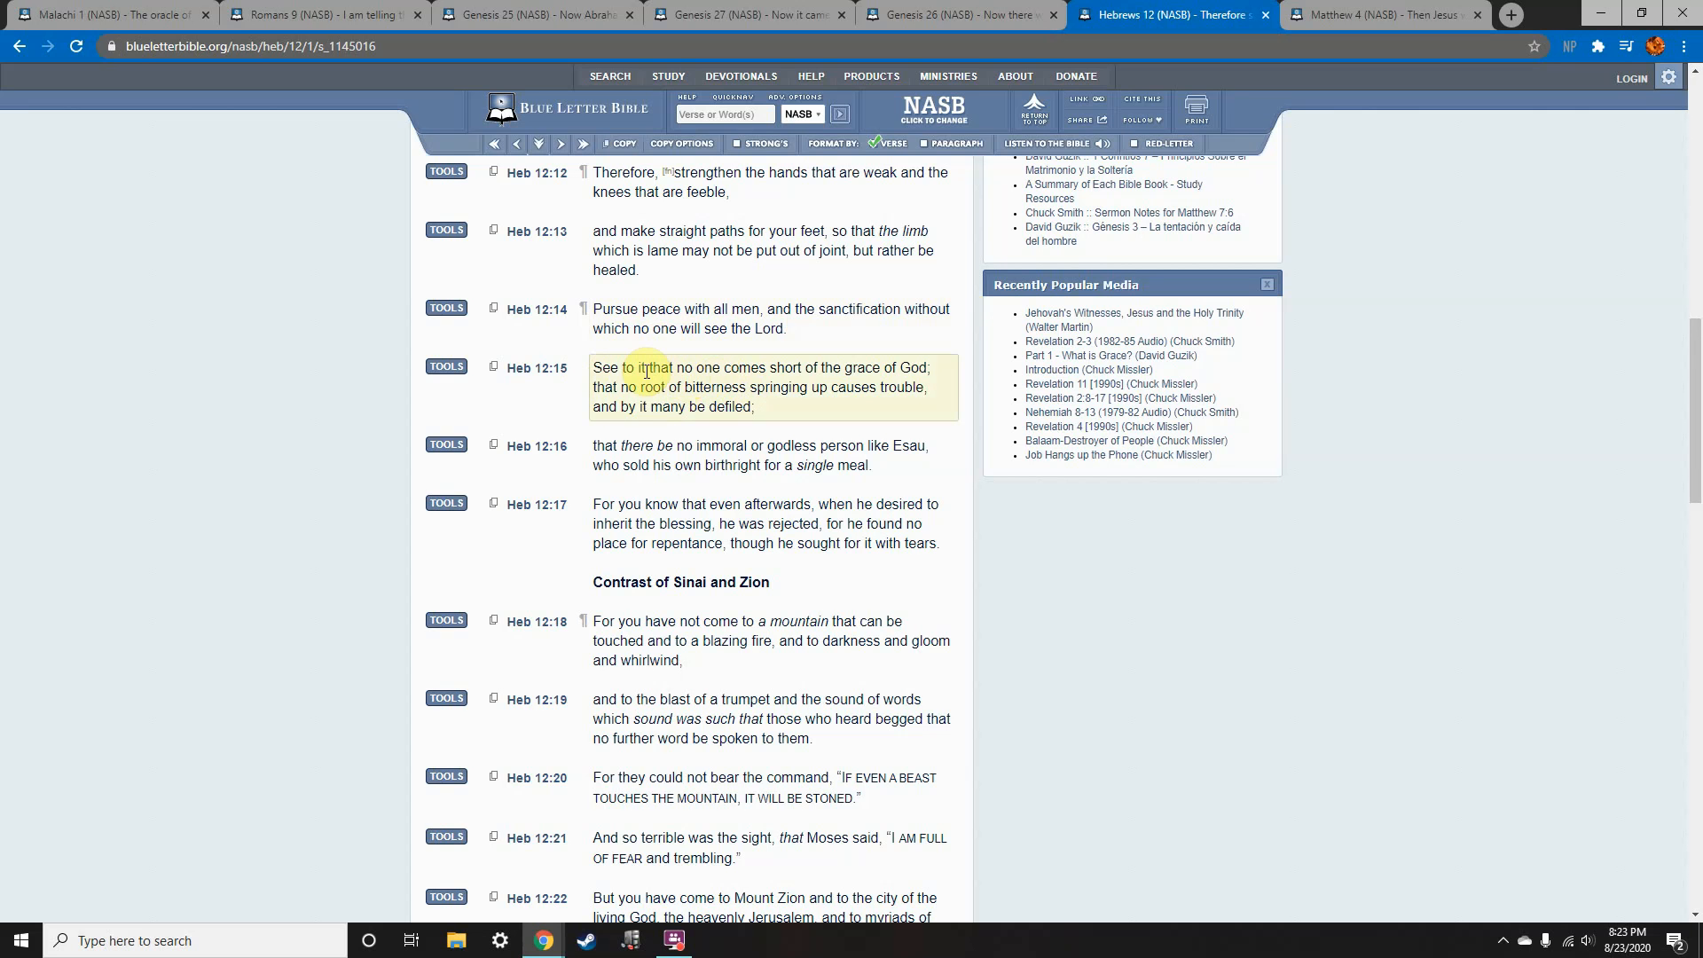
{"action": "mouse_move", "coordinate": [534, 445]}
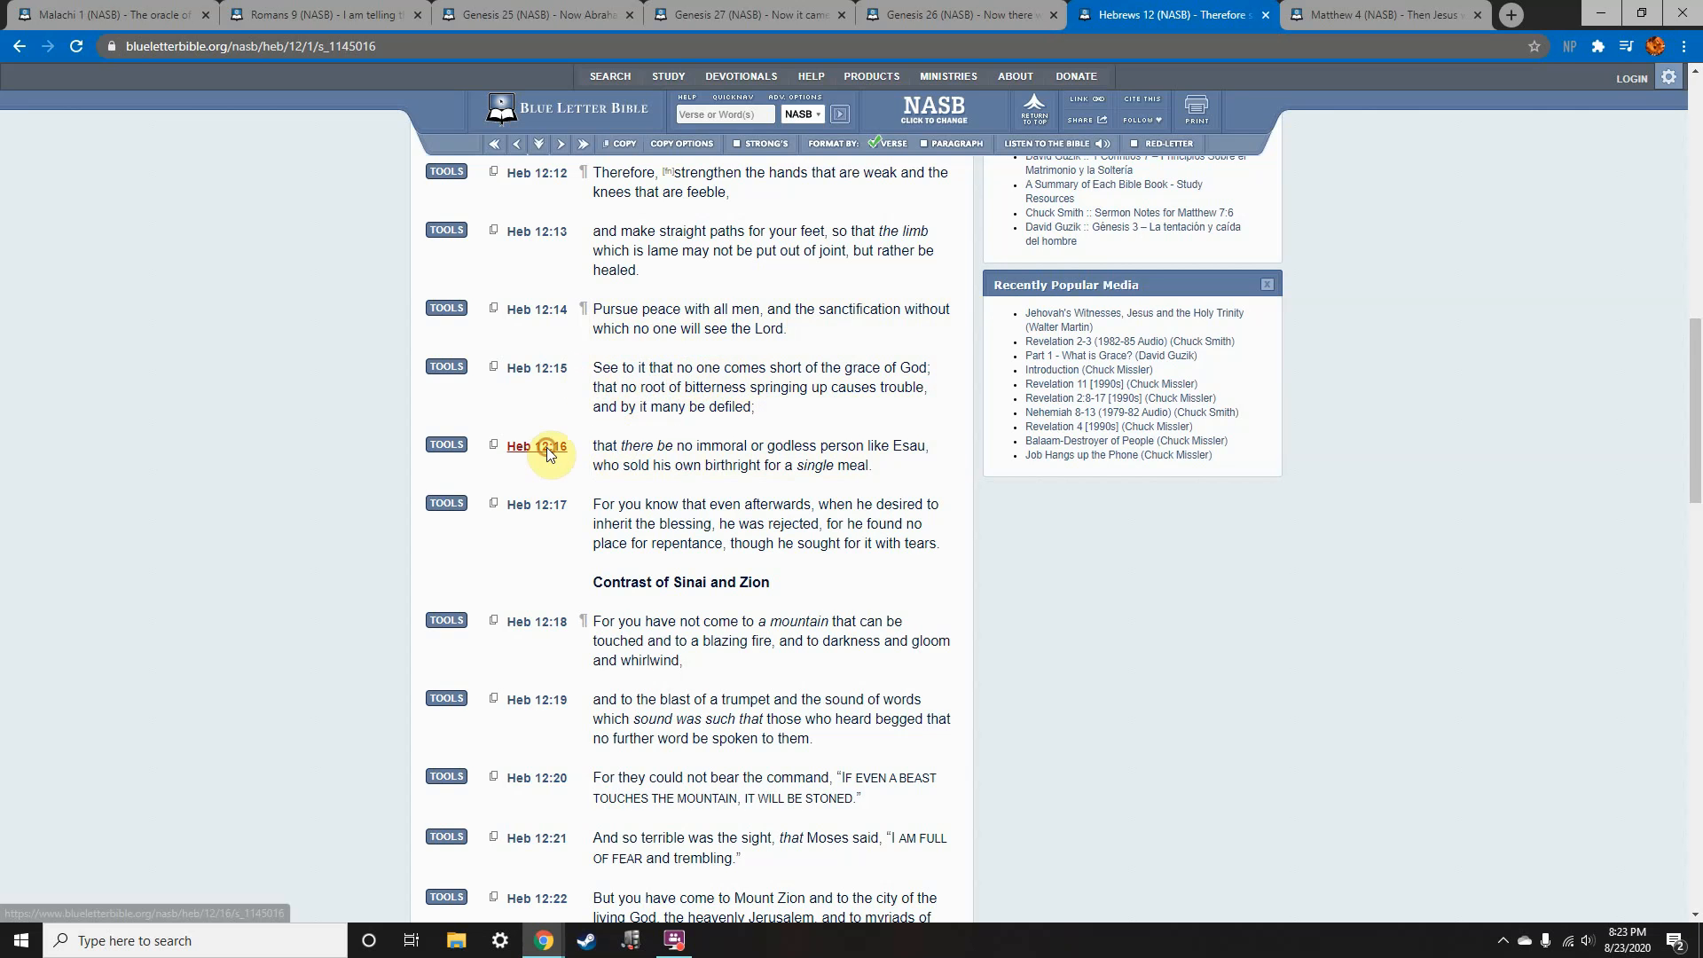
View the Hebrews 12:16 interlinear and Strong's G4205 (pornos, 'immoral').
{"action": "left_click", "coordinate": [534, 447]}
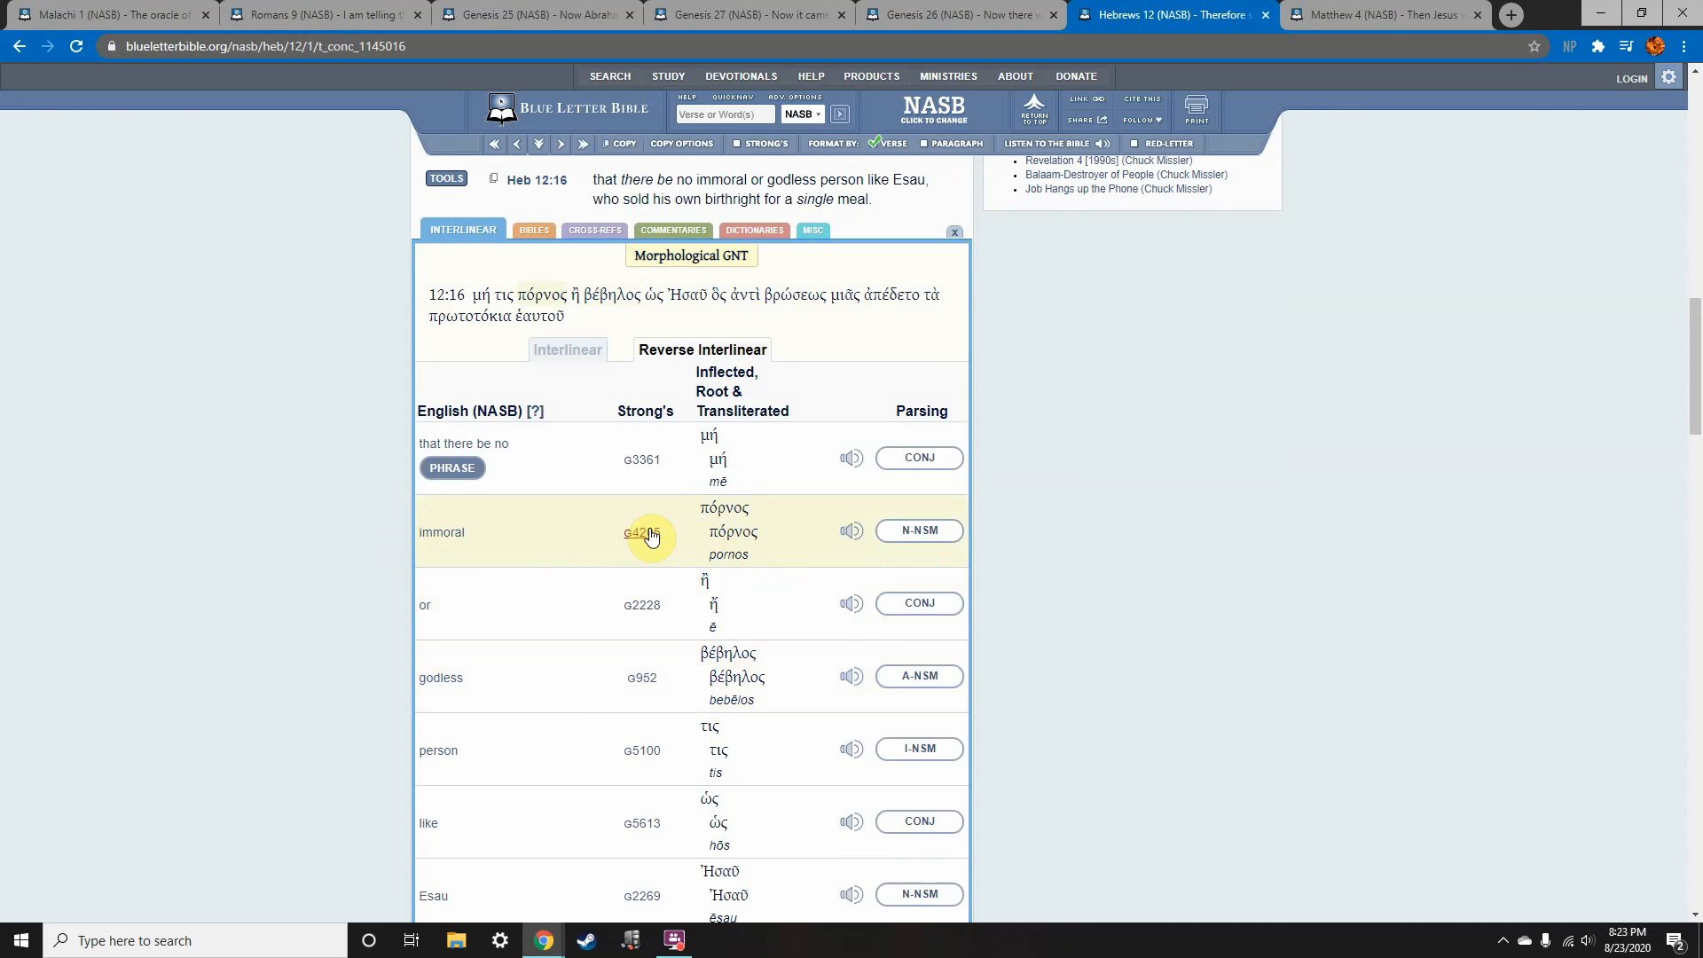
{"action": "left_click", "coordinate": [642, 532]}
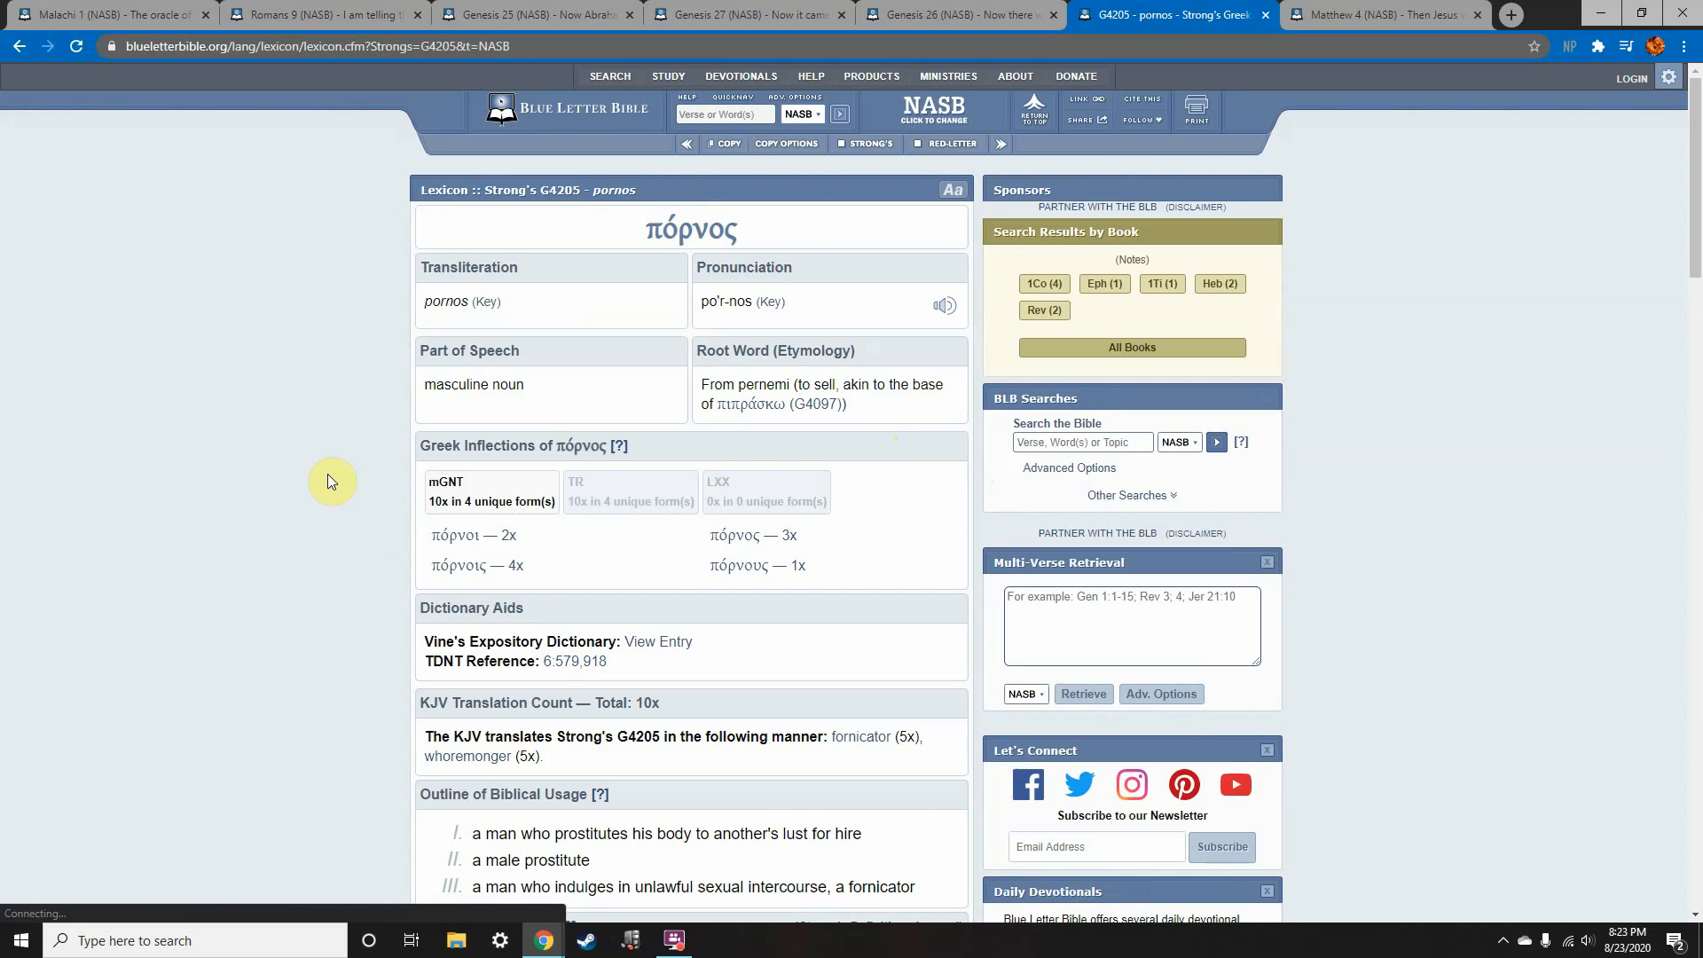
{"action": "left_click", "coordinate": [960, 14]}
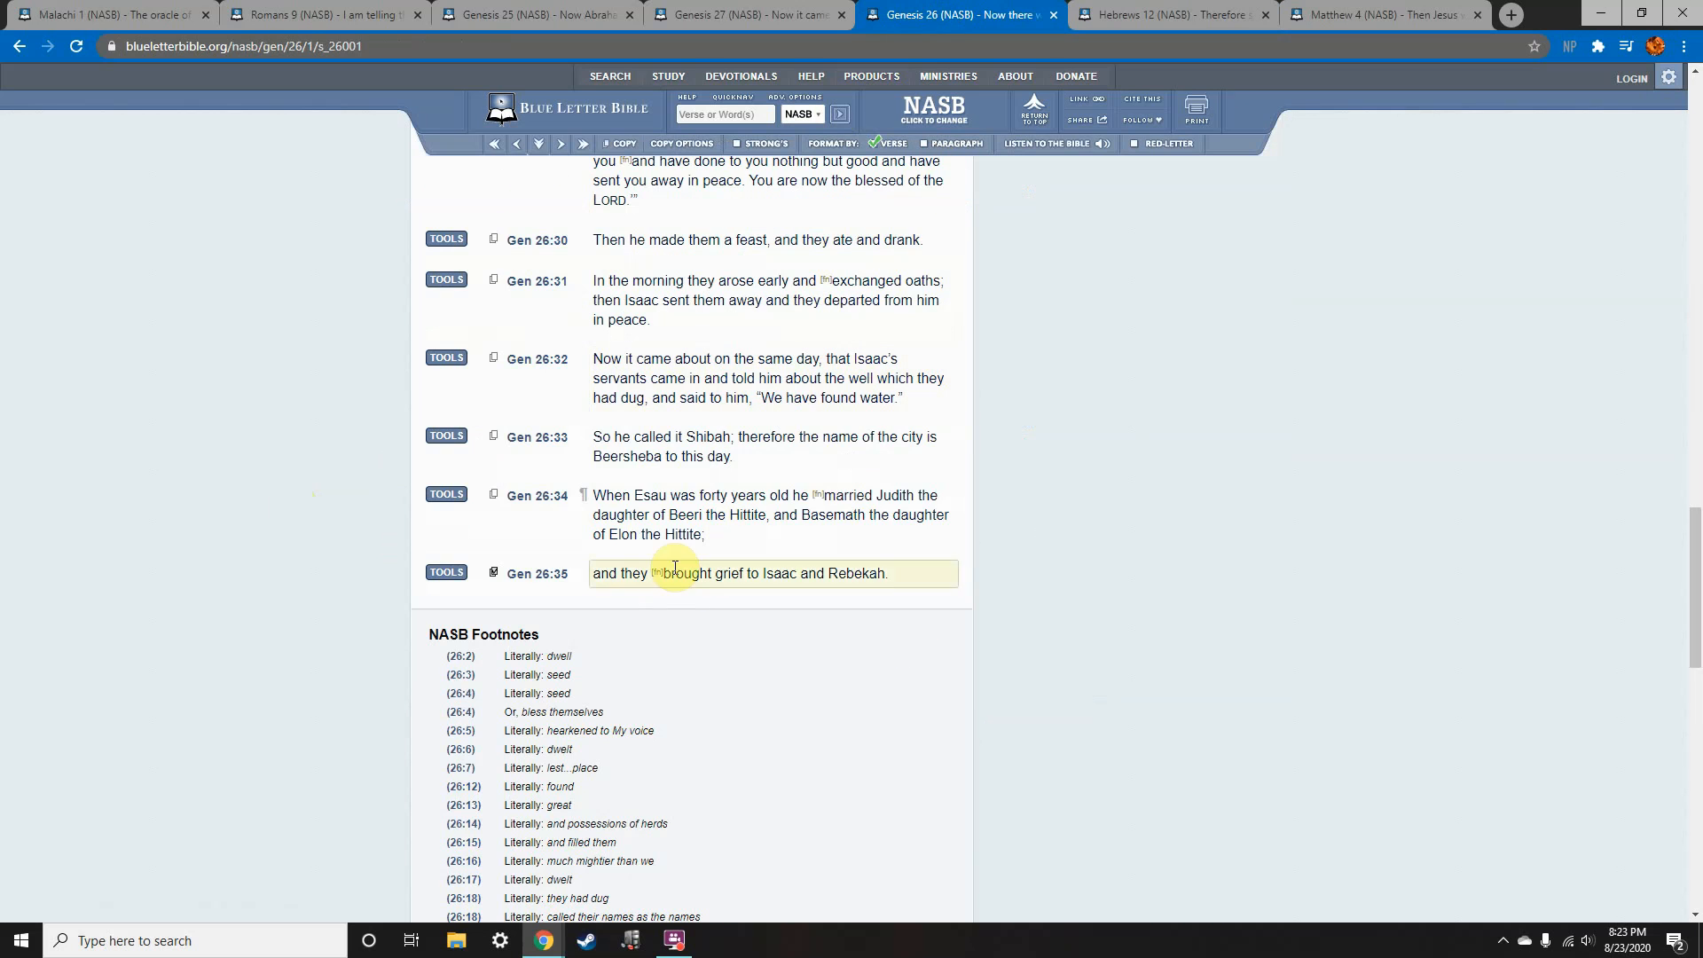
{"action": "mouse_move", "coordinate": [680, 622]}
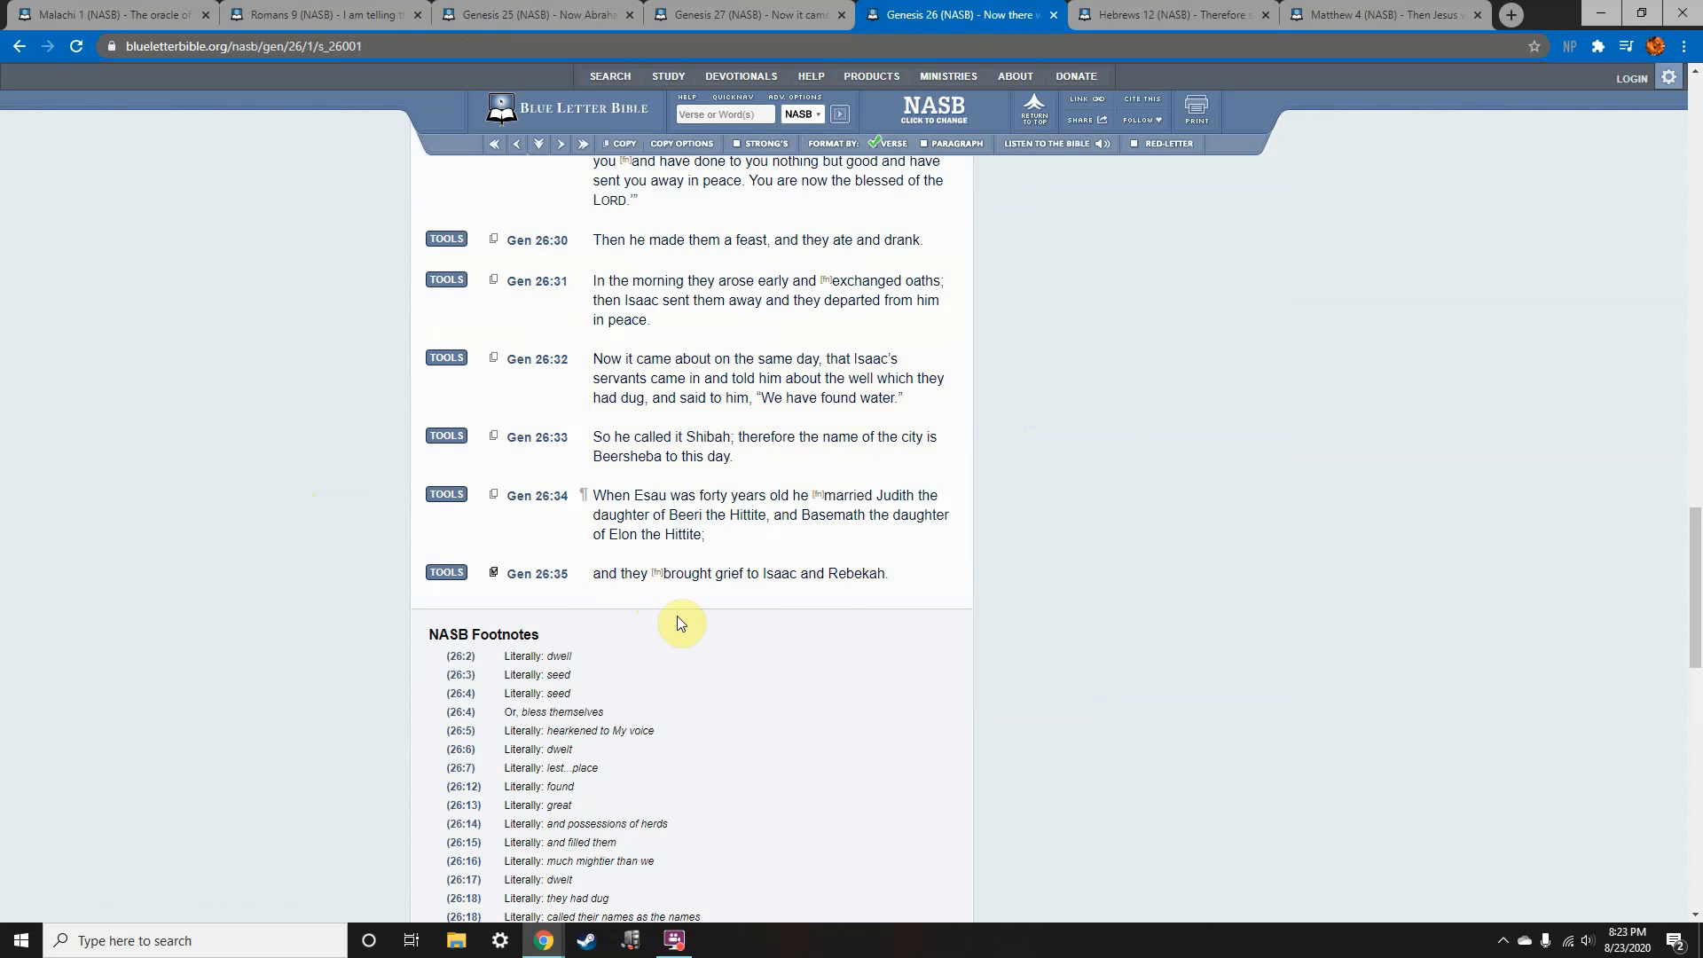
{"action": "mouse_move", "coordinate": [1048, 245]}
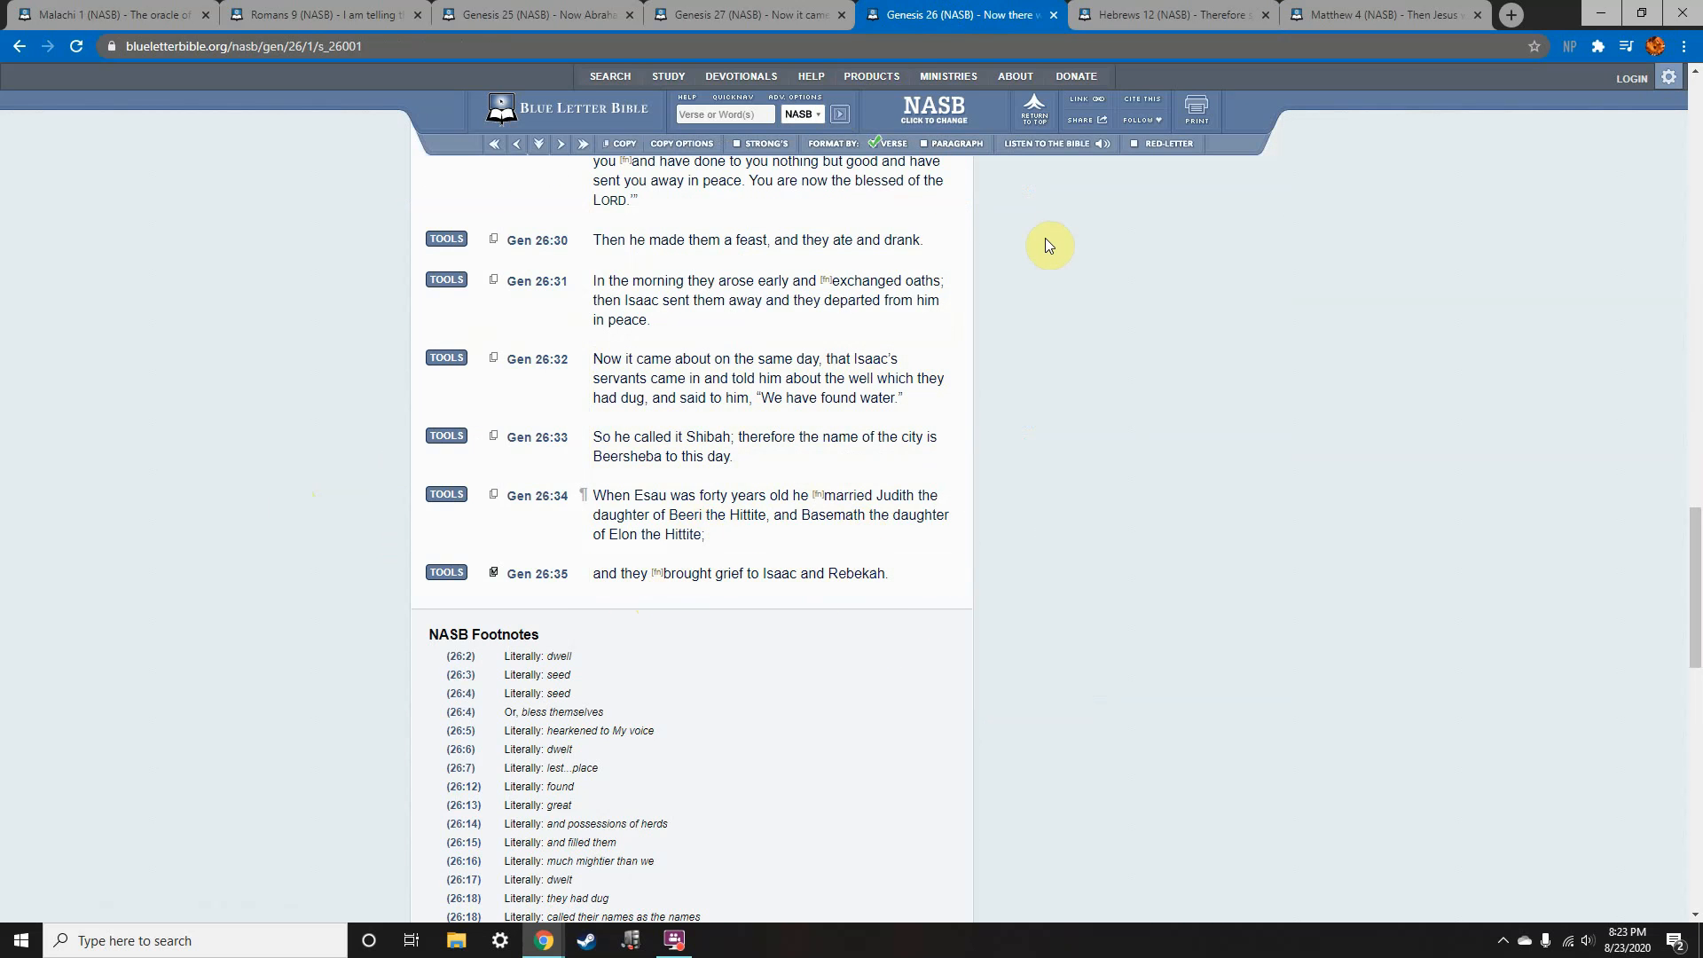
{"action": "mouse_move", "coordinate": [1201, 58]}
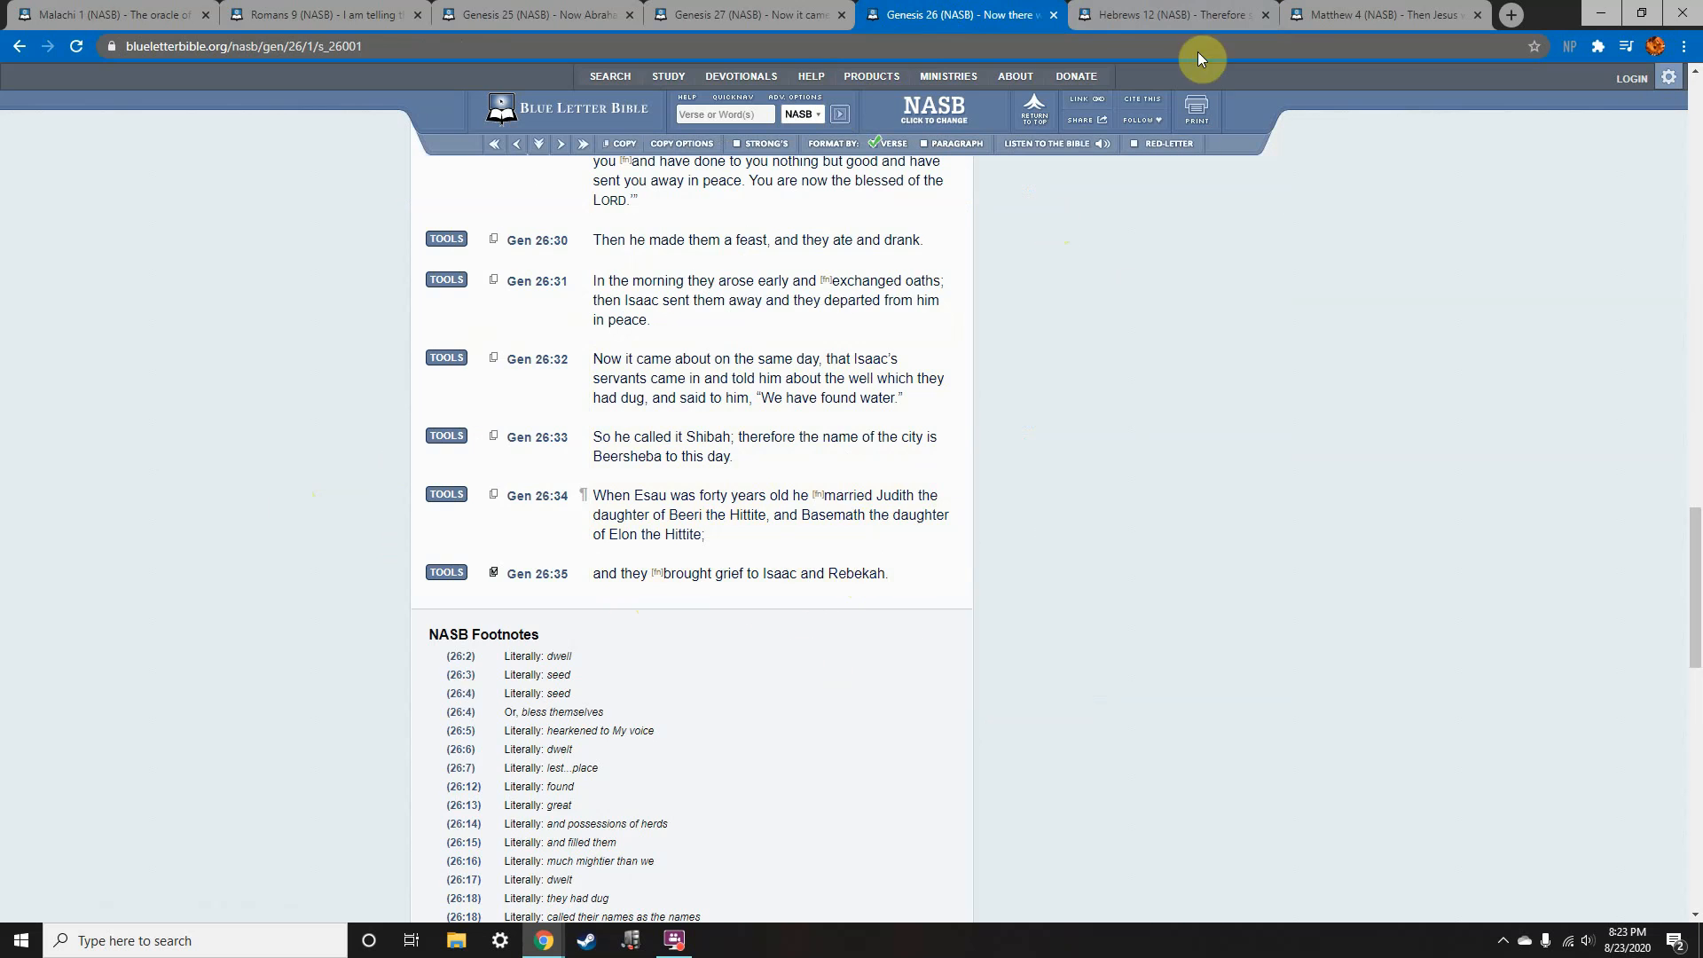
{"action": "left_click", "coordinate": [1171, 14]}
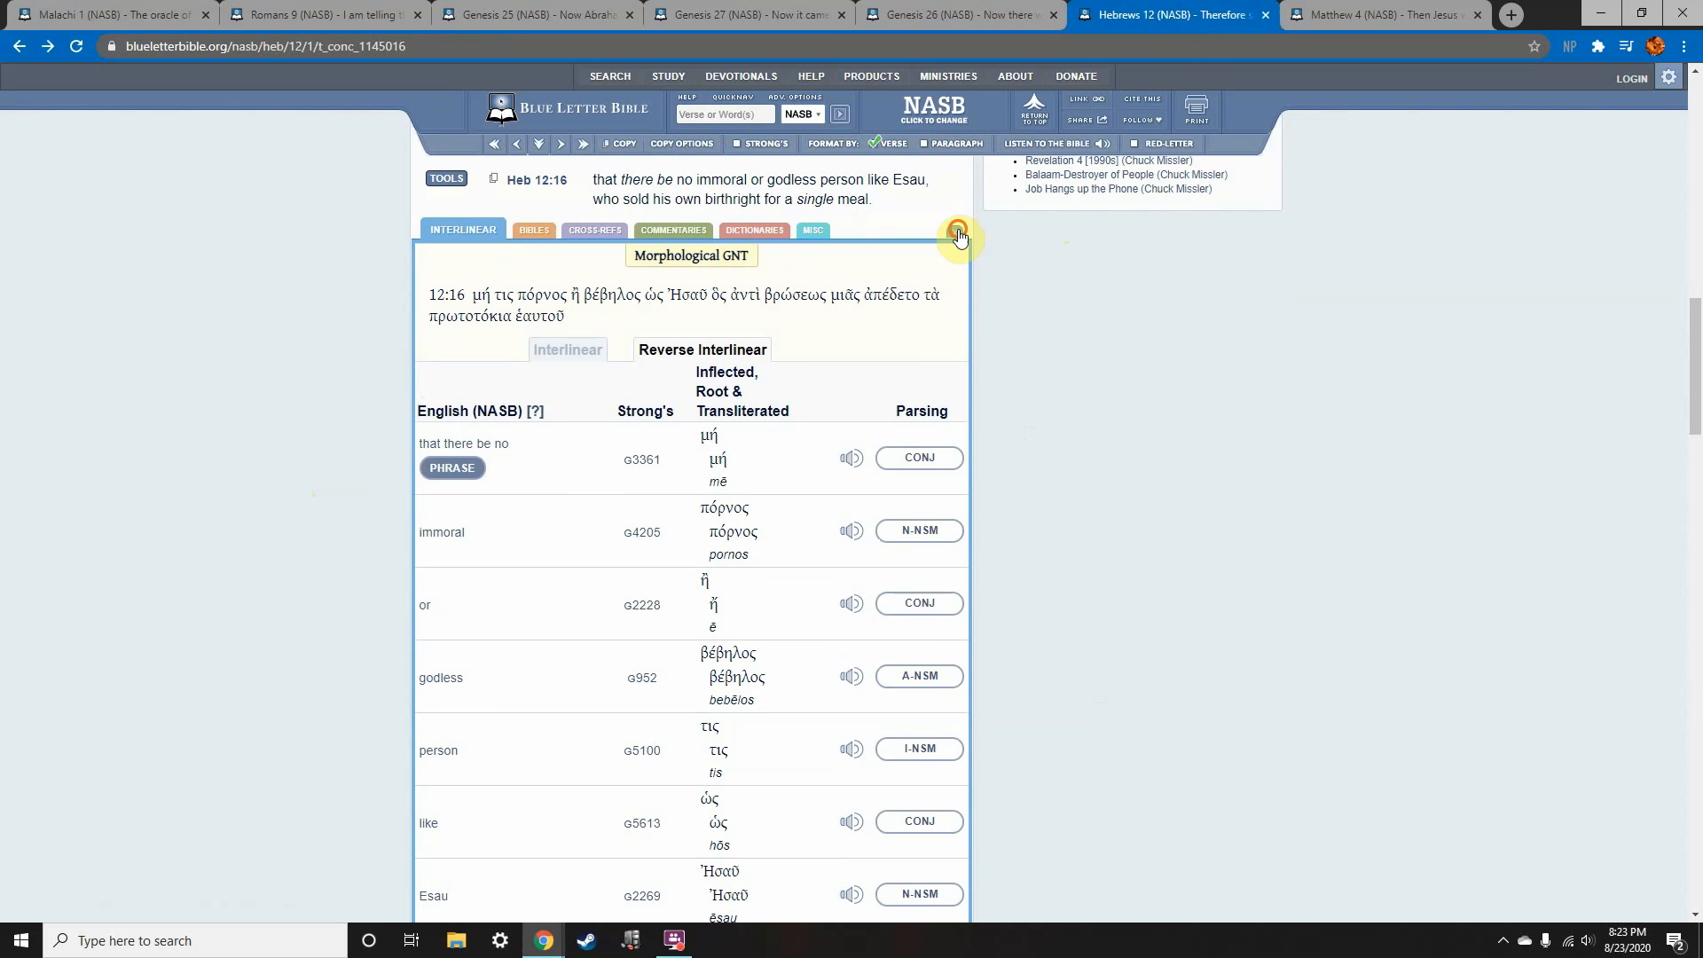
Close the word study and highlight Hebrews 12:17, Esau's rejected tears.
{"action": "left_click", "coordinate": [960, 236]}
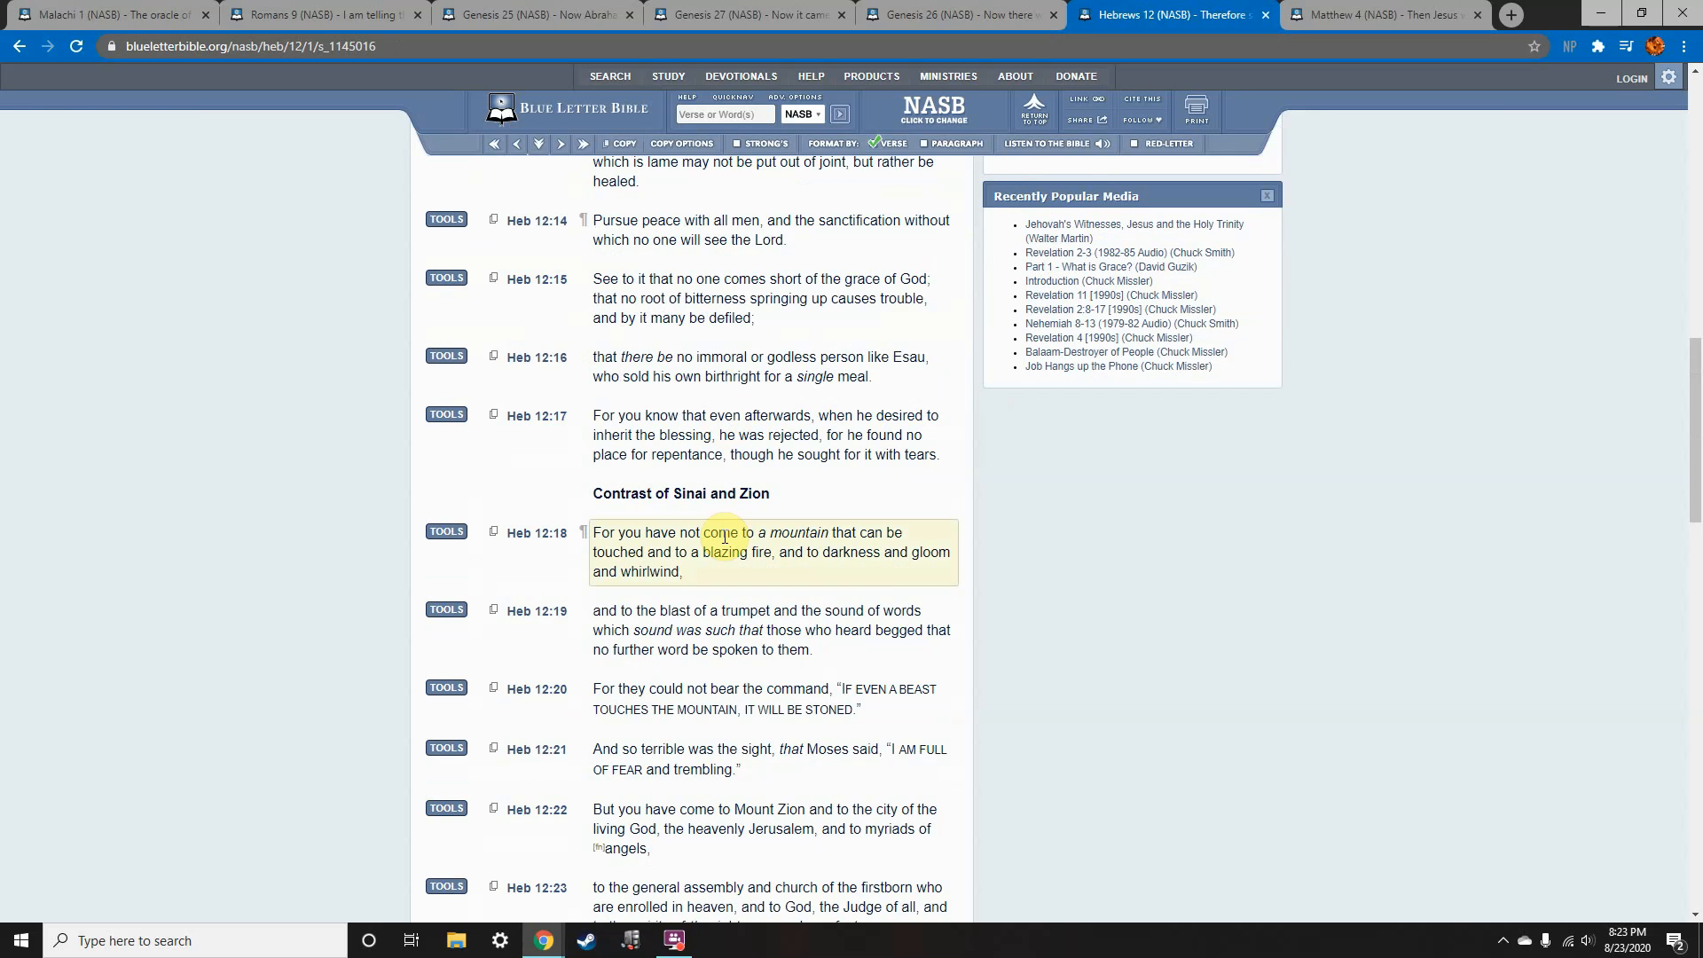
{"action": "mouse_move", "coordinate": [733, 520]}
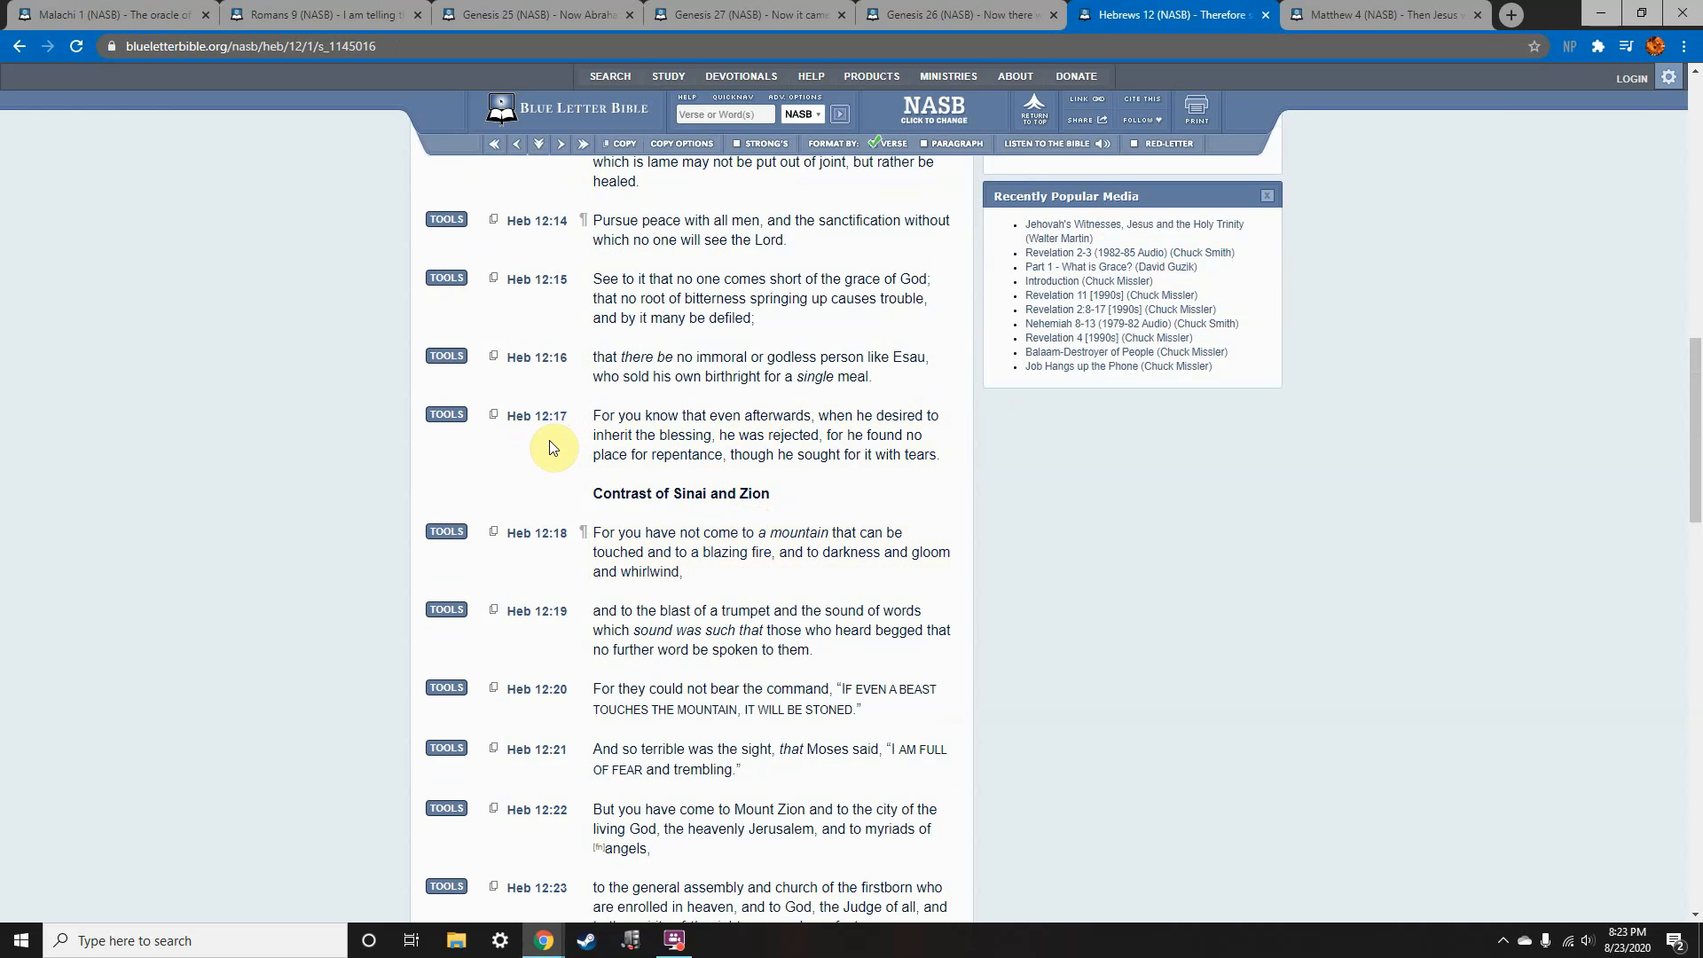
{"action": "left_click", "coordinate": [761, 434]}
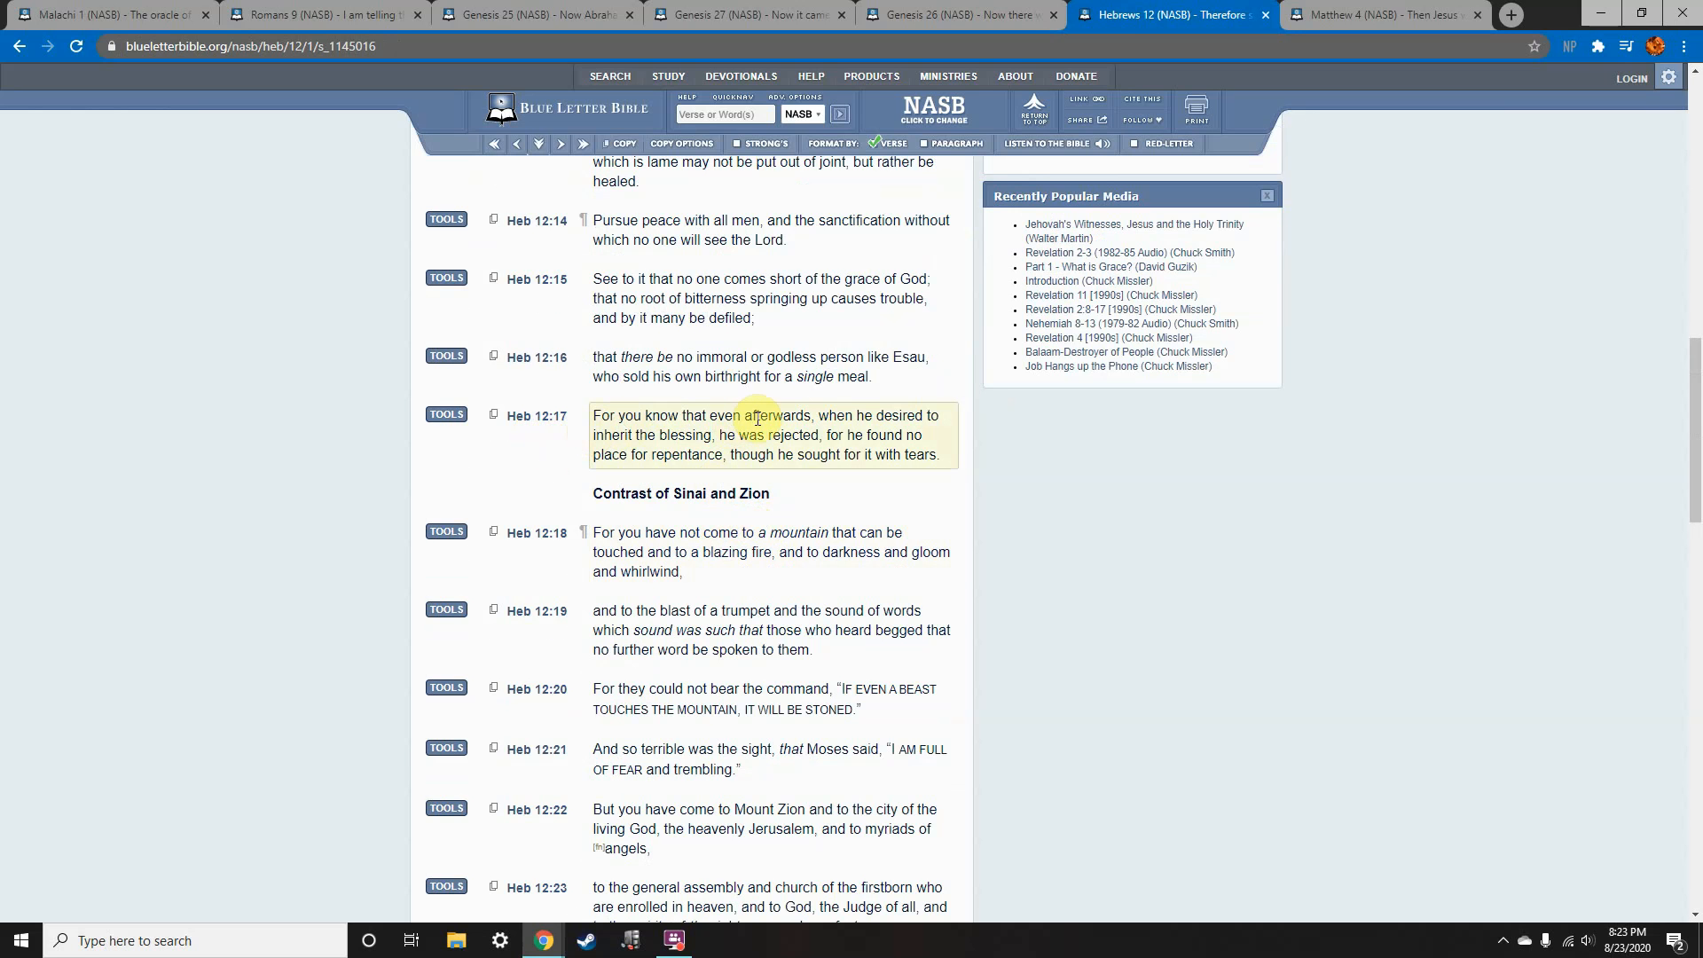
{"action": "left_click_drag", "start_coordinate": [757, 415], "coordinate": [912, 455]}
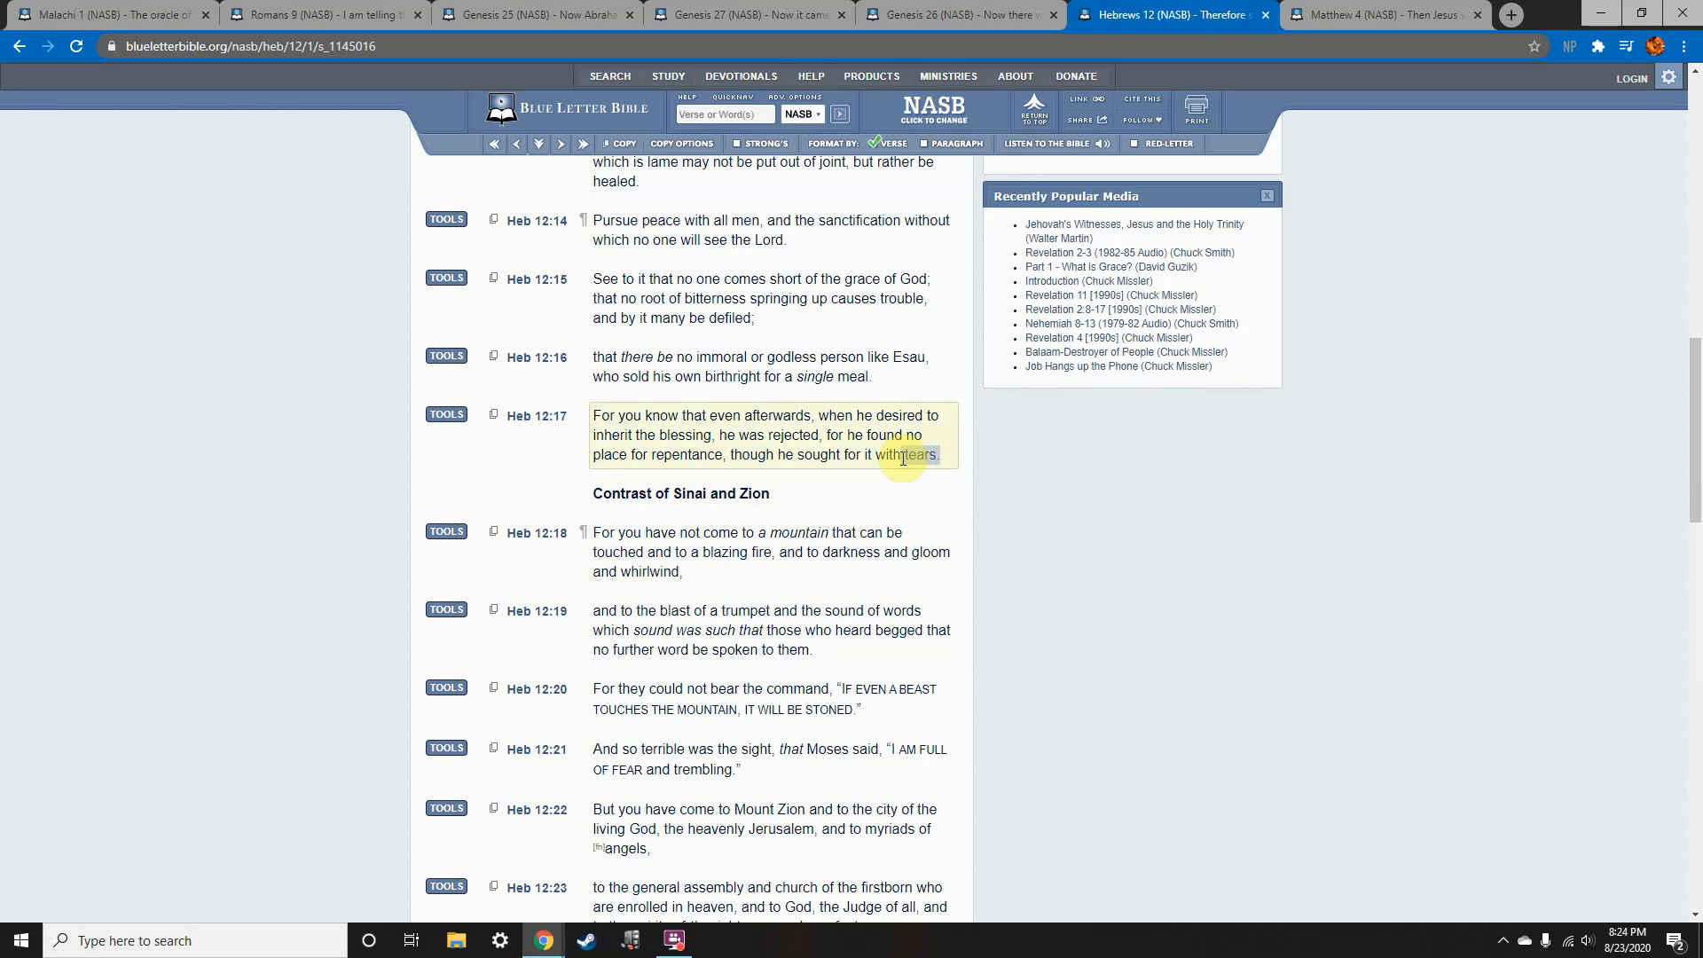
{"action": "double_click", "coordinate": [919, 454]}
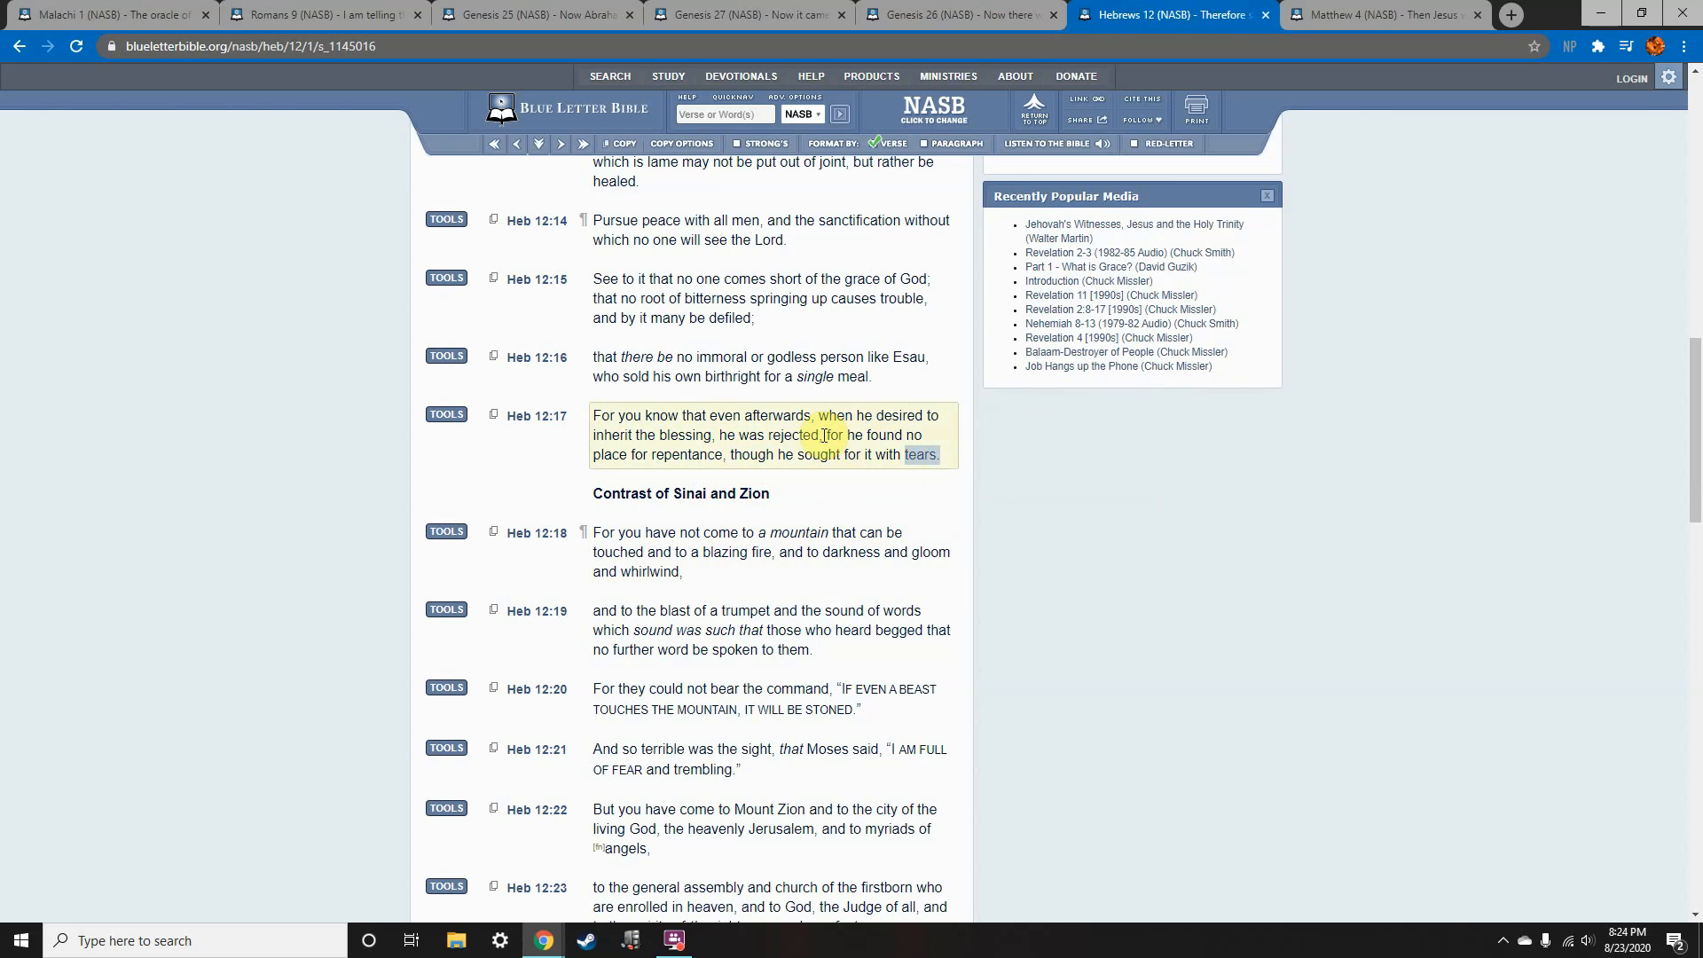
{"action": "left_click", "coordinate": [1018, 428]}
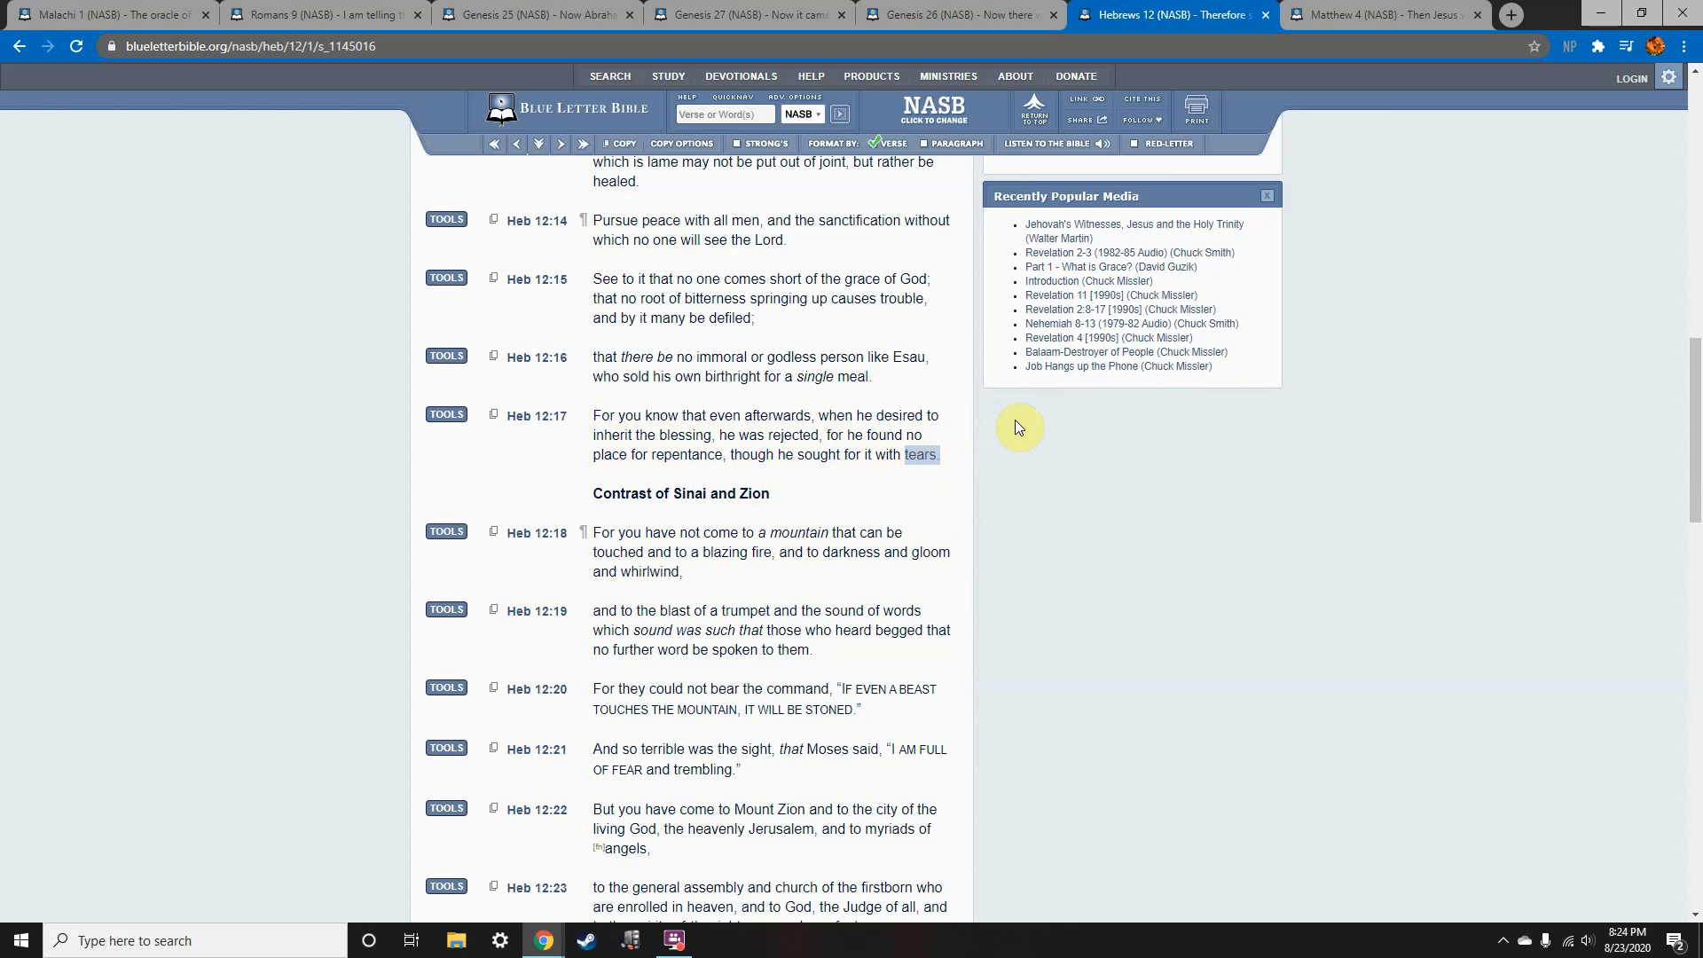
{"action": "mouse_move", "coordinate": [1149, 452]}
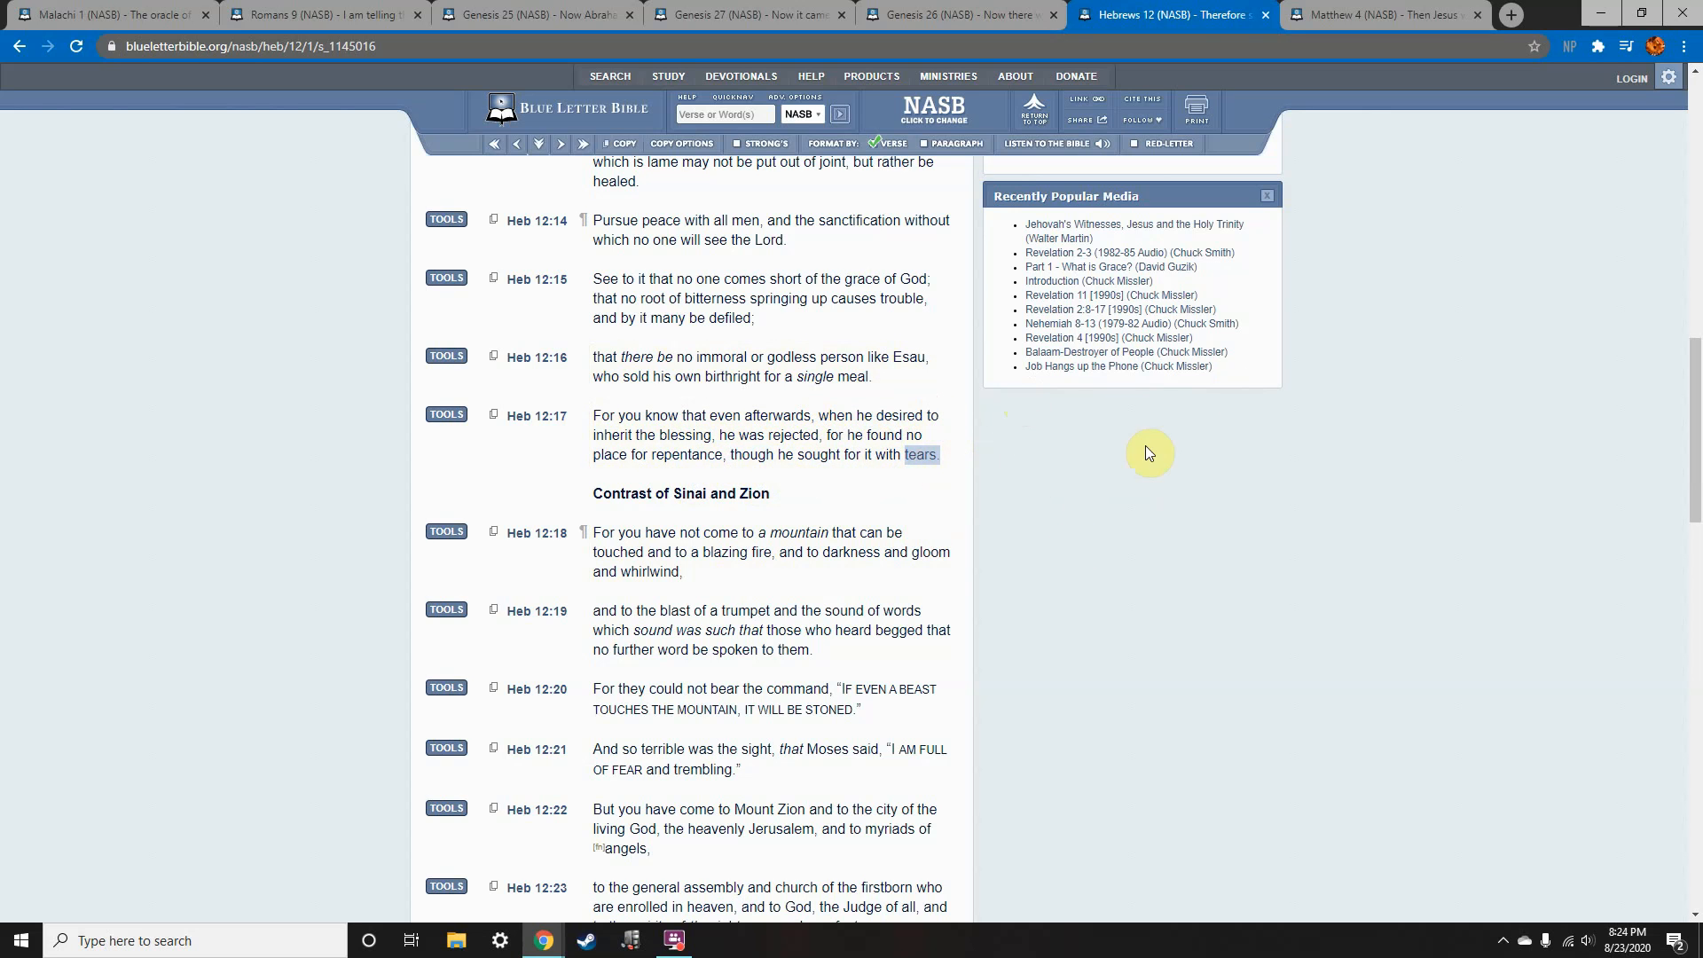
{"action": "mouse_move", "coordinate": [1385, 14]}
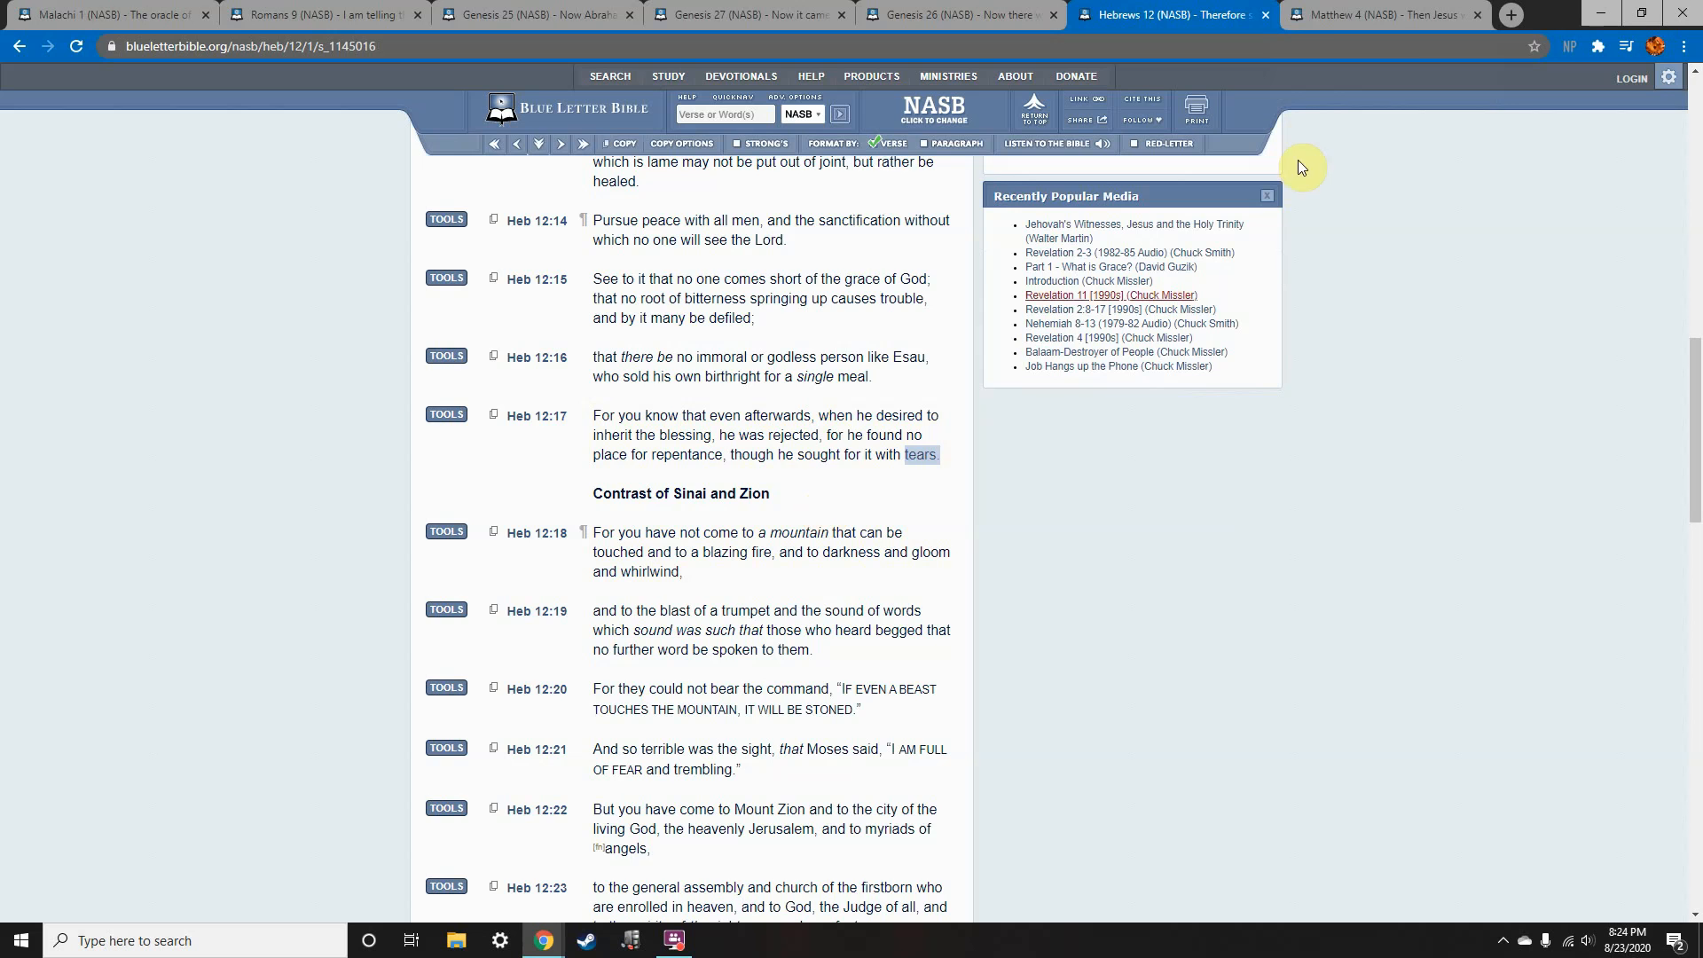
Move on to the Matthew 4 chapter.
{"action": "left_click", "coordinate": [1385, 14]}
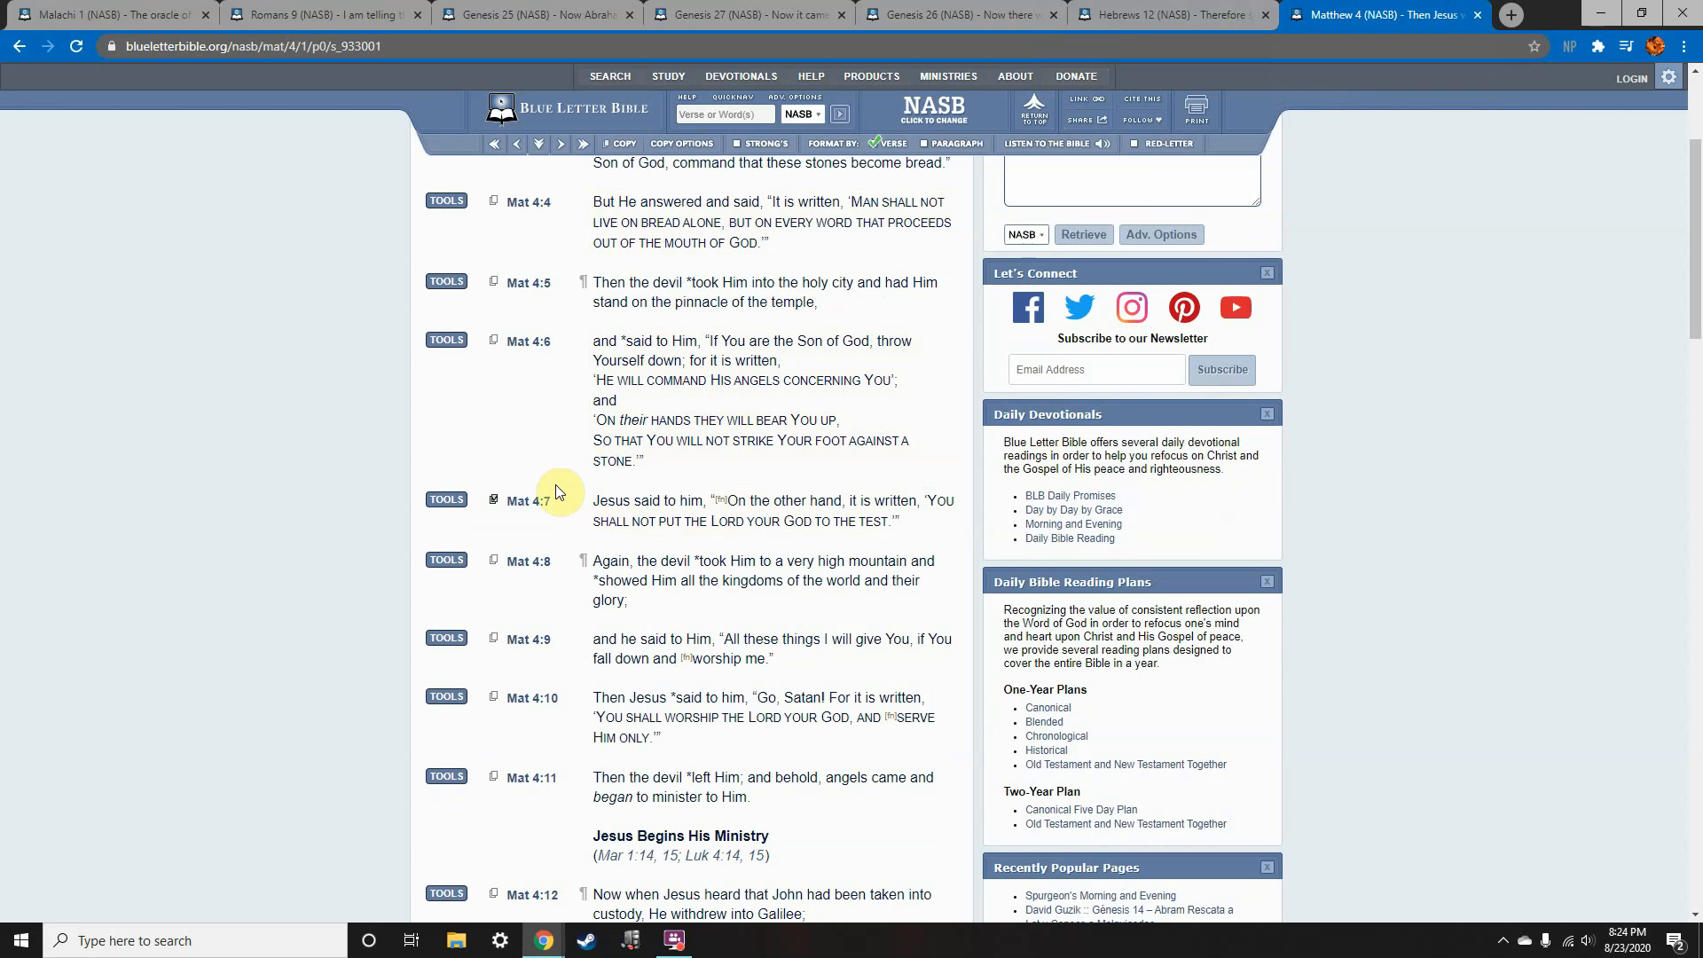
{"action": "mouse_move", "coordinate": [573, 456]}
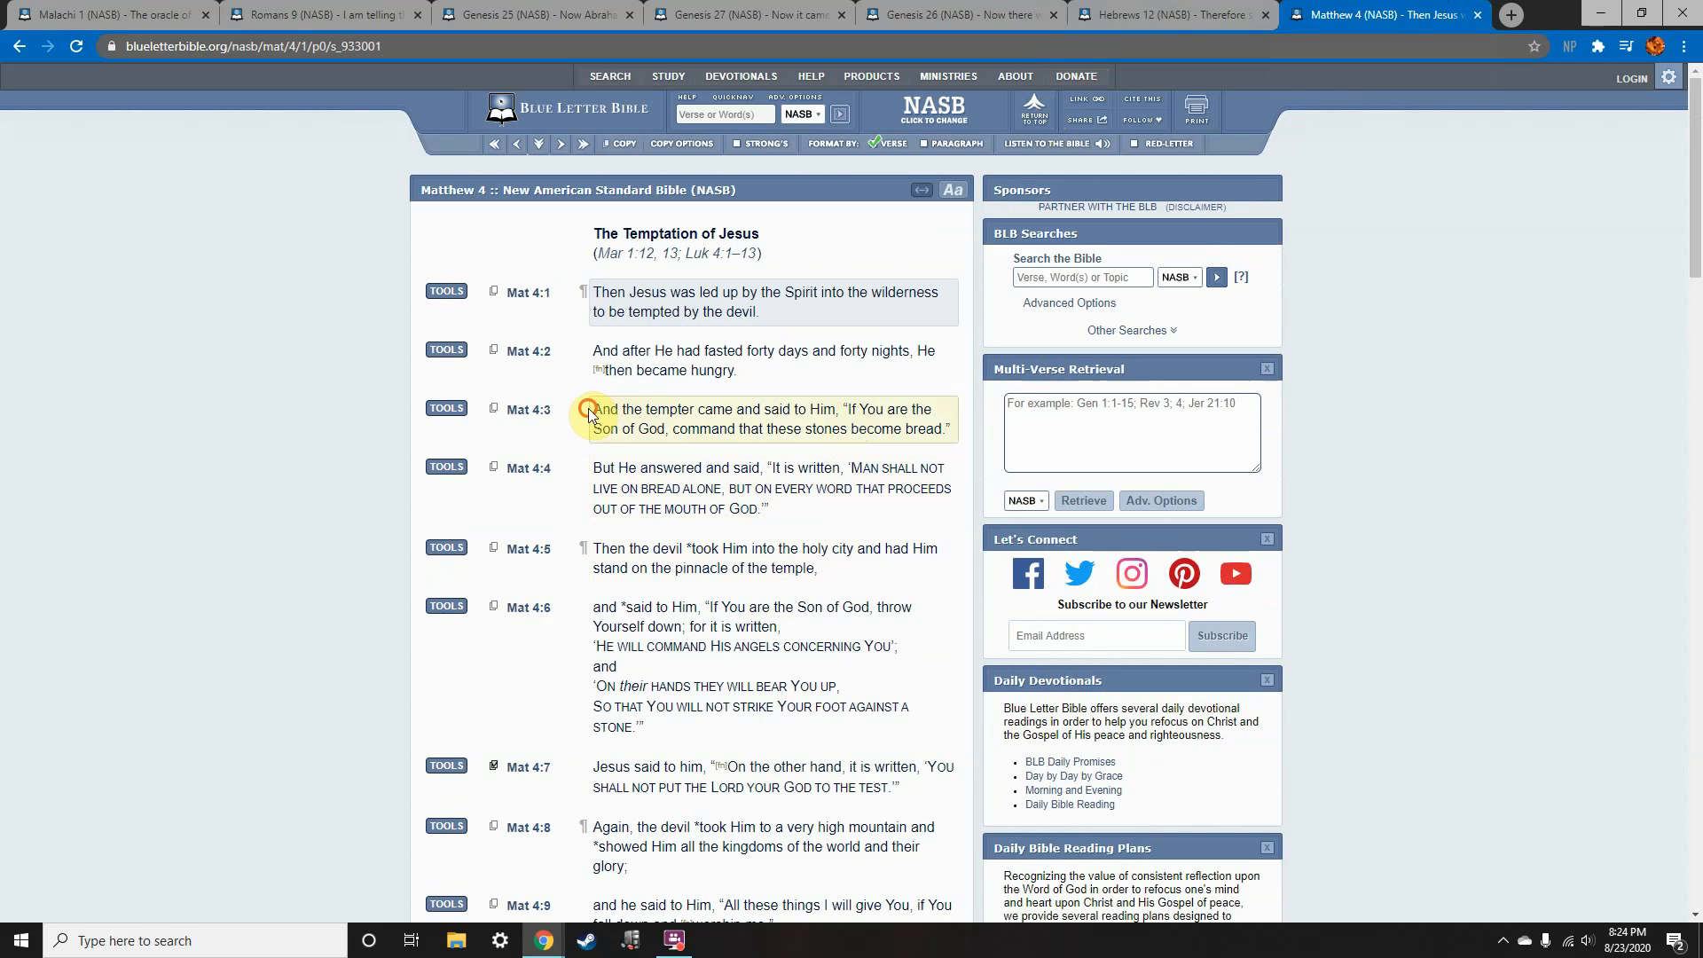
Highlight the tempter's challenge in Matthew 4:3 and Jesus' 'bread alone' reply in 4:4.
{"action": "left_click_drag", "start_coordinate": [593, 409], "coordinate": [935, 428]}
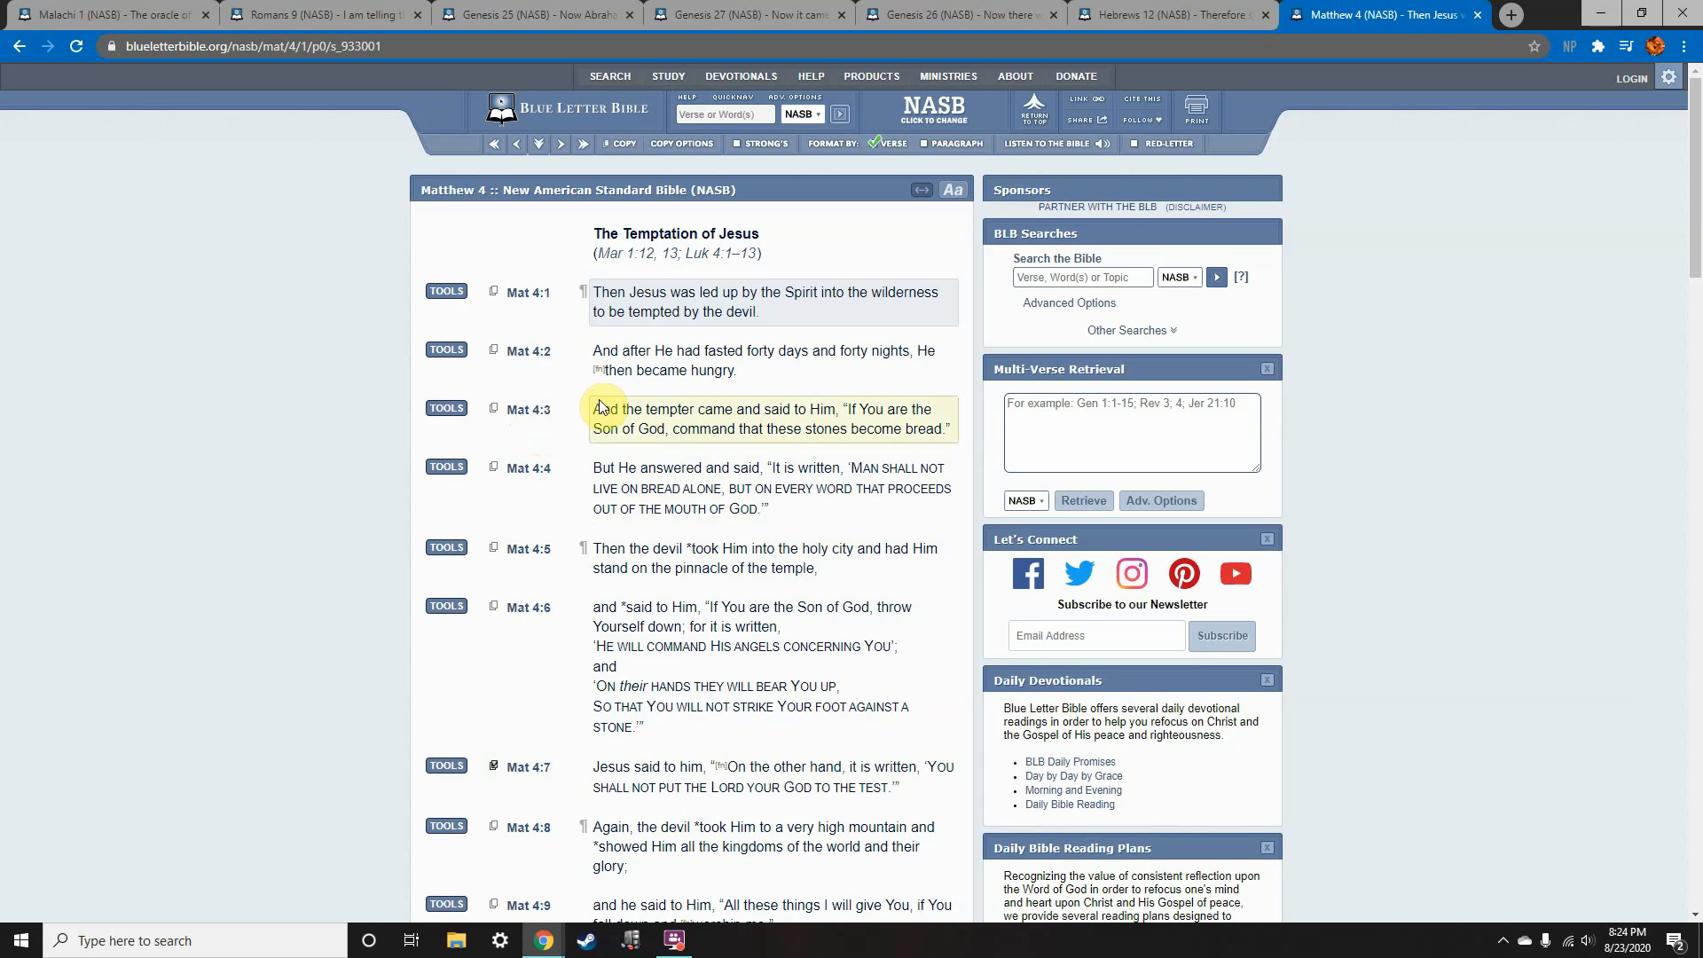
{"action": "mouse_move", "coordinate": [722, 369]}
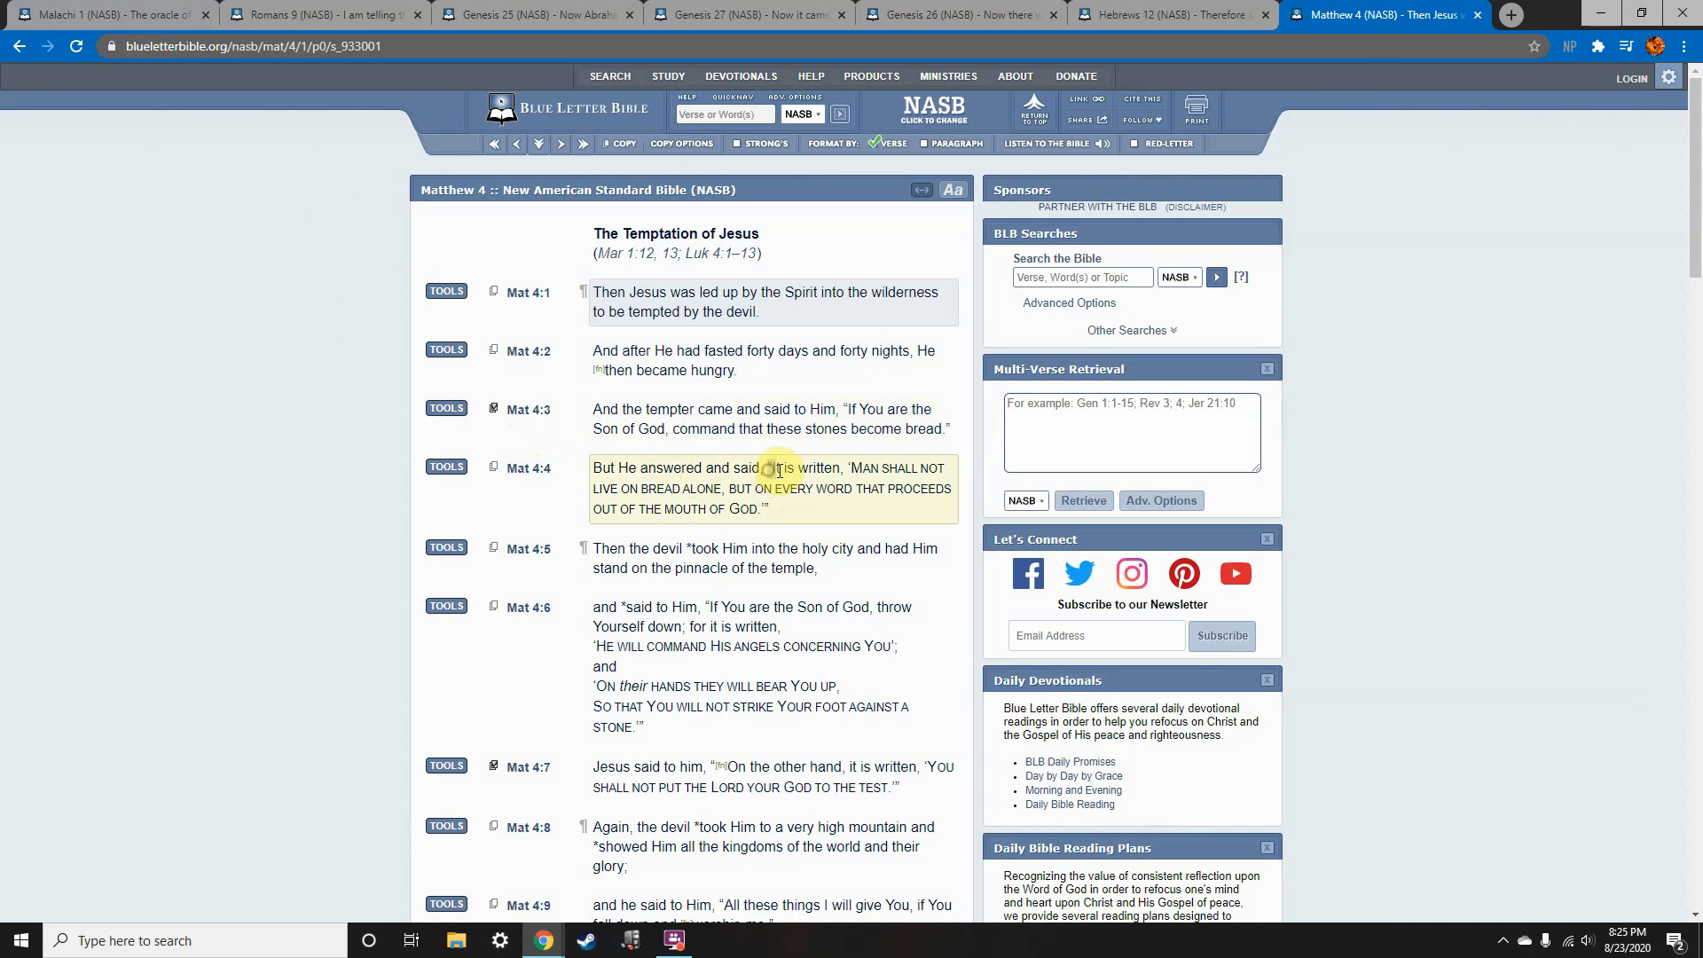
{"action": "left_click_drag", "start_coordinate": [772, 467], "coordinate": [764, 509]}
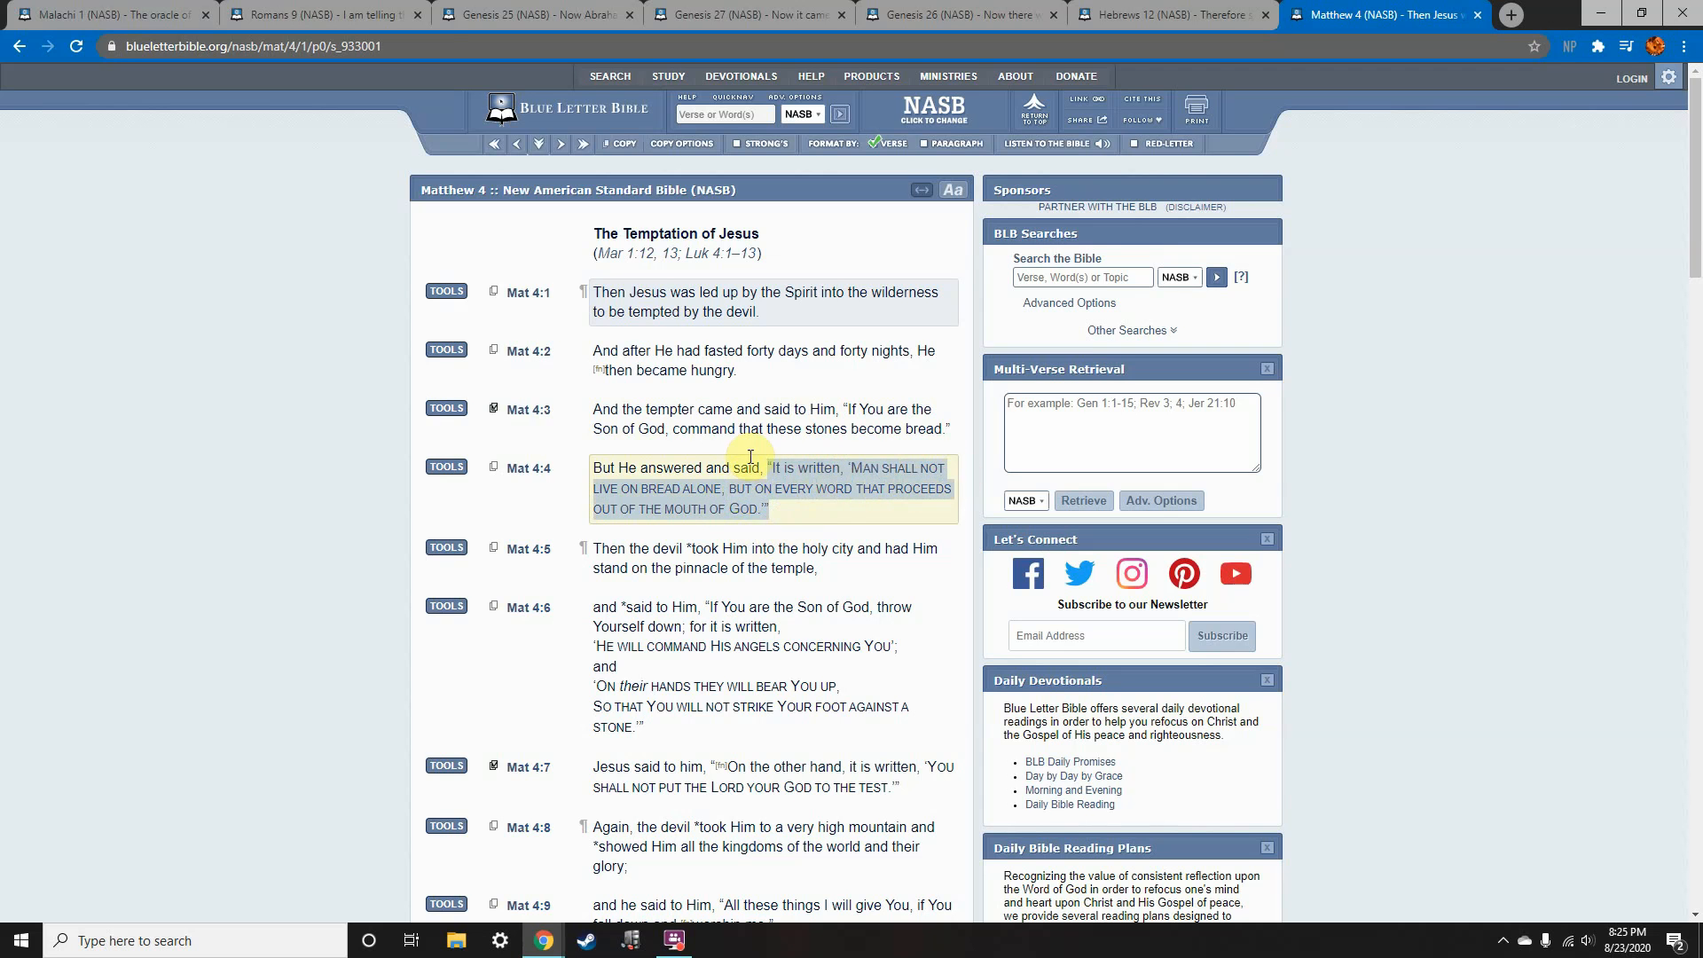
Read Matthew 4:5–10, highlighting Jesus' 'Go, Satan!' rebuke in verse 10.
{"action": "scroll", "scroll_direction": "down", "scroll_amount": 3}
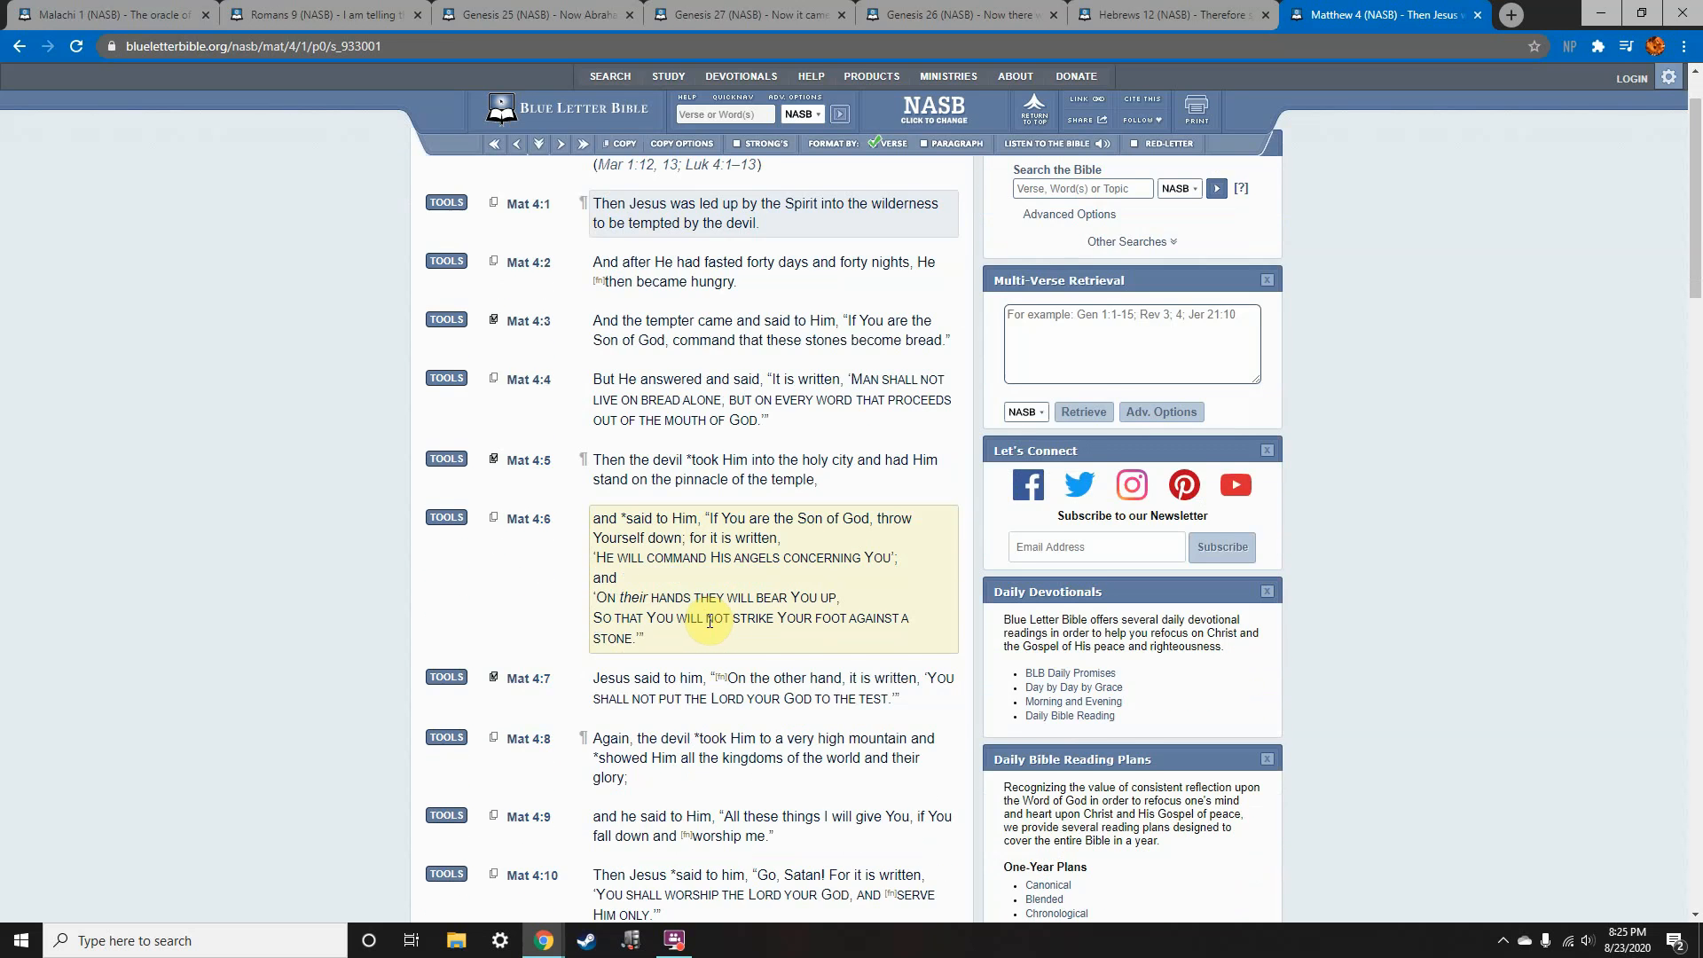
{"action": "scroll", "scroll_direction": "down", "scroll_amount": 3}
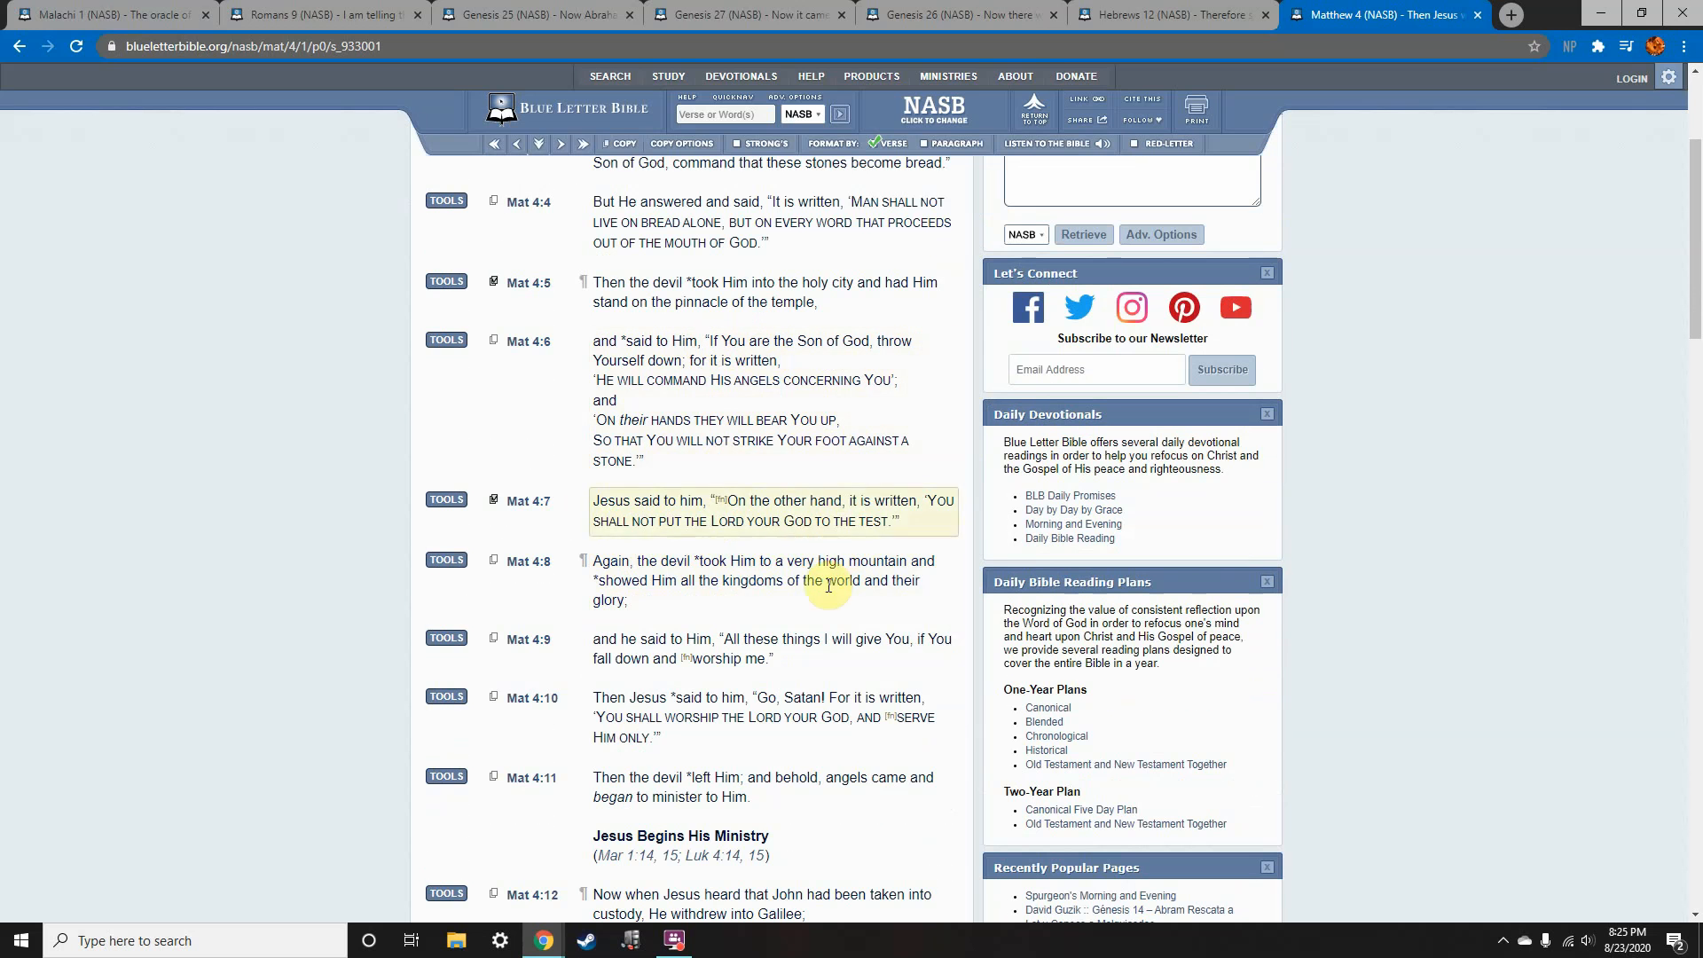
{"action": "scroll", "scroll_direction": "down", "scroll_amount": 3}
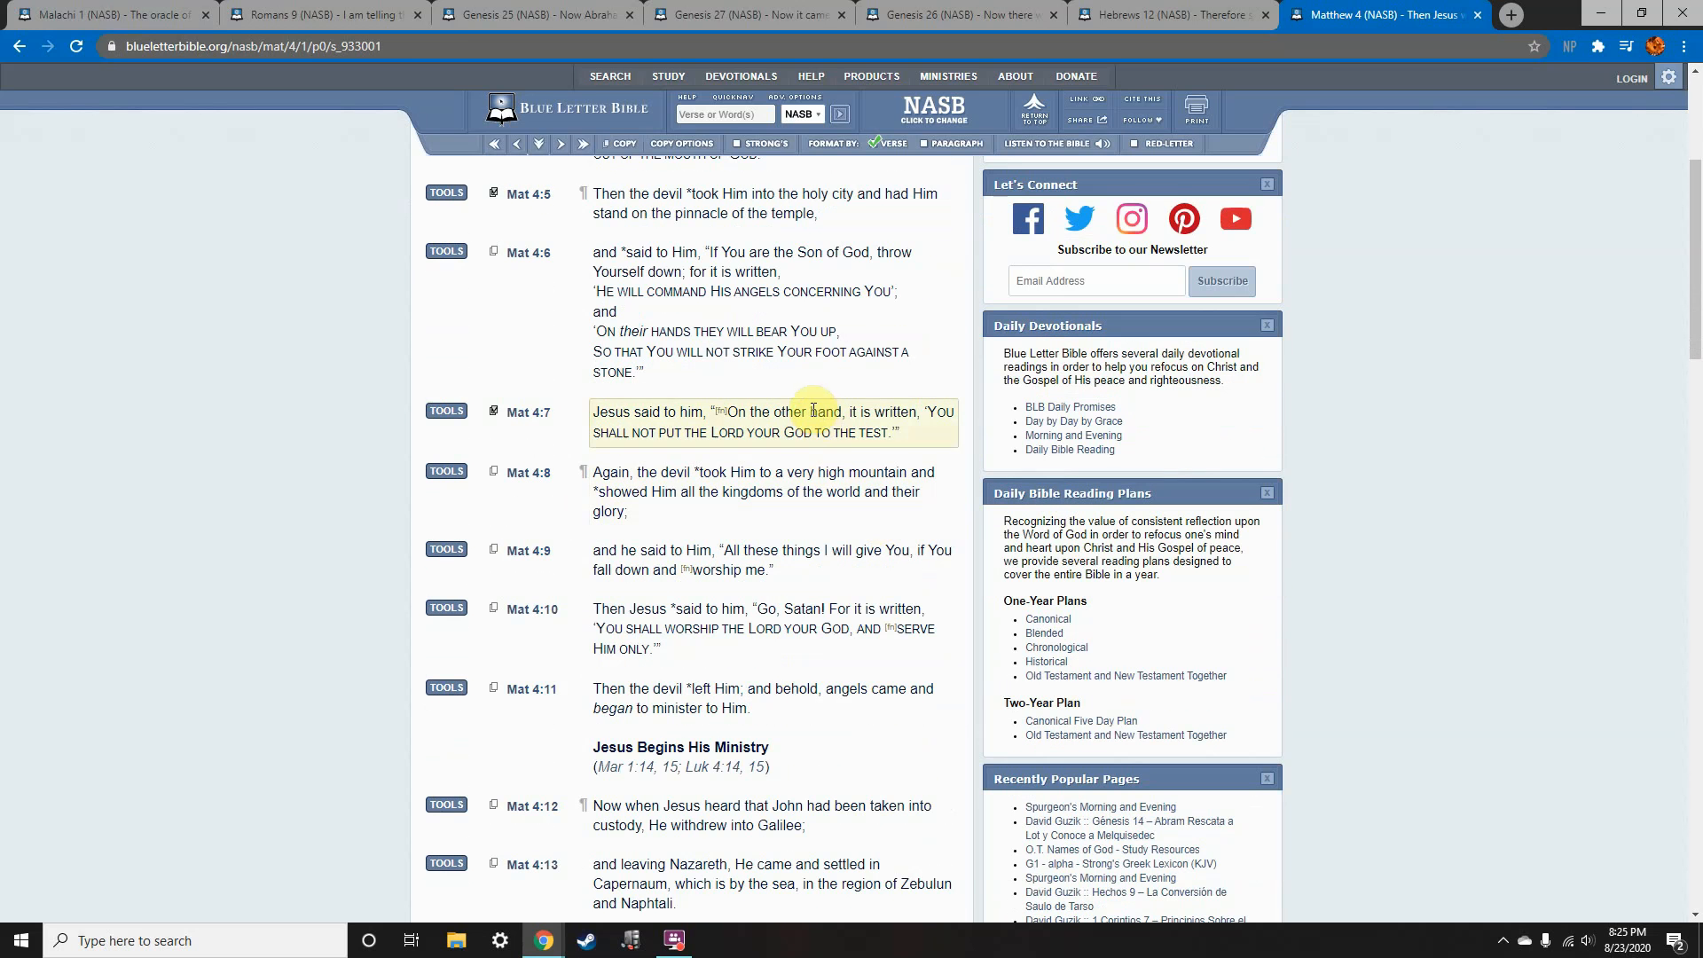
{"action": "mouse_move", "coordinate": [724, 509]}
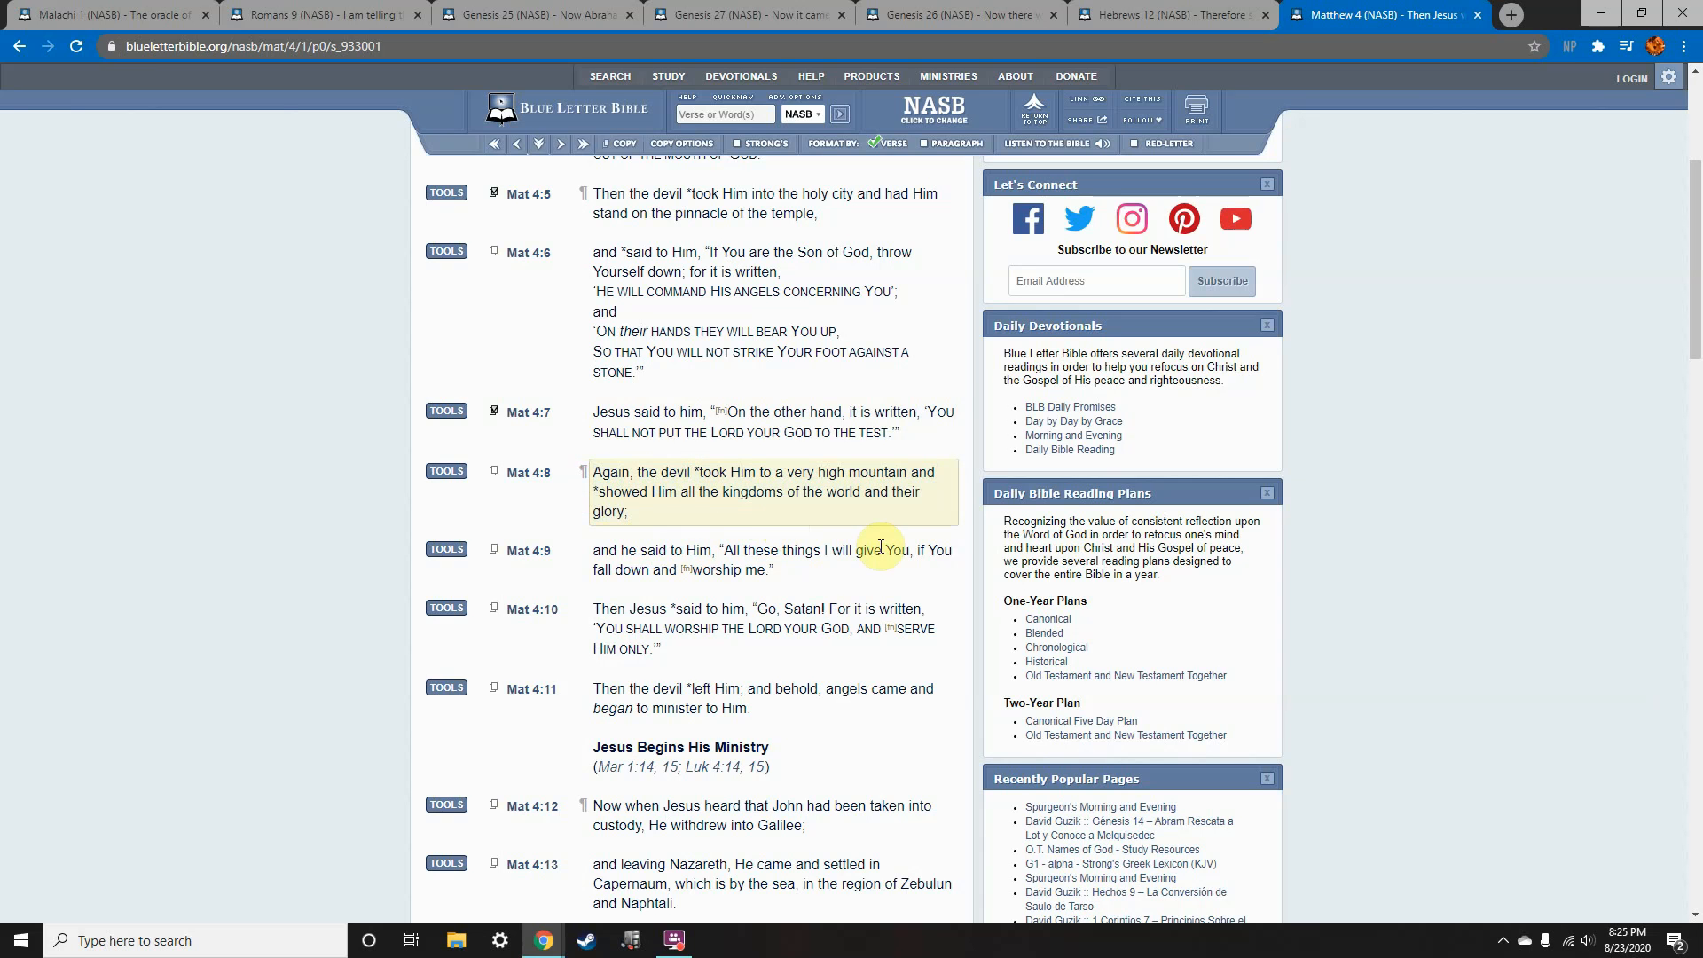
{"action": "mouse_move", "coordinate": [497, 416]}
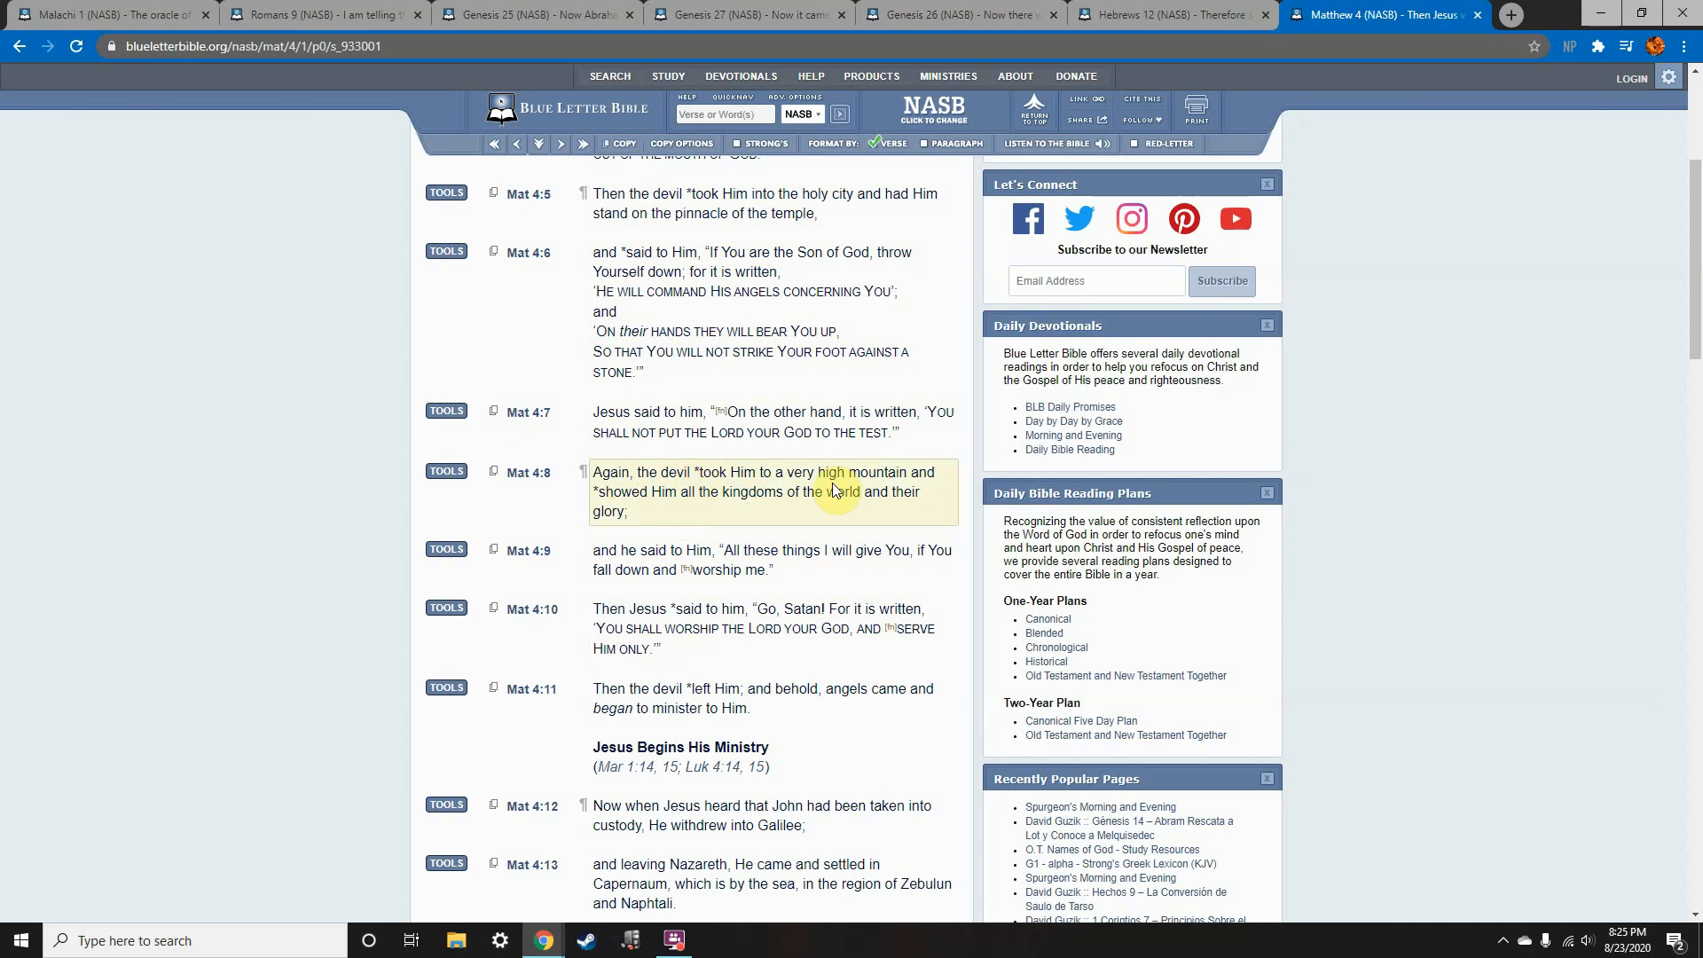
{"action": "mouse_move", "coordinate": [736, 495]}
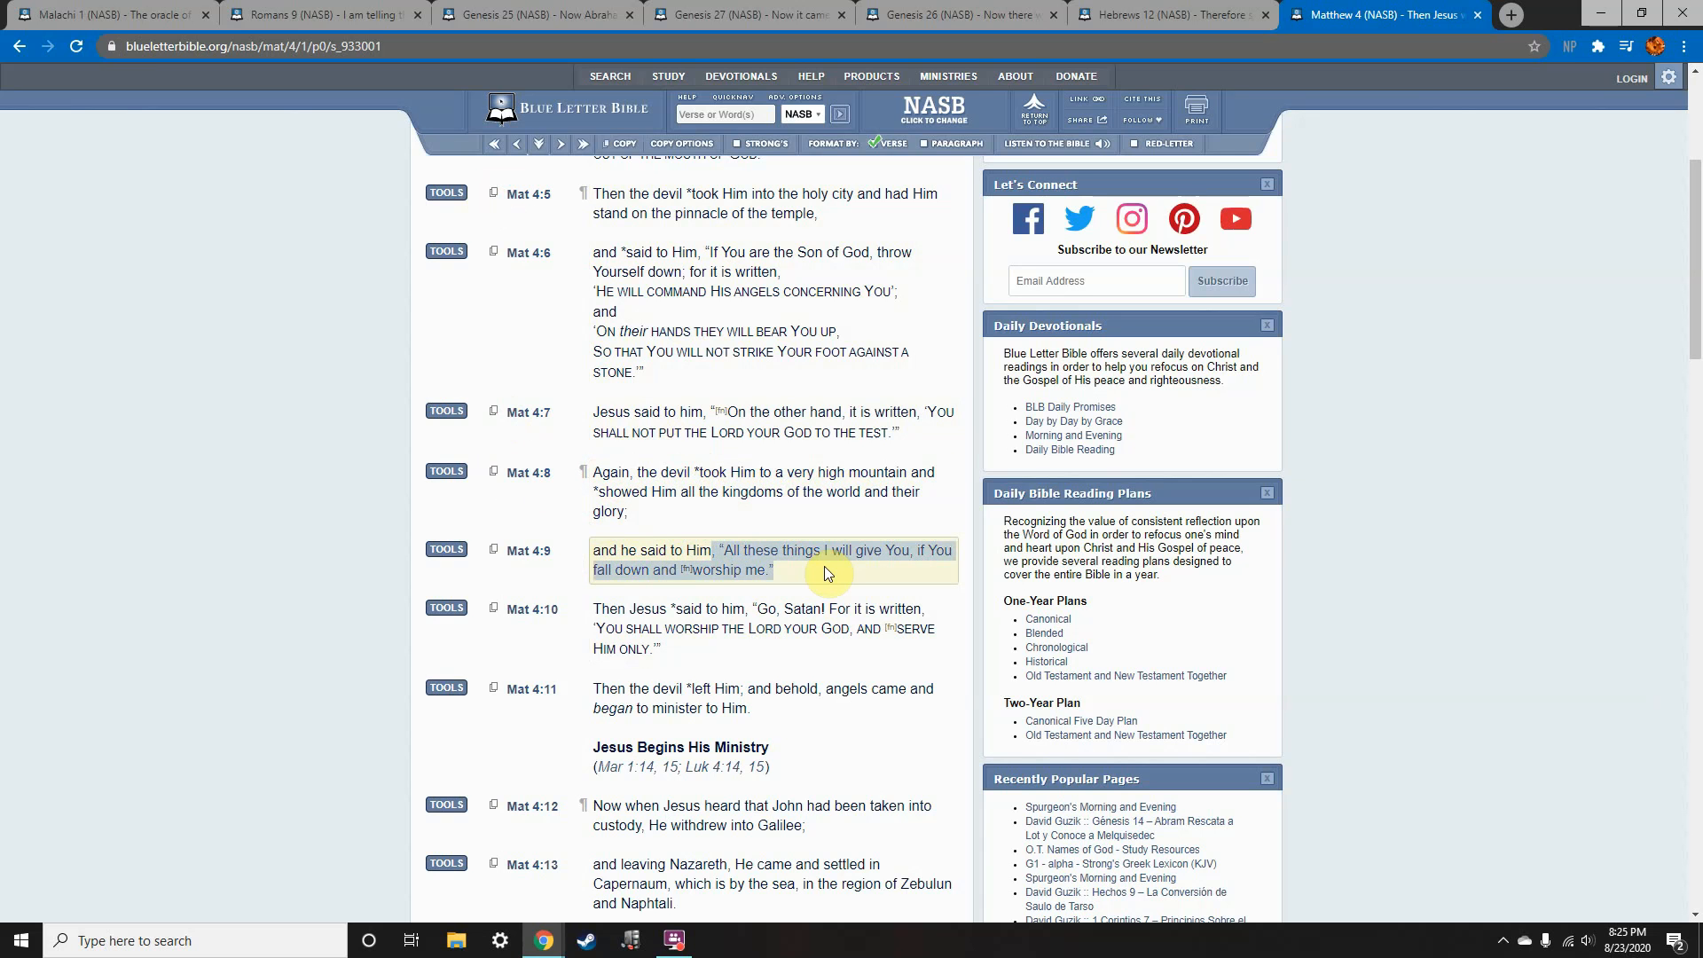
{"action": "mouse_move", "coordinate": [742, 569]}
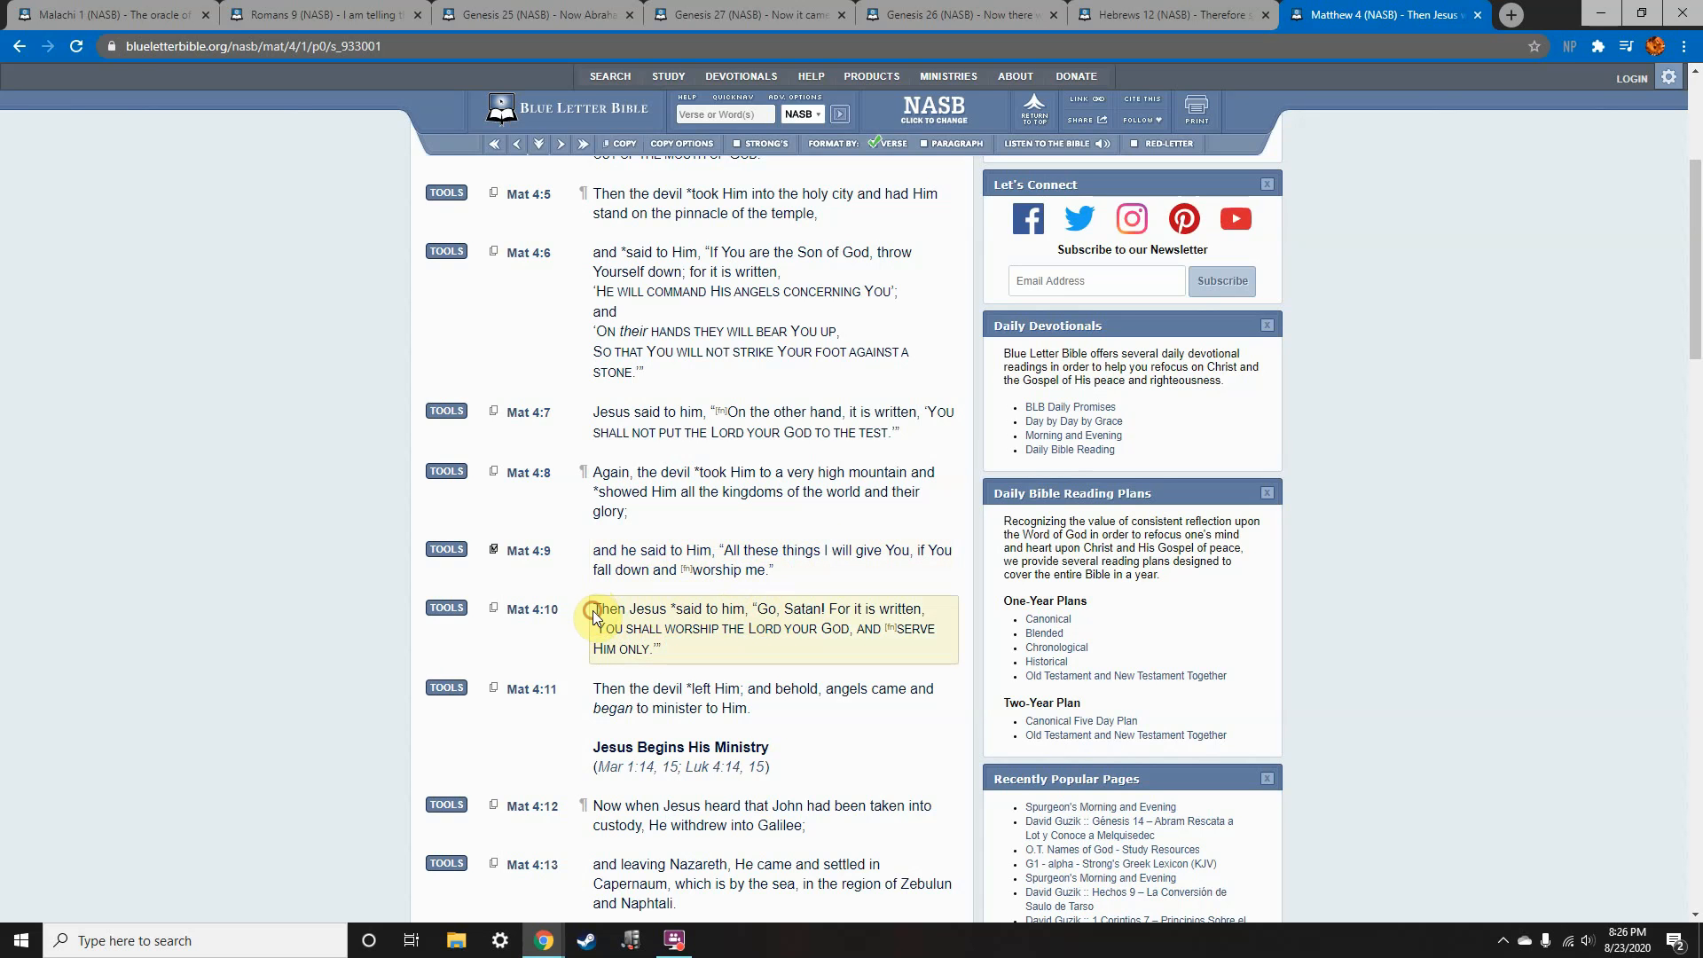
{"action": "left_click_drag", "start_coordinate": [594, 609], "coordinate": [880, 608]}
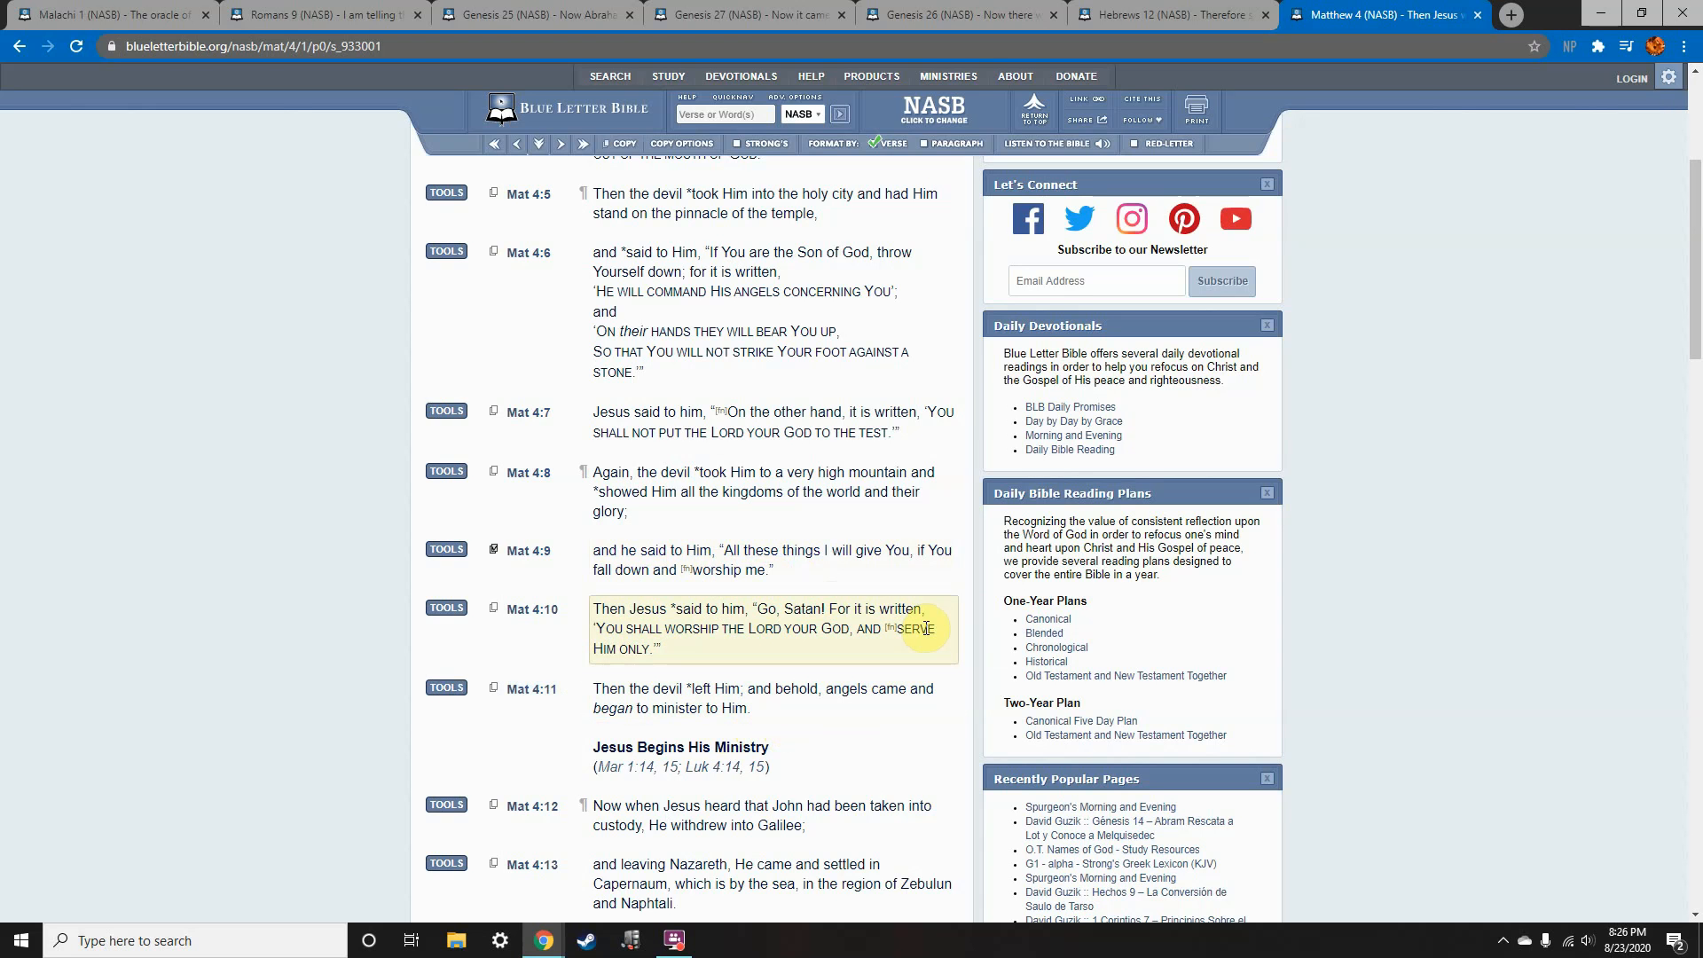
{"action": "mouse_move", "coordinate": [924, 628]}
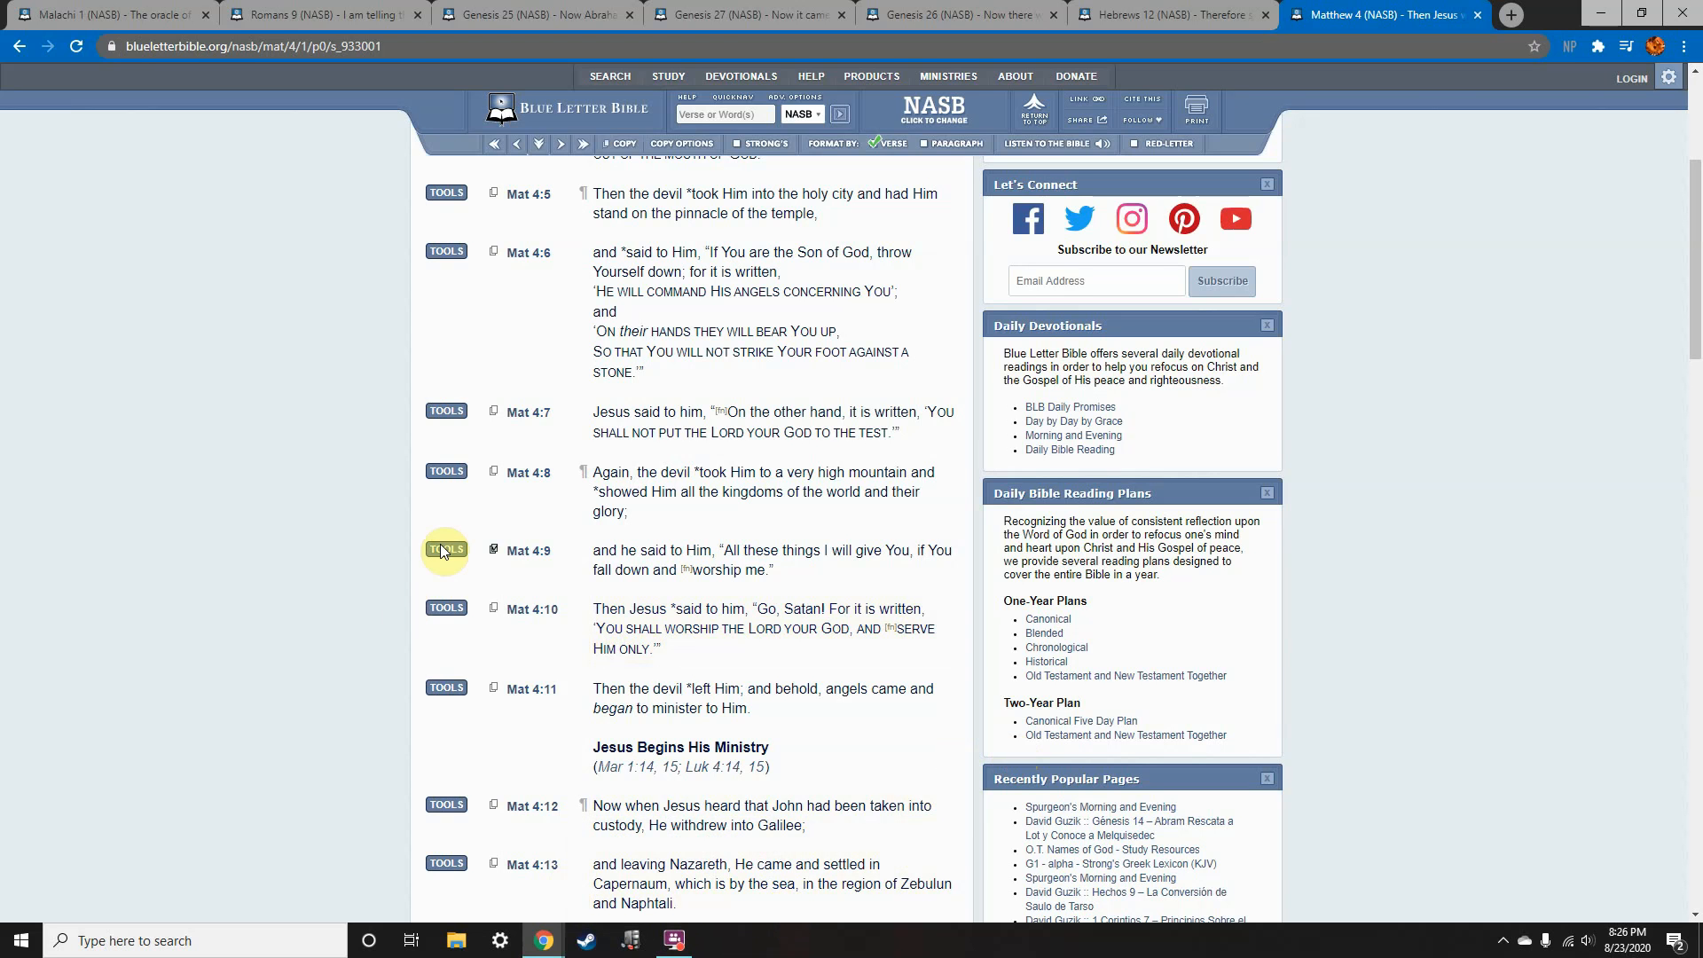
{"action": "mouse_move", "coordinate": [435, 515]}
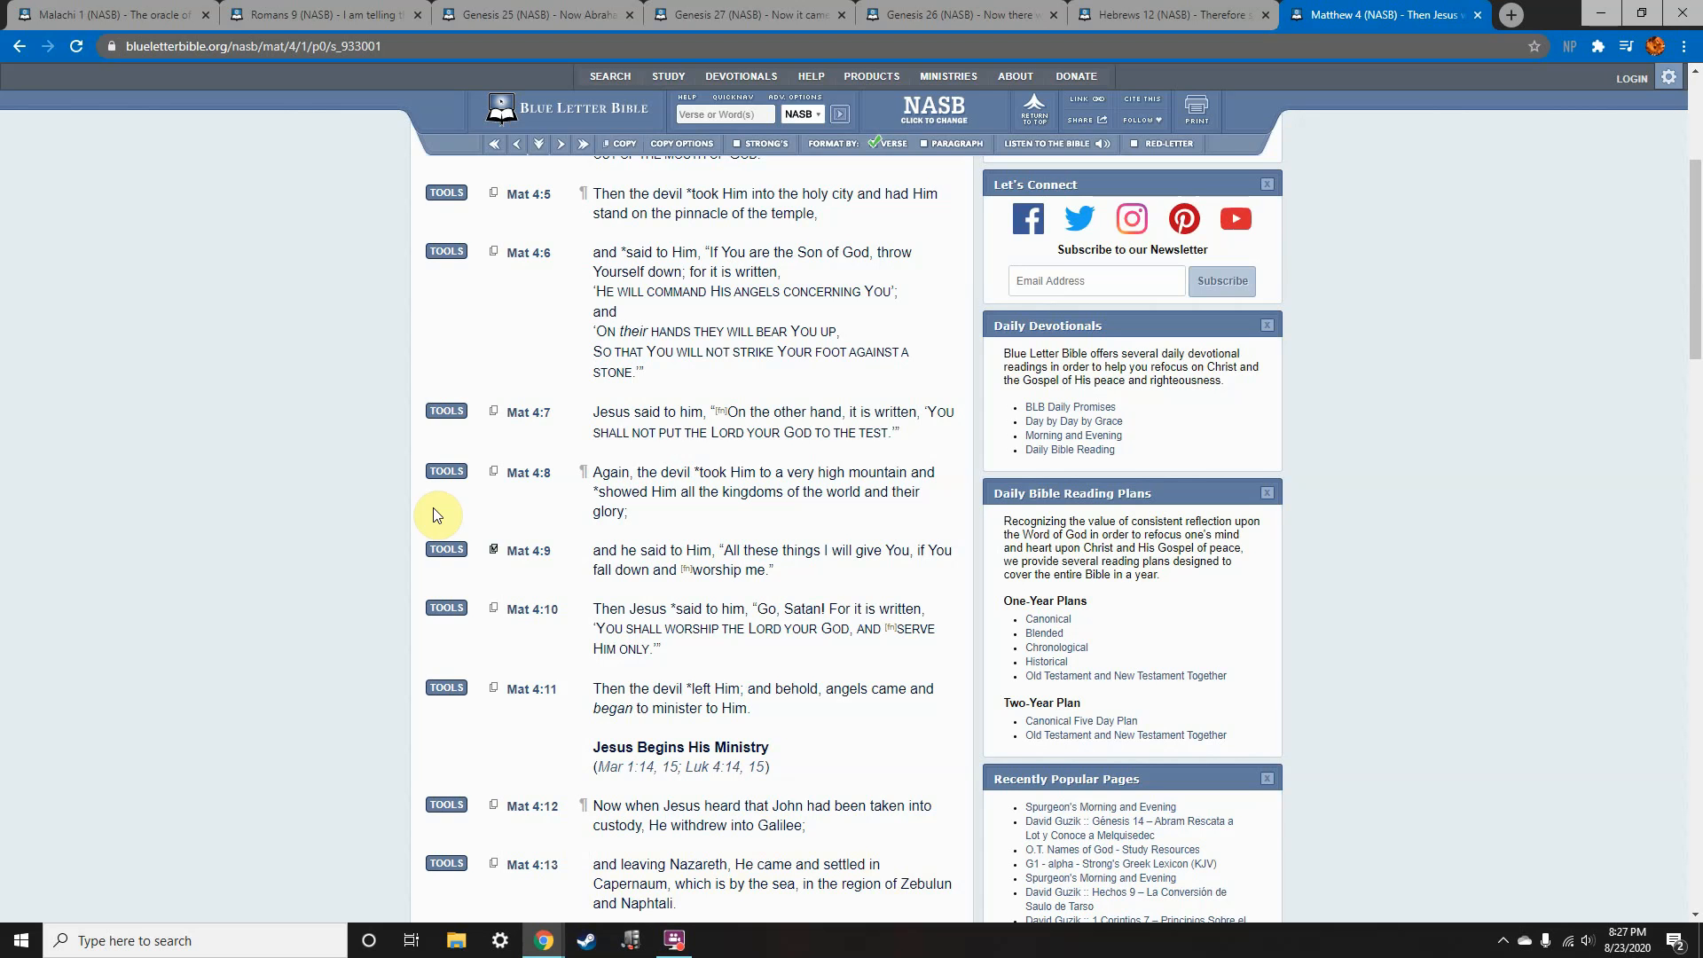
{"action": "mouse_move", "coordinate": [495, 561]}
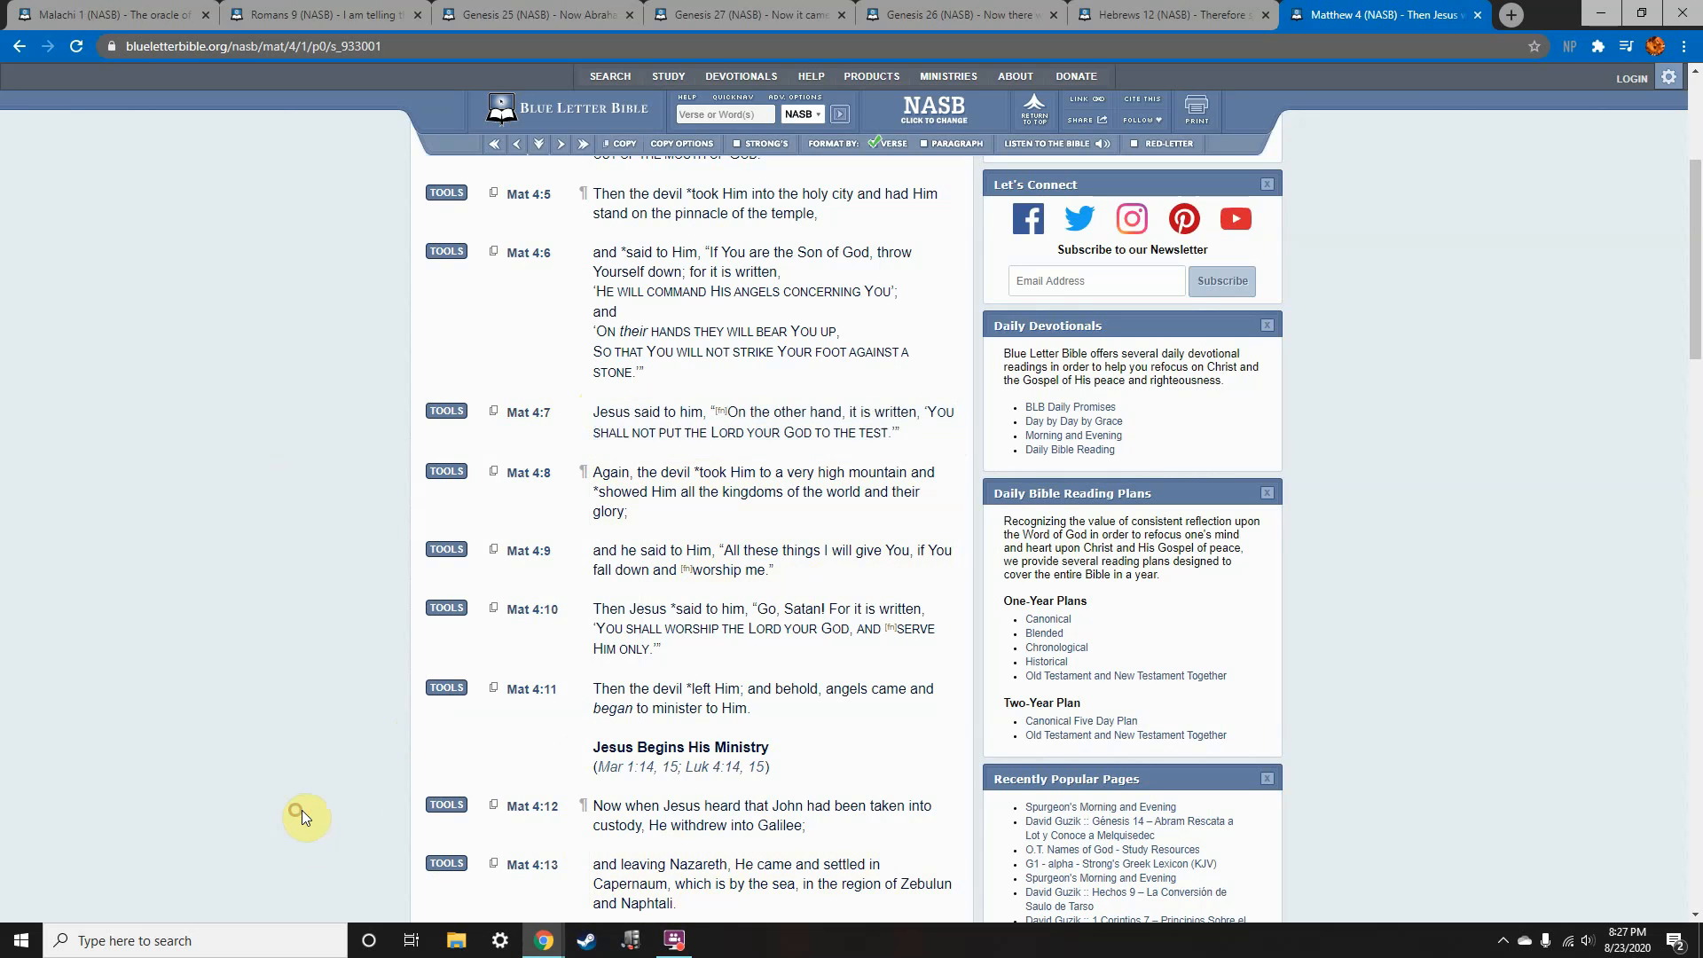
{"action": "left_click", "coordinate": [673, 940]}
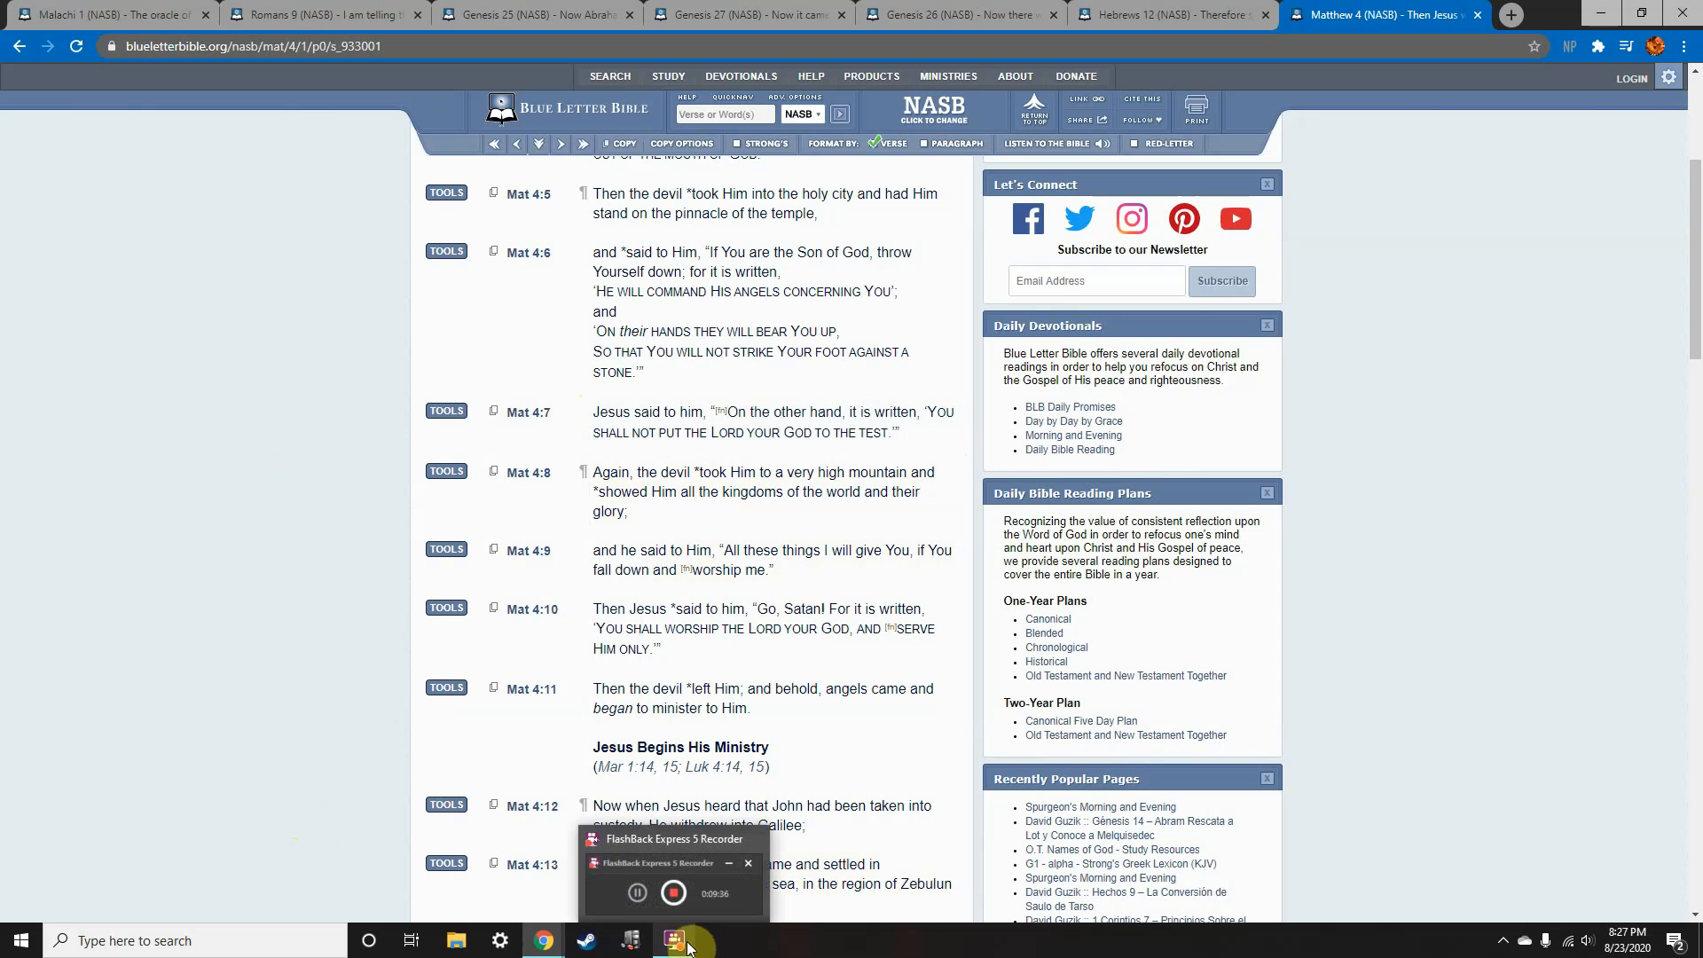
{"action": "mouse_move", "coordinate": [799, 921]}
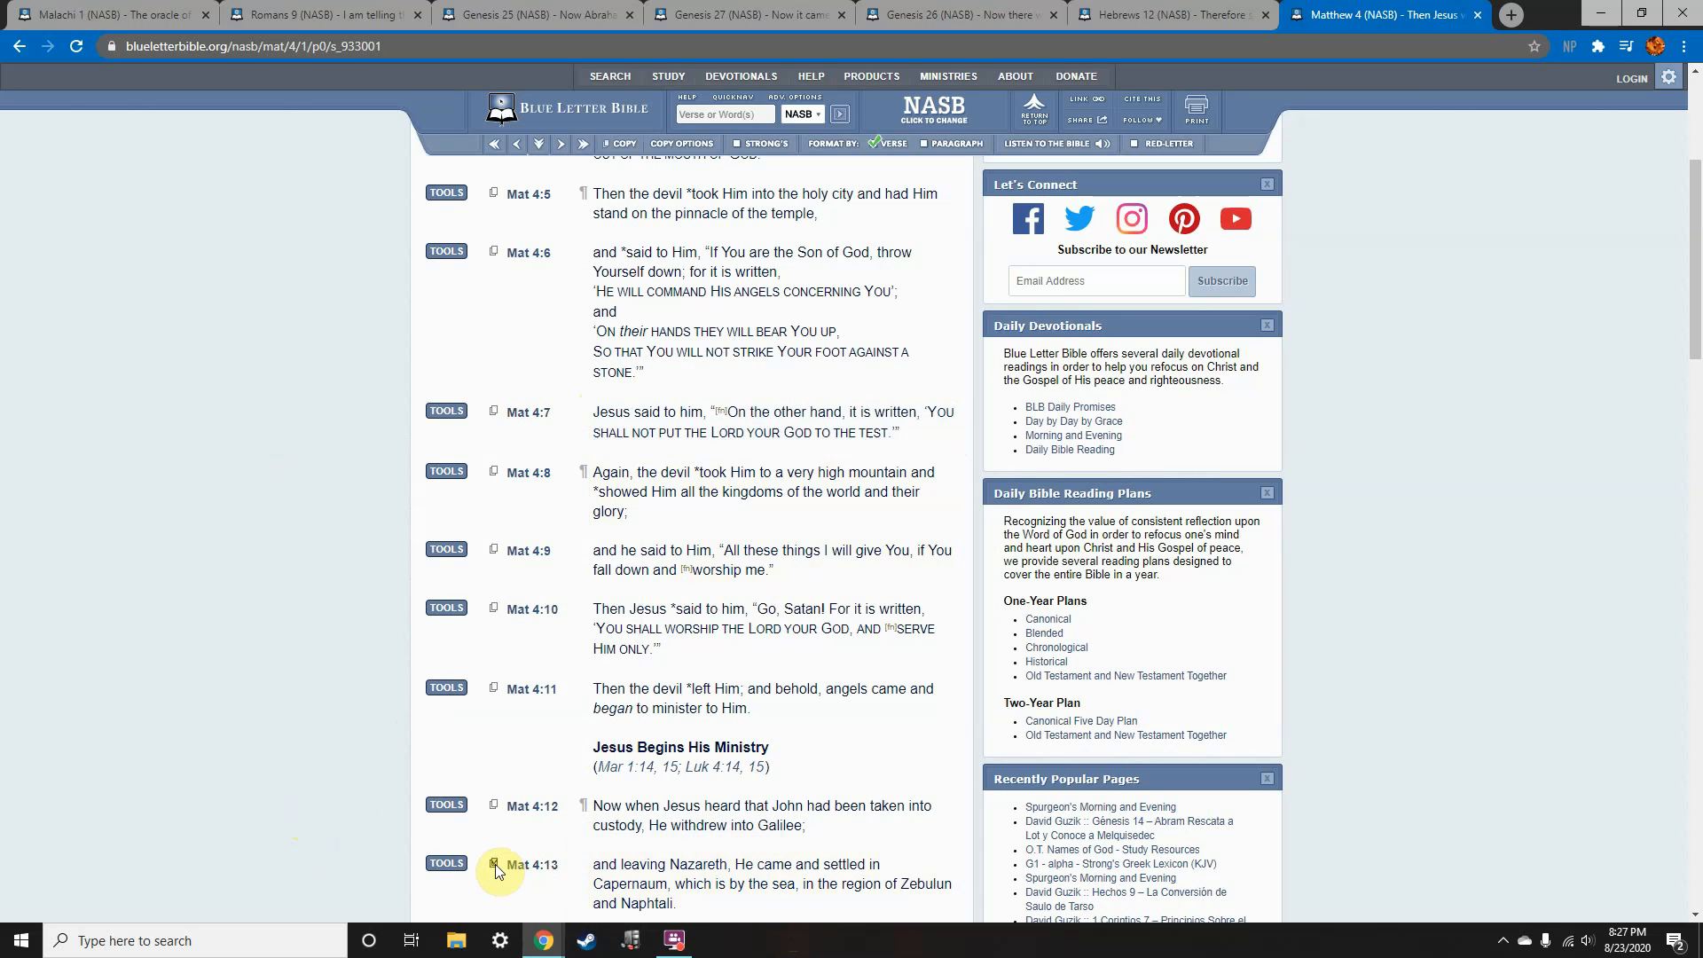
{"action": "left_click", "coordinate": [674, 940]}
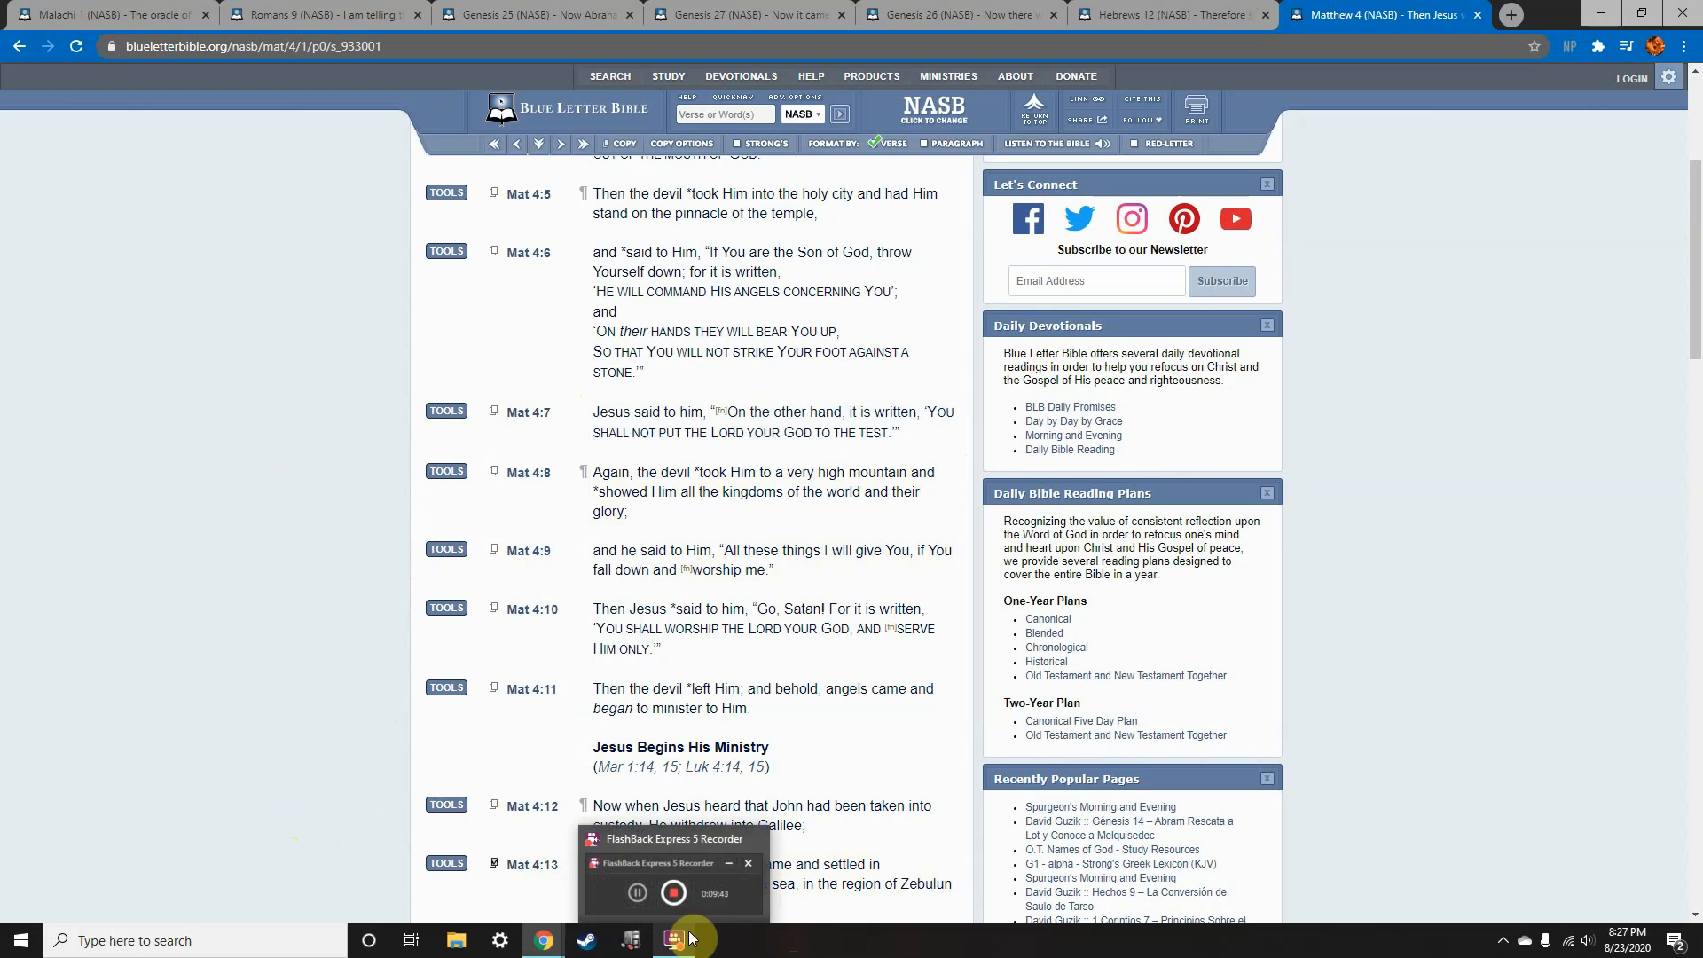